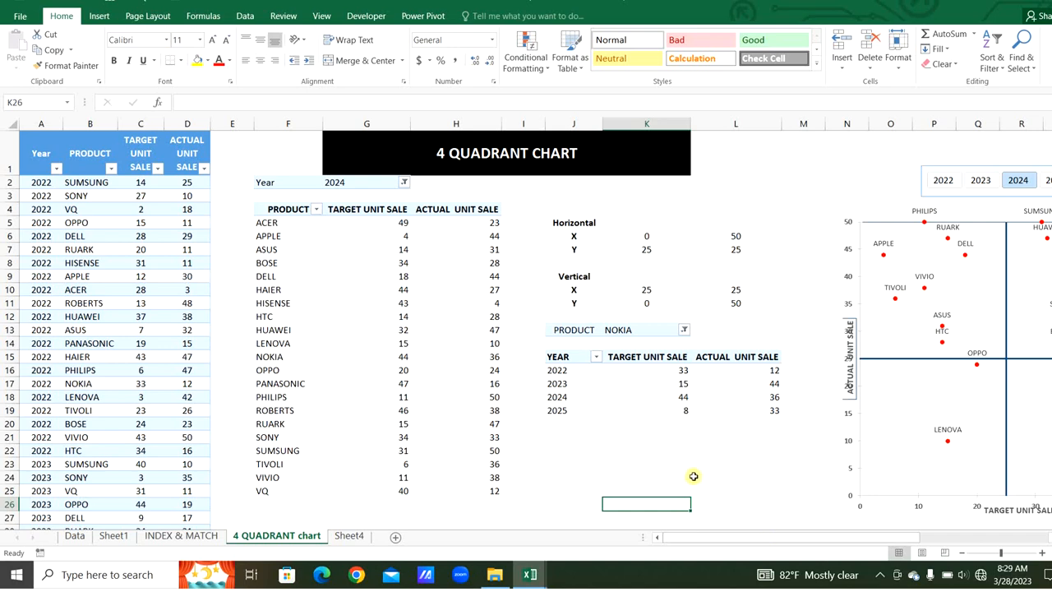
{"action": "mouse_move", "coordinate": [688, 474]}
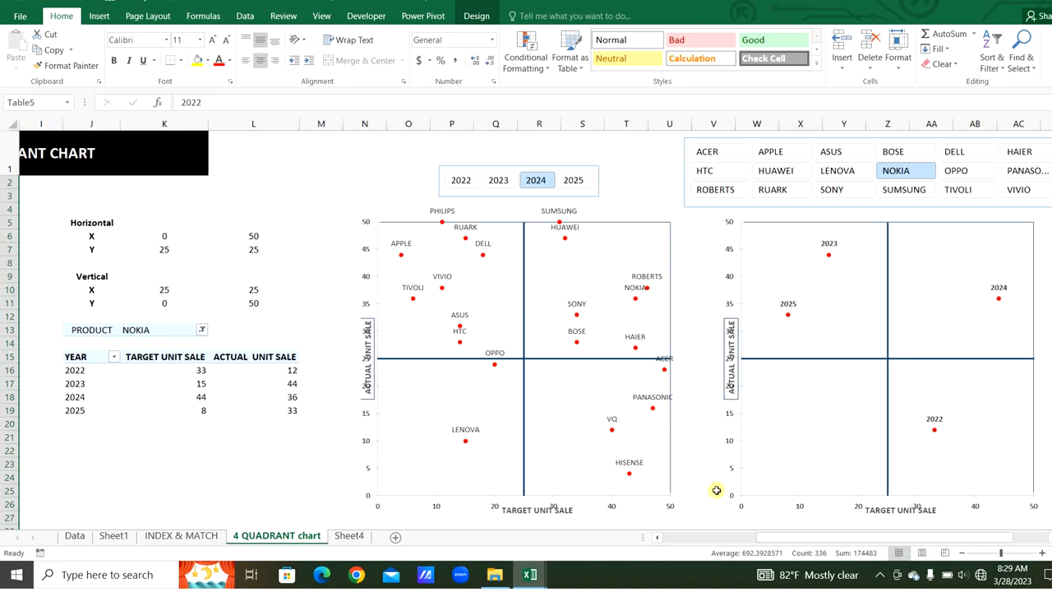
Step: Filter the Year slicer through 2022, 2024 and 2025, then select SONY on the Product slicer
{"action": "left_click", "coordinate": [460, 179]}
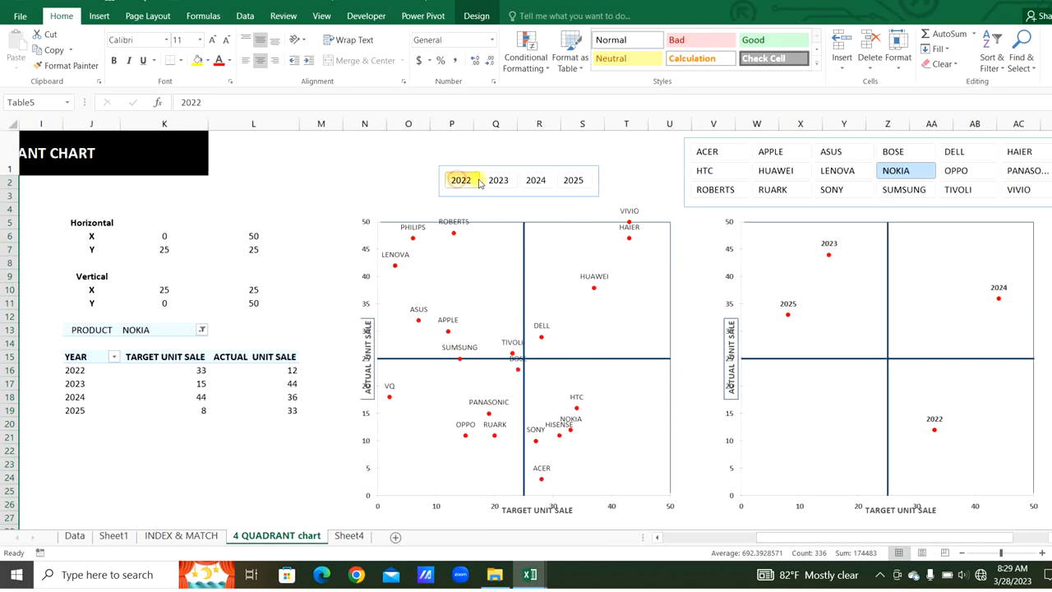
{"action": "left_click", "coordinate": [536, 179]}
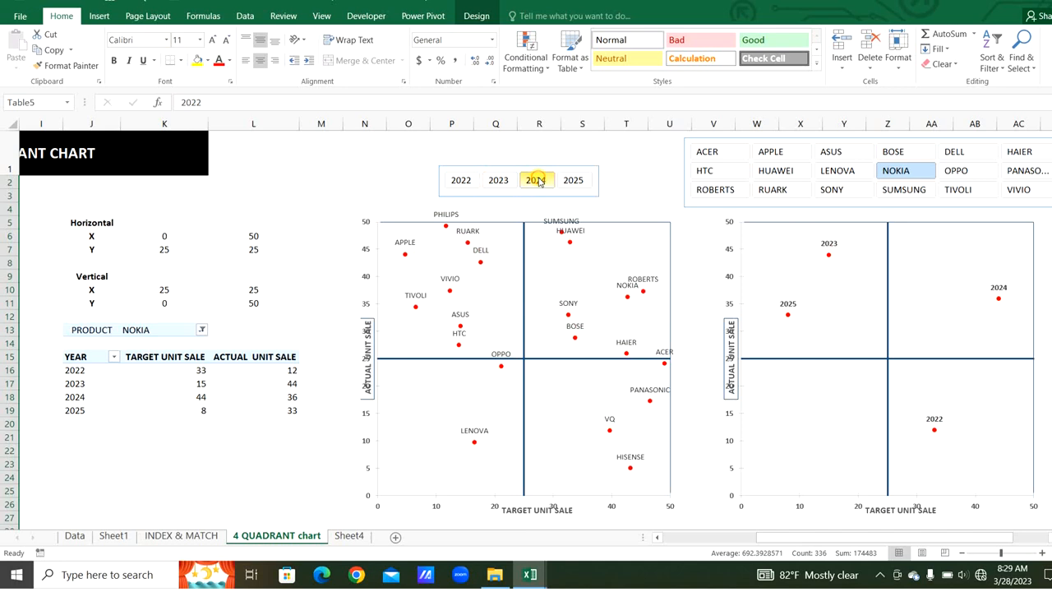
{"action": "left_click", "coordinate": [575, 180]}
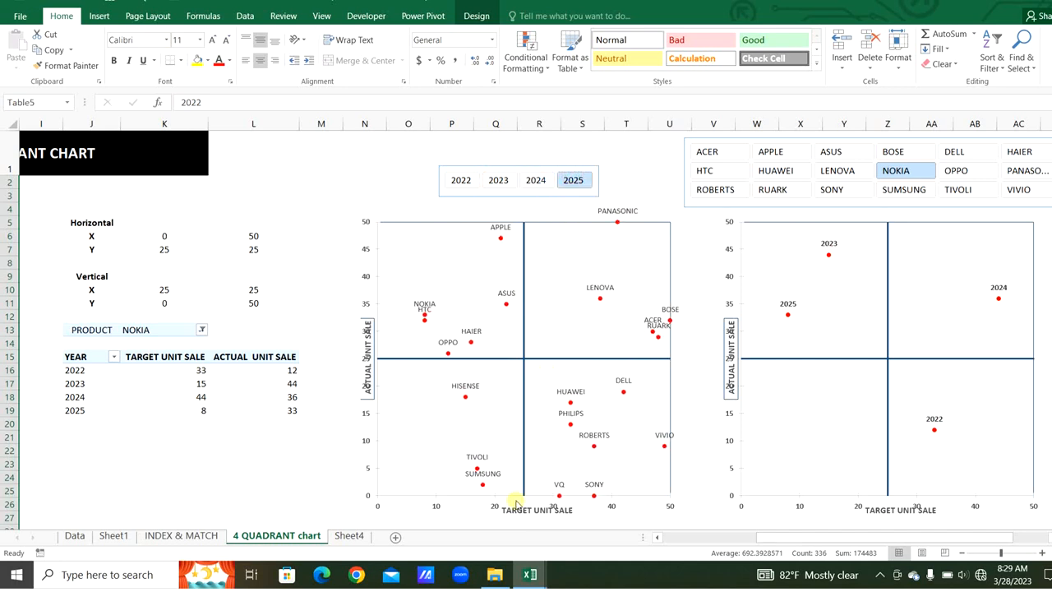
{"action": "mouse_move", "coordinate": [381, 358]}
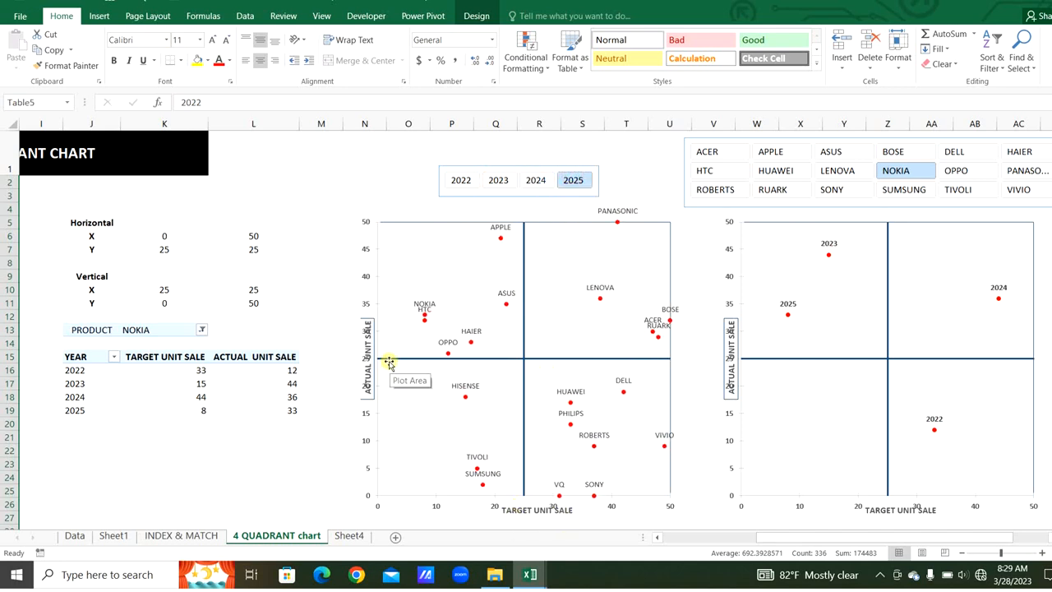
{"action": "mouse_move", "coordinate": [495, 290]}
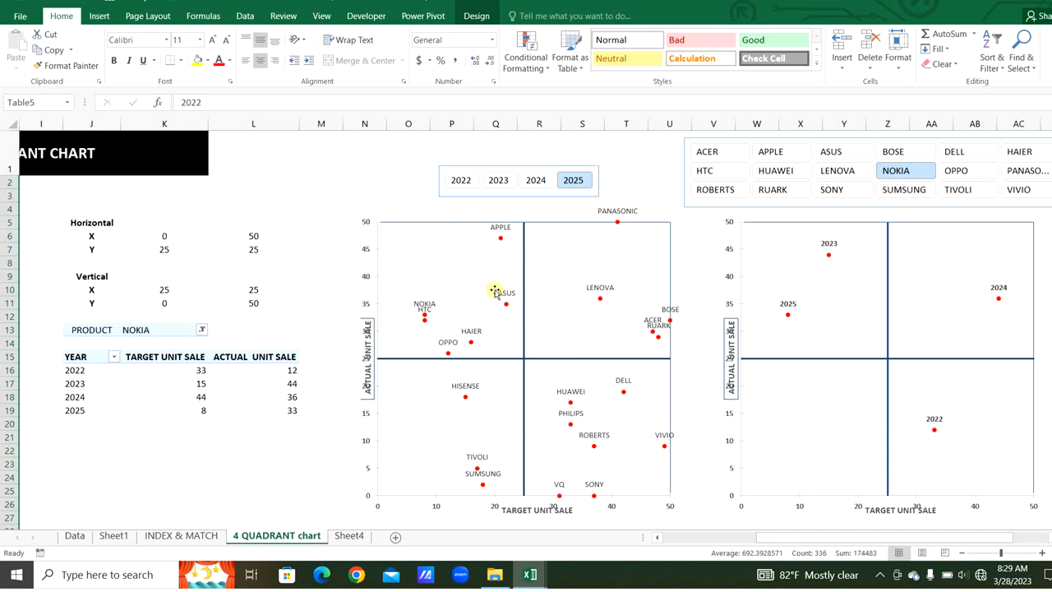
{"action": "mouse_move", "coordinate": [533, 487]}
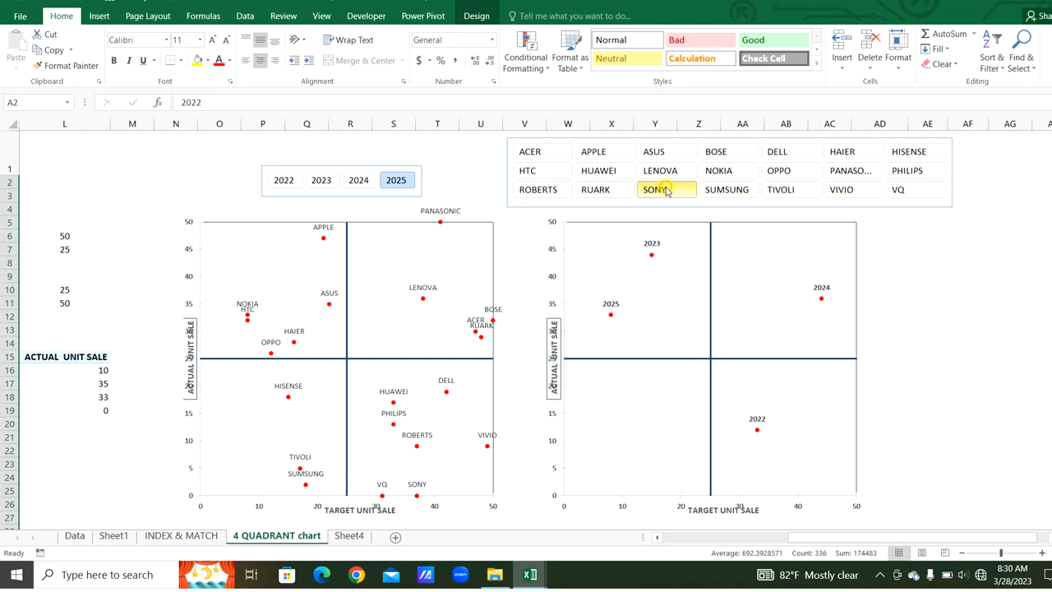
{"action": "left_click", "coordinate": [655, 190]}
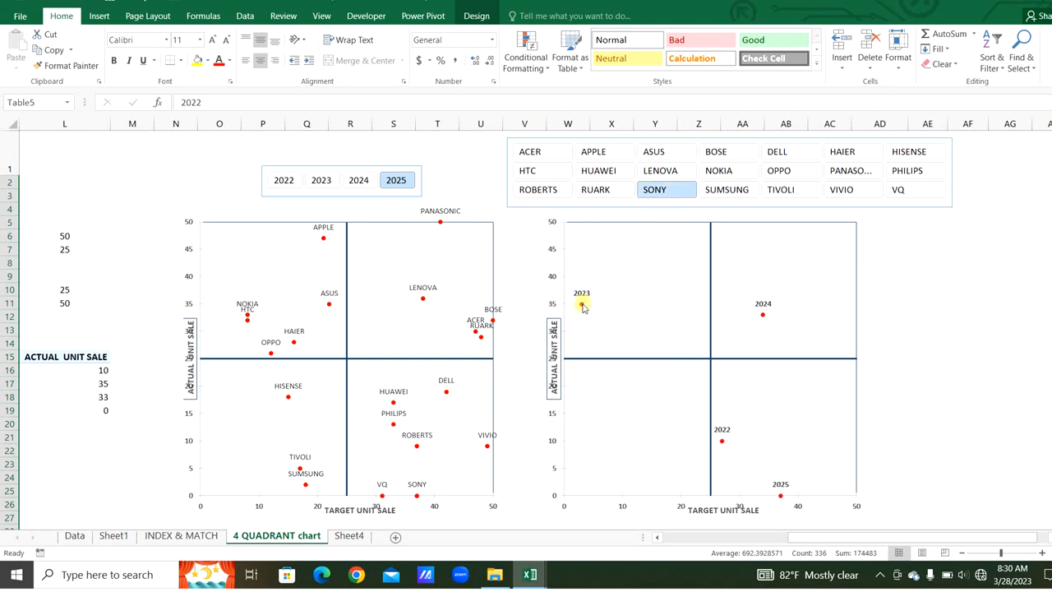
{"action": "mouse_move", "coordinate": [738, 506]}
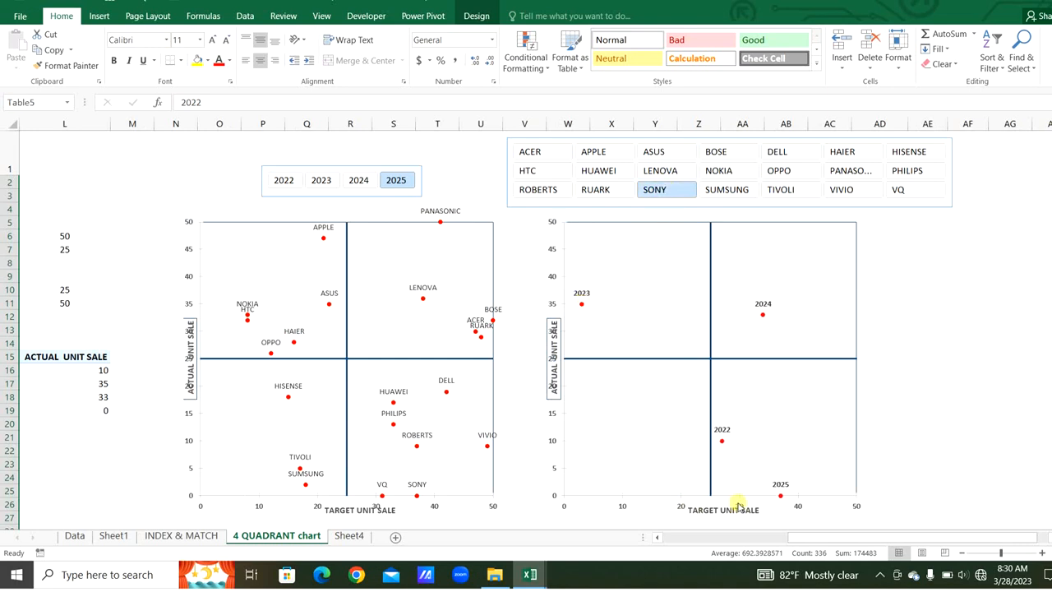
{"action": "mouse_move", "coordinate": [799, 535]}
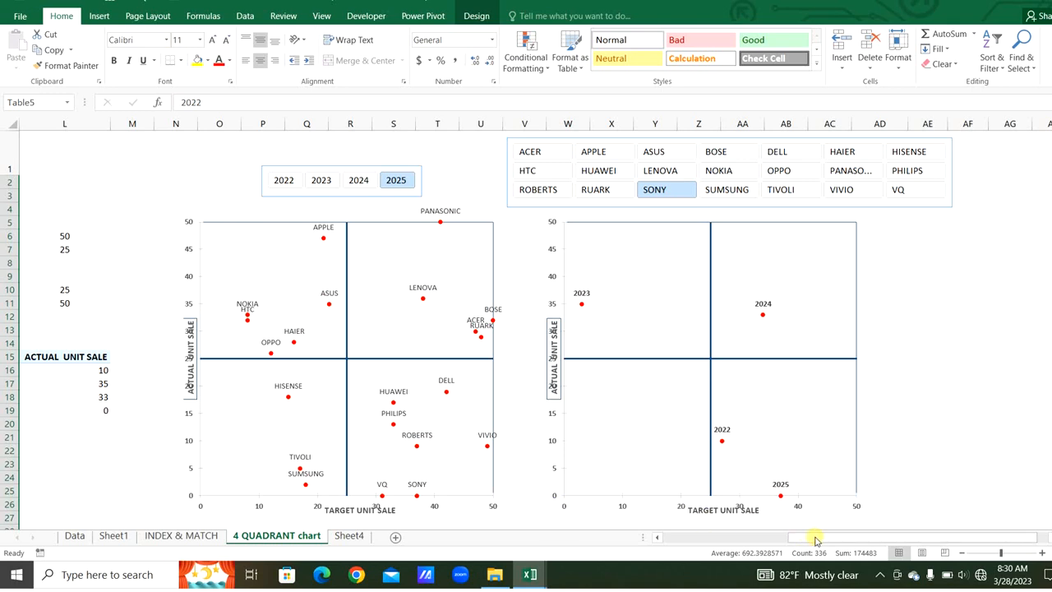
{"action": "mouse_move", "coordinate": [629, 548]}
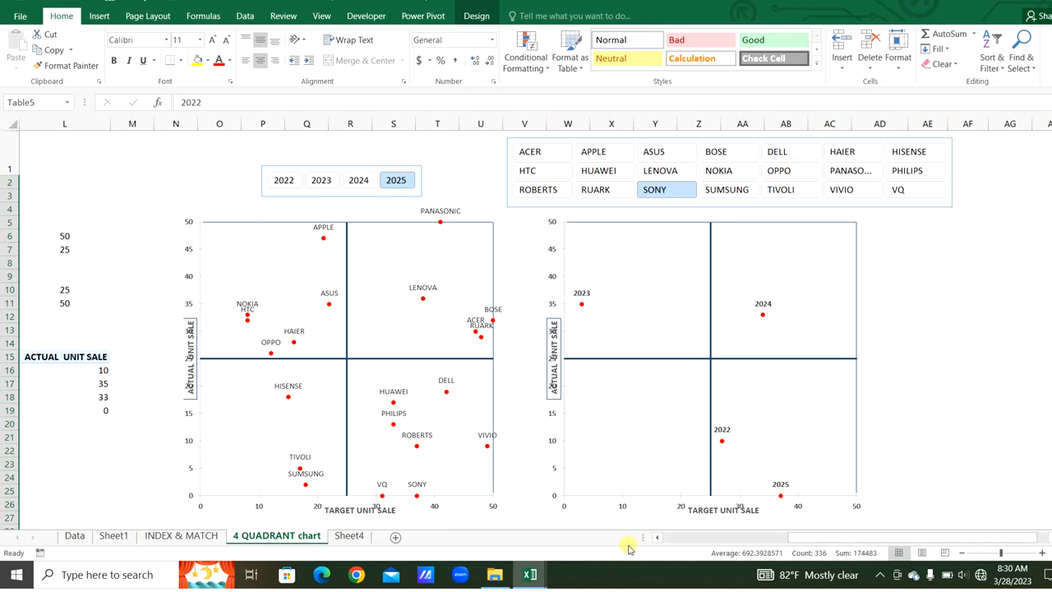
Step: Convert the raw sales data in the other workbook into a table
{"action": "left_click", "coordinate": [78, 534]}
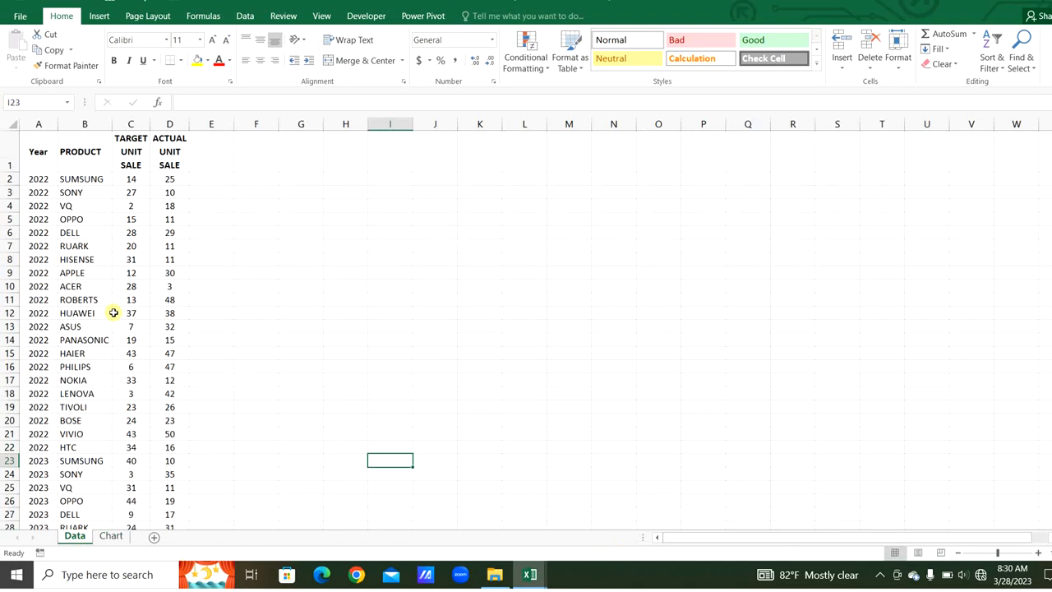
{"action": "left_click", "coordinate": [131, 313]}
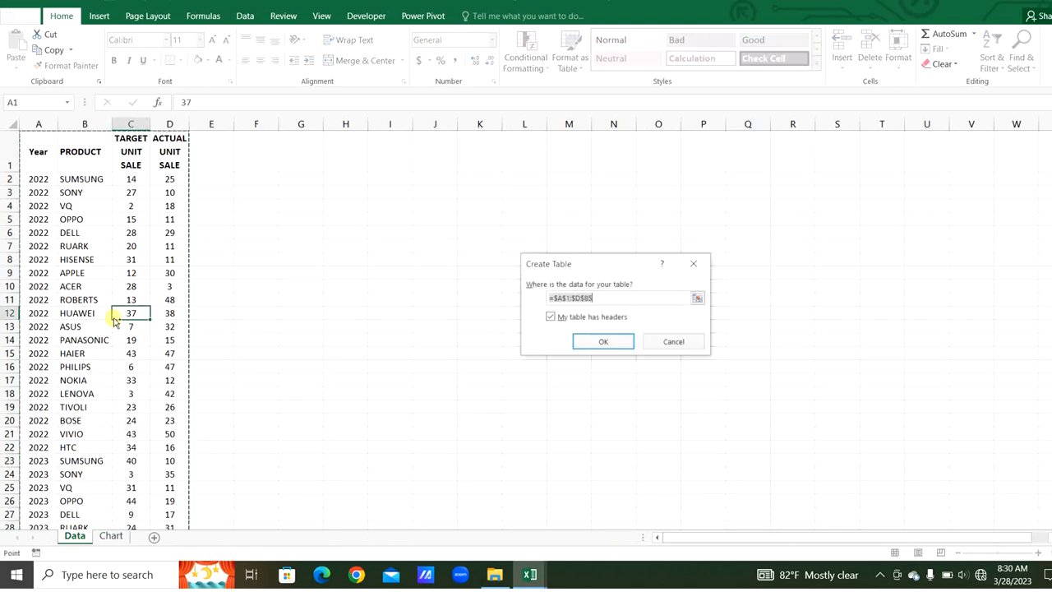
{"action": "mouse_move", "coordinate": [628, 347]}
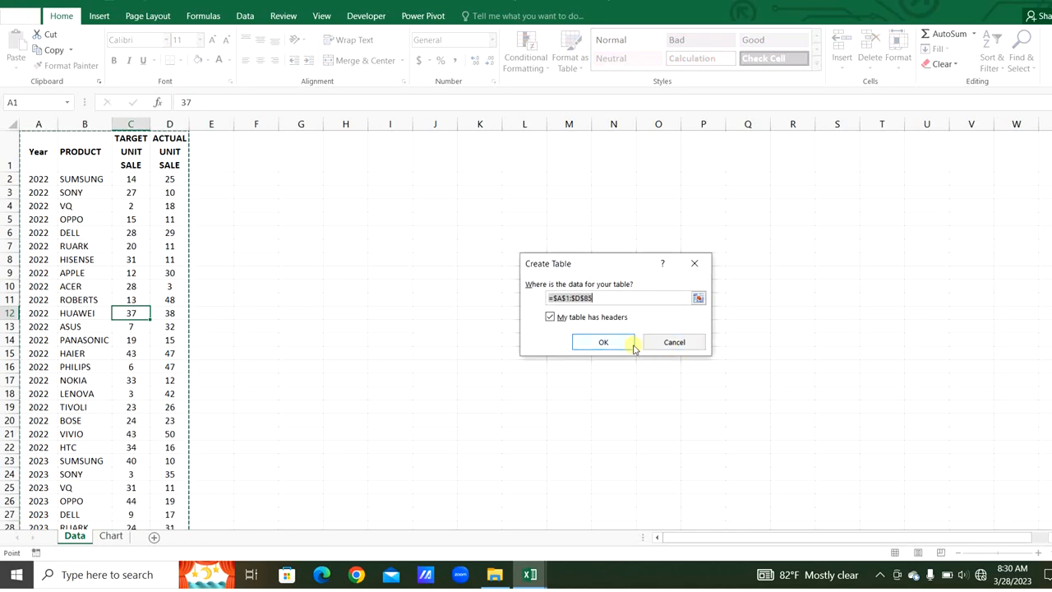
{"action": "left_click", "coordinate": [603, 342]}
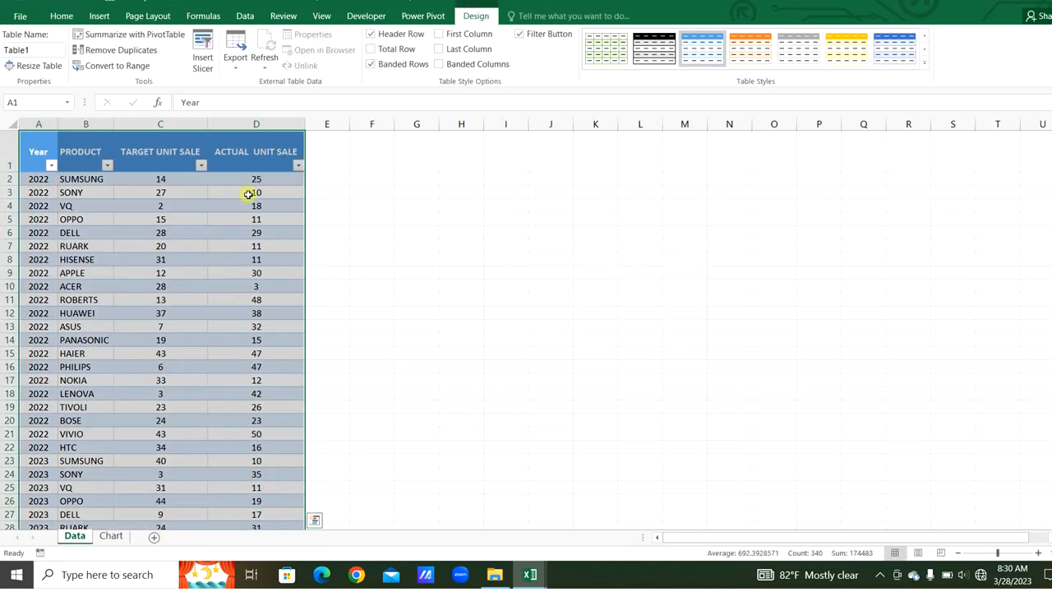
Step: Build a pivot table from Table1 at F1 summing unit sales, filtered to 2022
{"action": "left_click", "coordinate": [110, 15]}
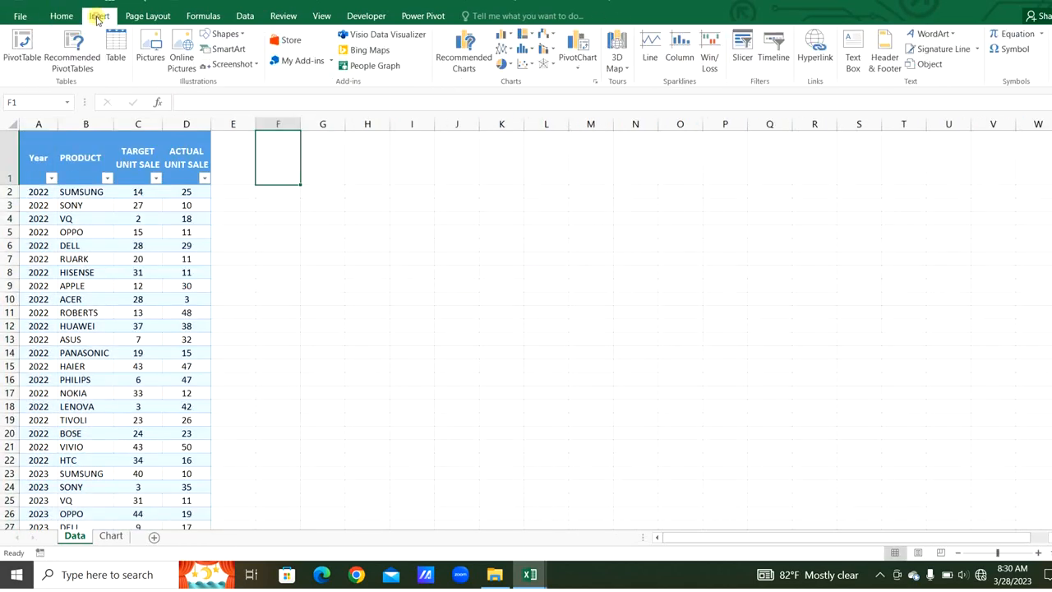
{"action": "left_click", "coordinate": [21, 47]}
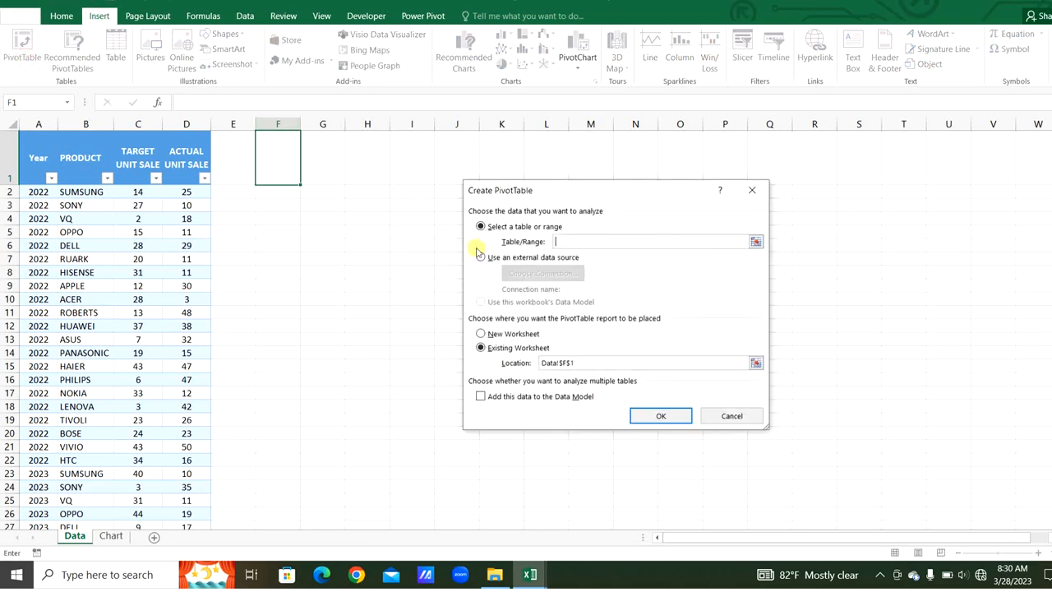
{"action": "left_click", "coordinate": [138, 245]}
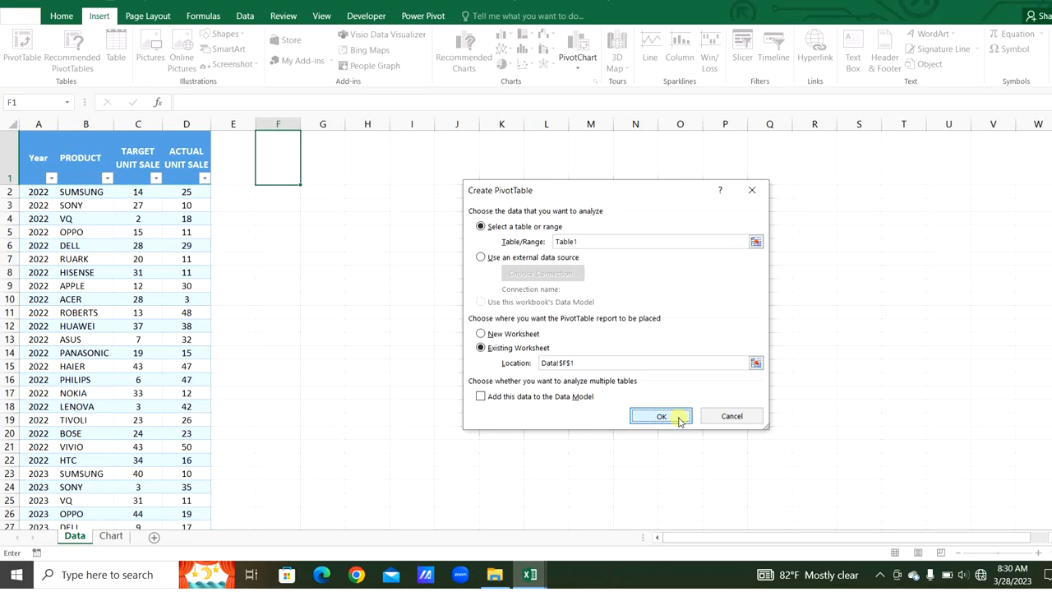
{"action": "left_click", "coordinate": [660, 415]}
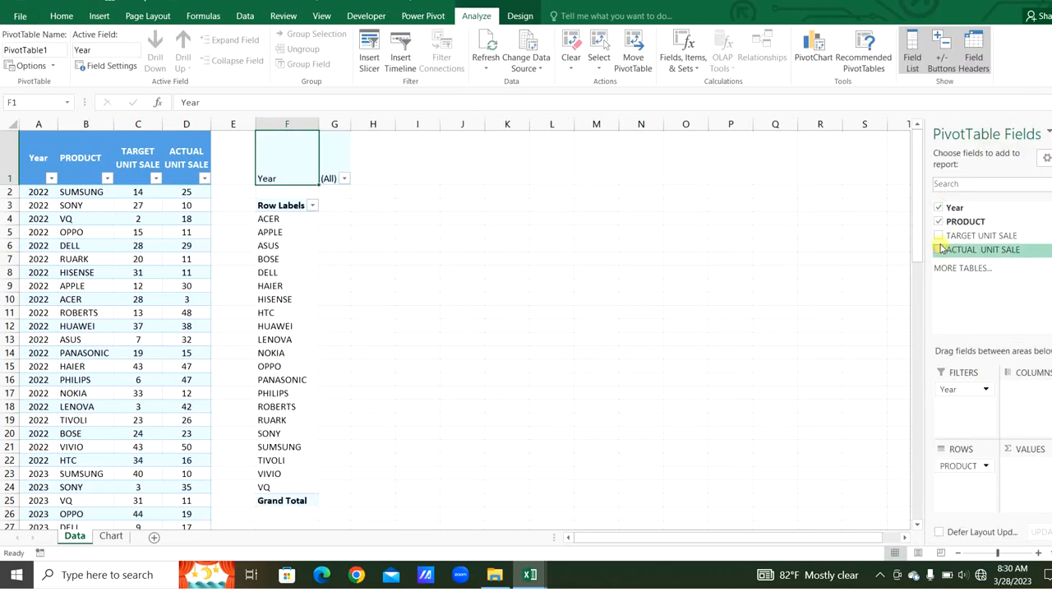
{"action": "left_click", "coordinate": [938, 235]}
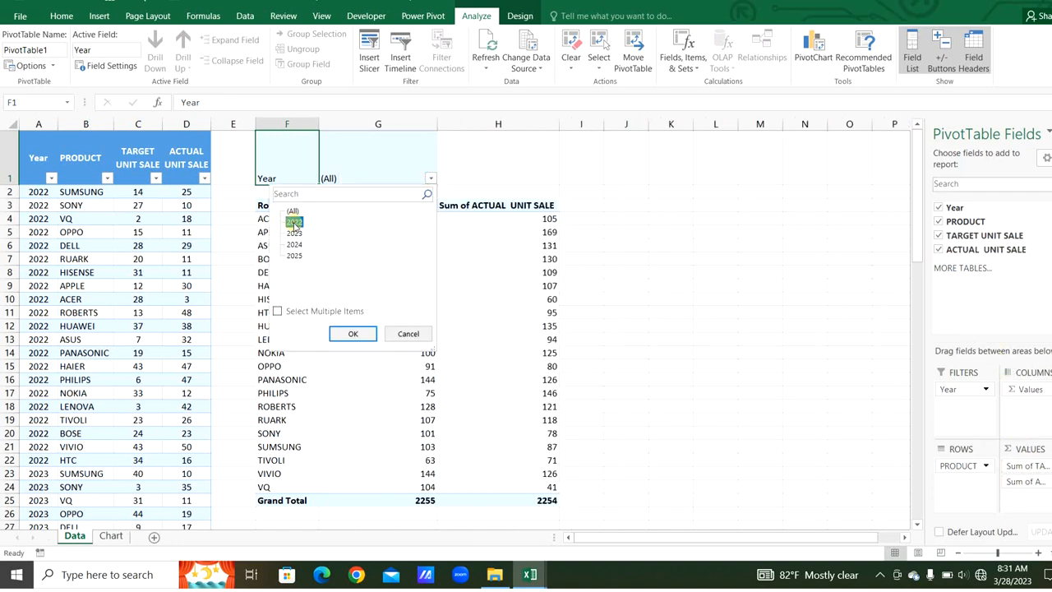
{"action": "left_click", "coordinate": [352, 333]}
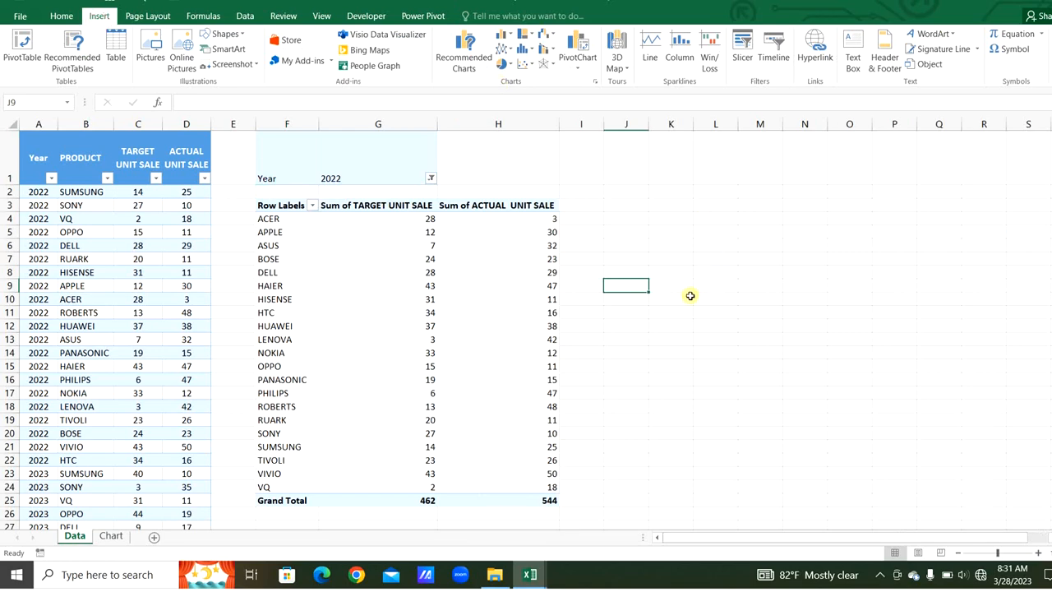
Step: Insert a PRODUCT_WISE scatter chart with G4:G24 as X and H4:H24 as Y
{"action": "left_click", "coordinate": [518, 64]}
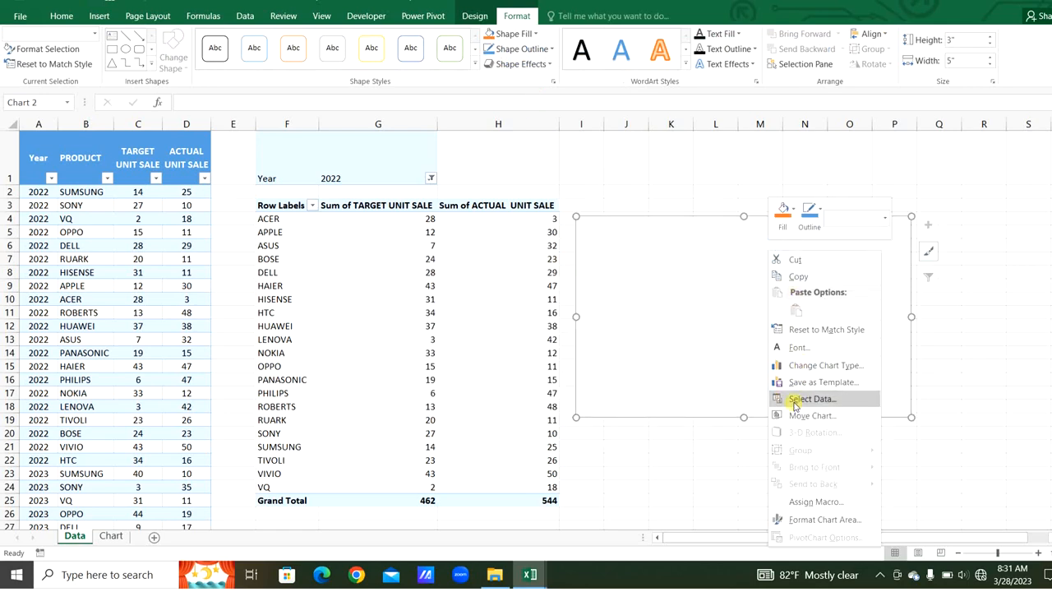
{"action": "left_click", "coordinate": [812, 398]}
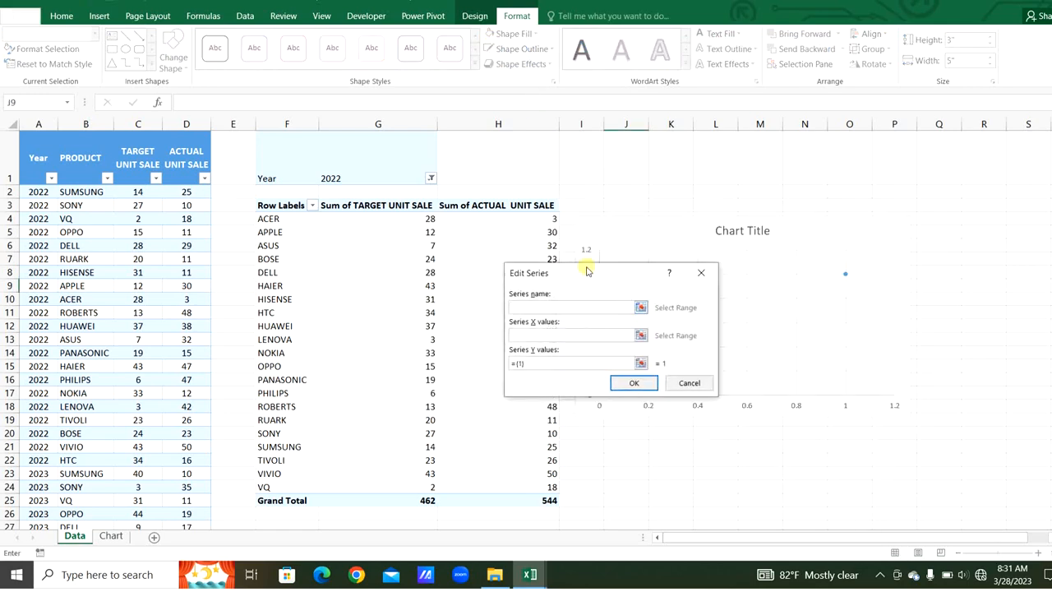
{"action": "left_click_drag", "start_coordinate": [588, 273], "coordinate": [622, 279]}
{"action": "type", "text": "PRODUCT_WISE"}
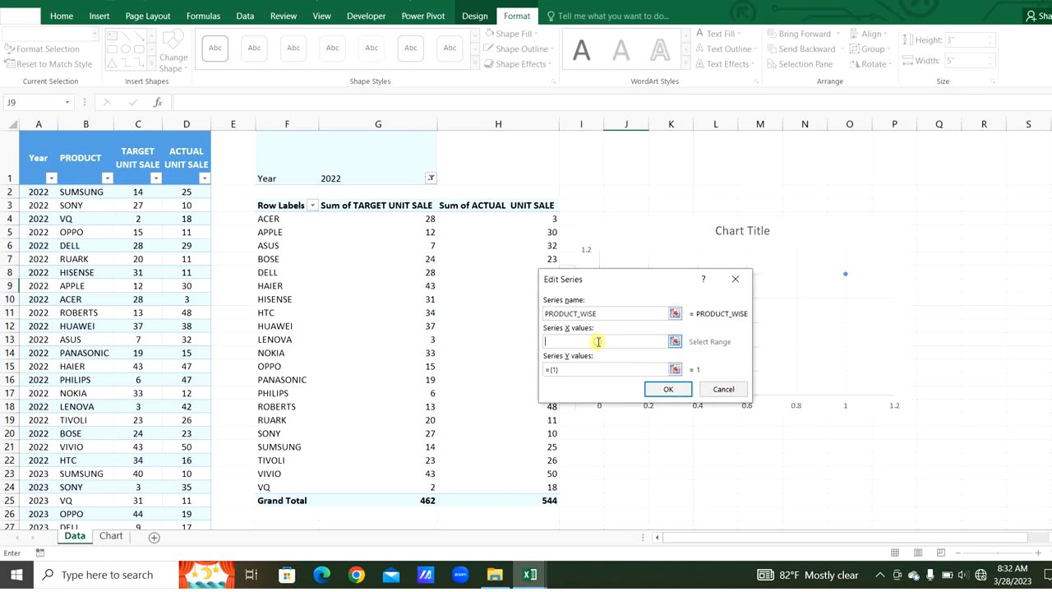
{"action": "left_click_drag", "start_coordinate": [378, 218], "coordinate": [378, 393]}
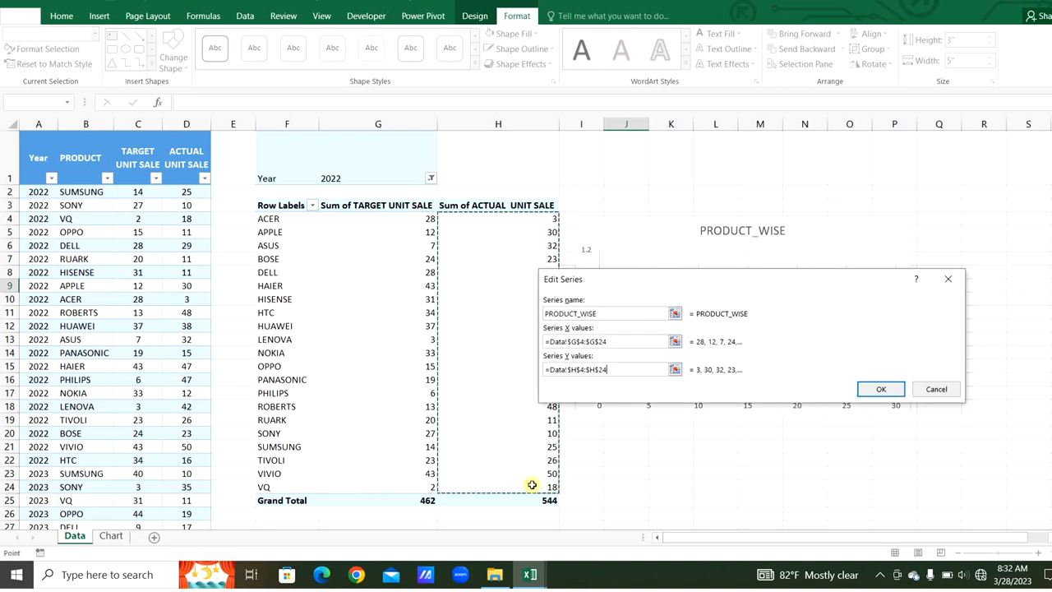
{"action": "left_click", "coordinate": [880, 388]}
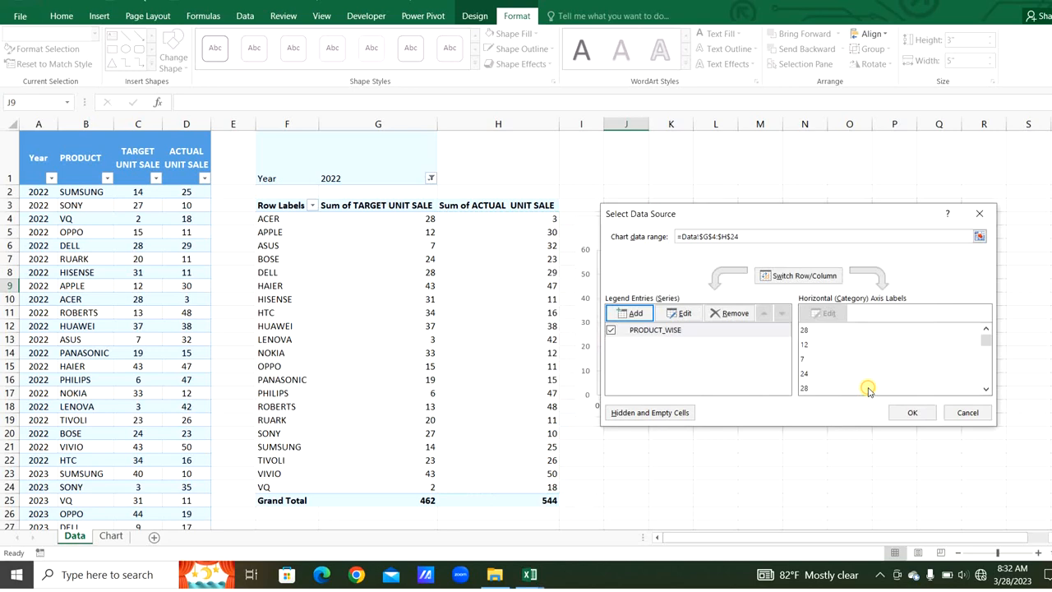
{"action": "left_click", "coordinate": [912, 412]}
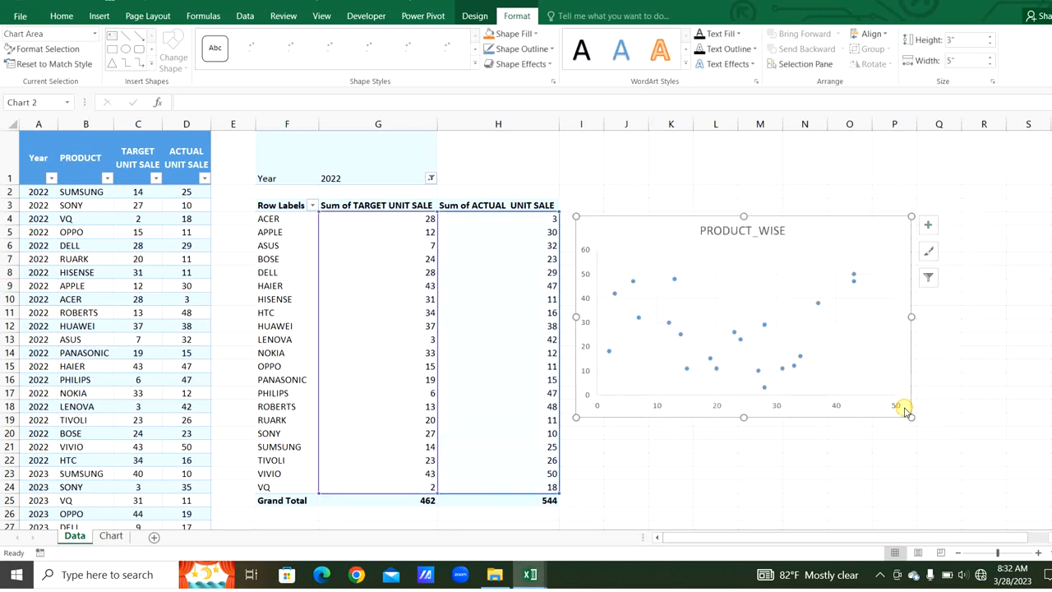
{"action": "left_click", "coordinate": [625, 285]}
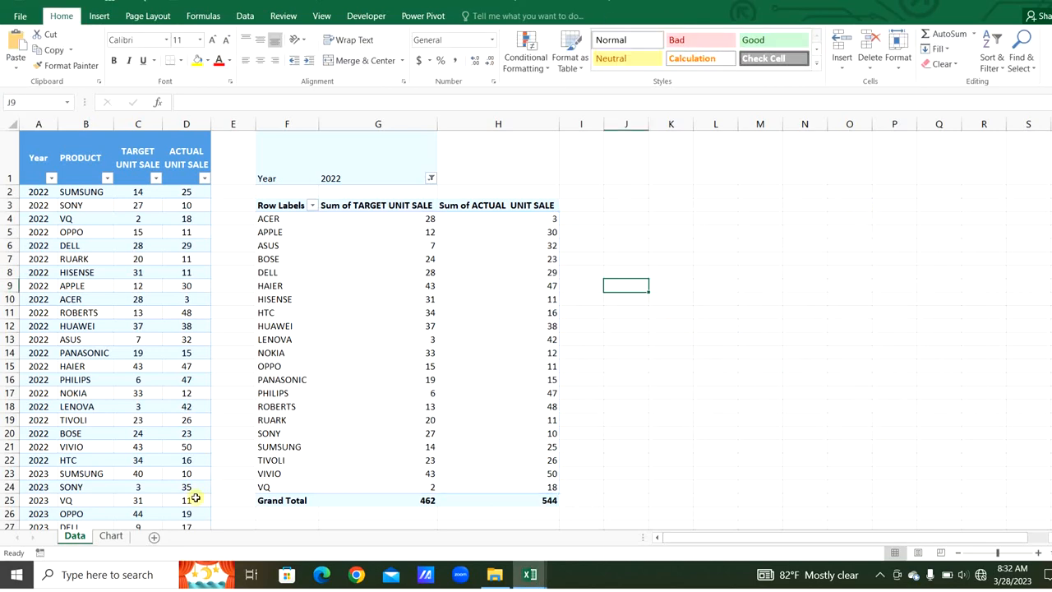
Step: Resize the chart on the Chart sheet to 5 inches high and 5 inches wide
{"action": "left_click", "coordinate": [110, 536]}
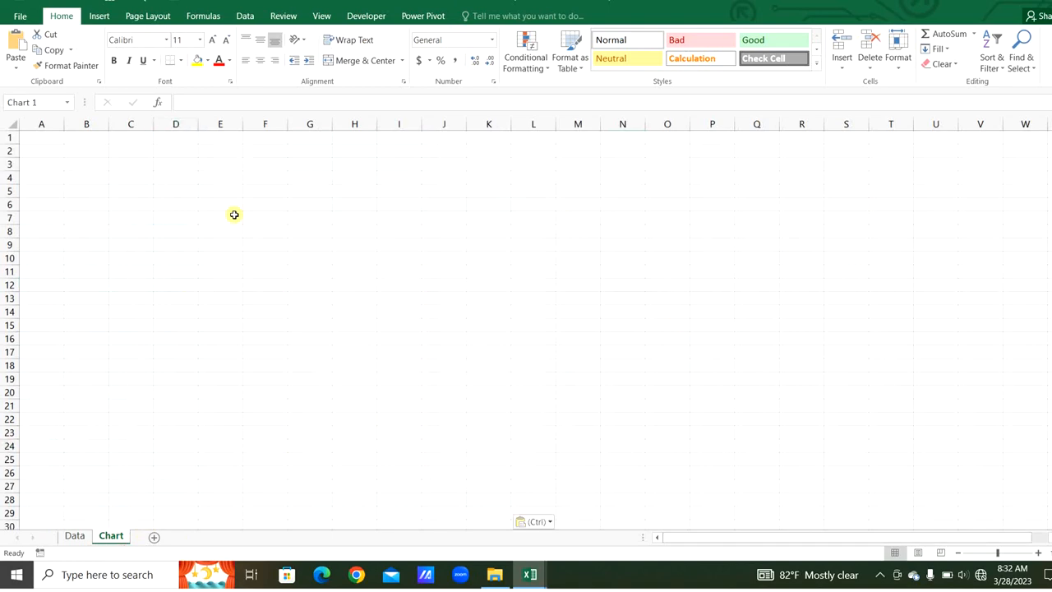
{"action": "left_click", "coordinate": [234, 214]}
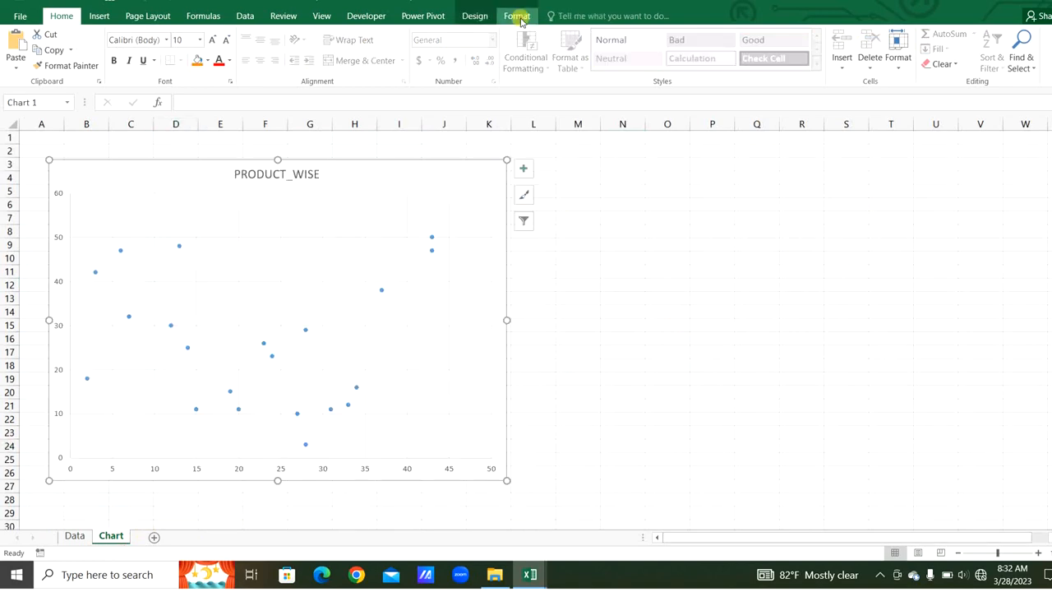
{"action": "left_click", "coordinate": [516, 15]}
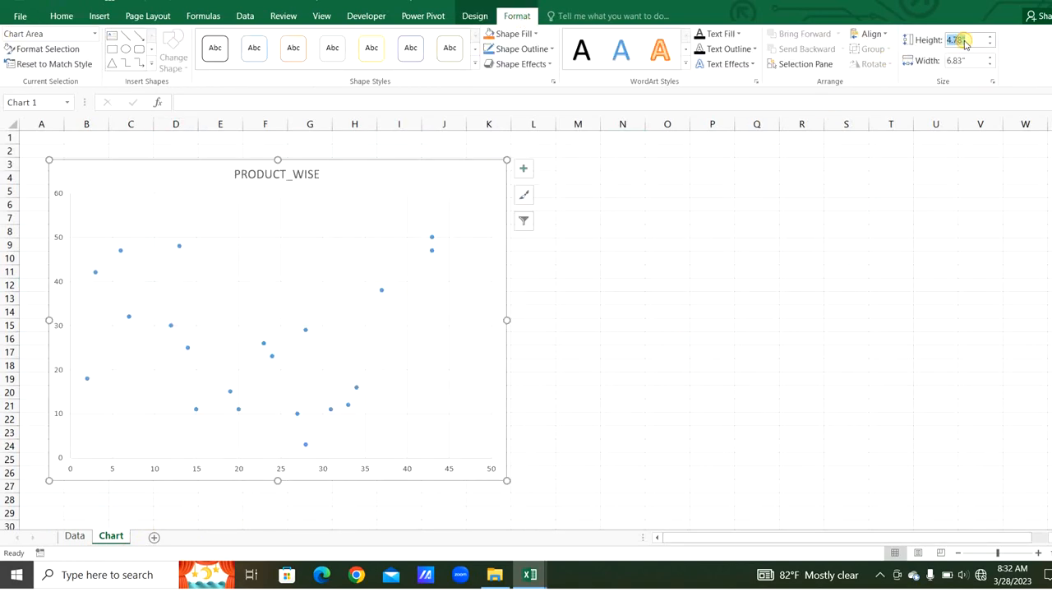
{"action": "type", "text": "5\""}
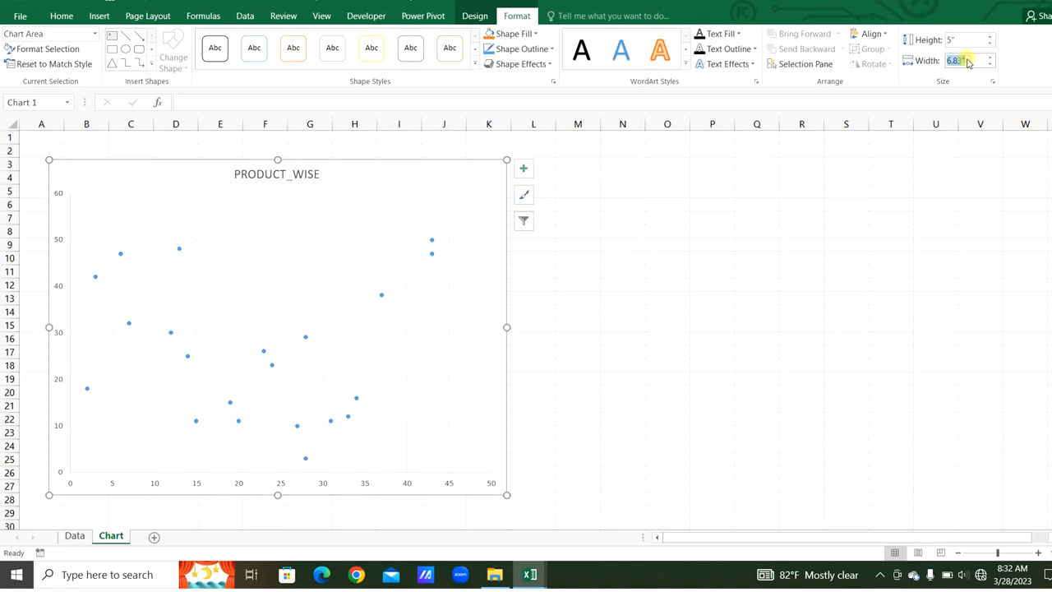
{"action": "left_click", "coordinate": [513, 32]}
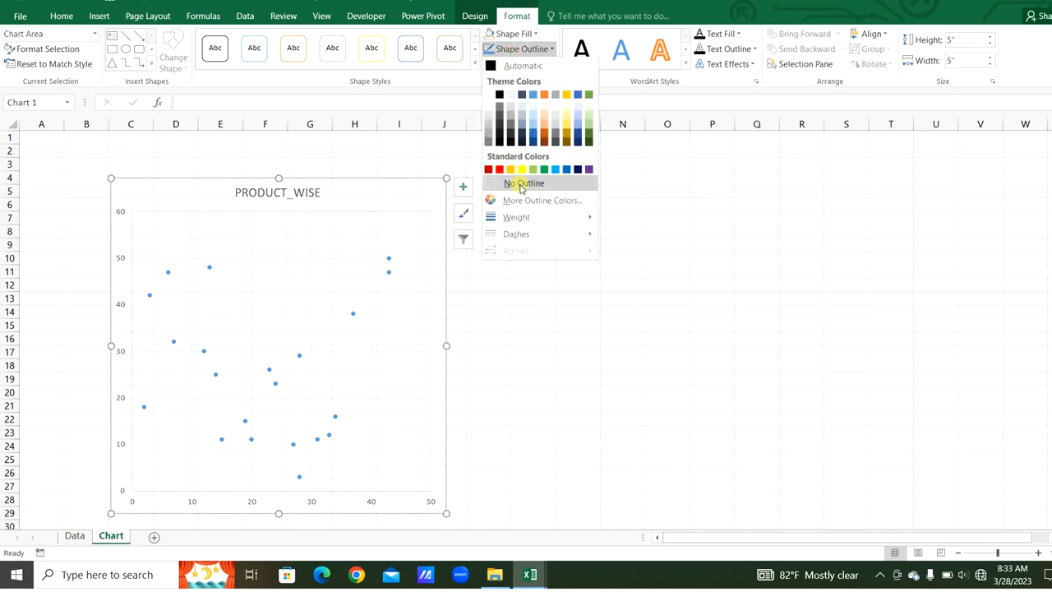
Step: Remove the chart outline, add axis titles and data labels, and hide gridlines
{"action": "left_click", "coordinate": [463, 185]}
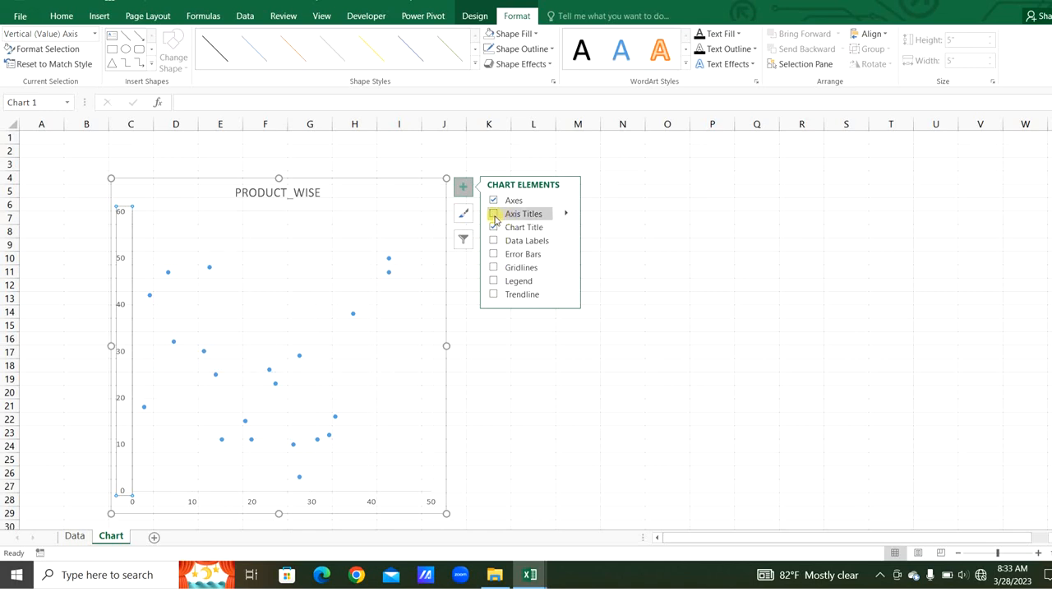
{"action": "left_click", "coordinate": [494, 214]}
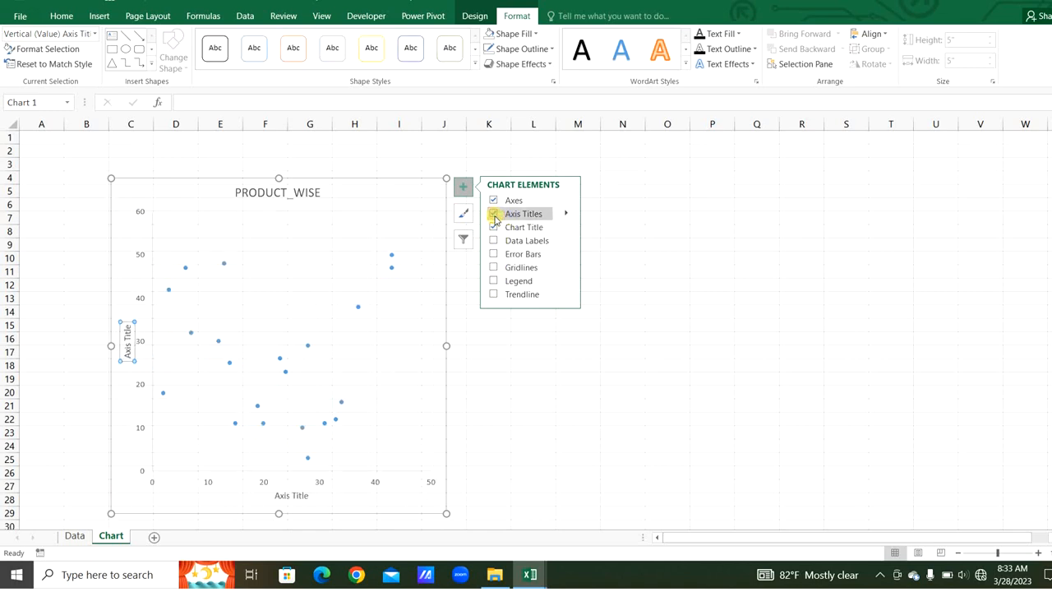
{"action": "left_click", "coordinate": [494, 240]}
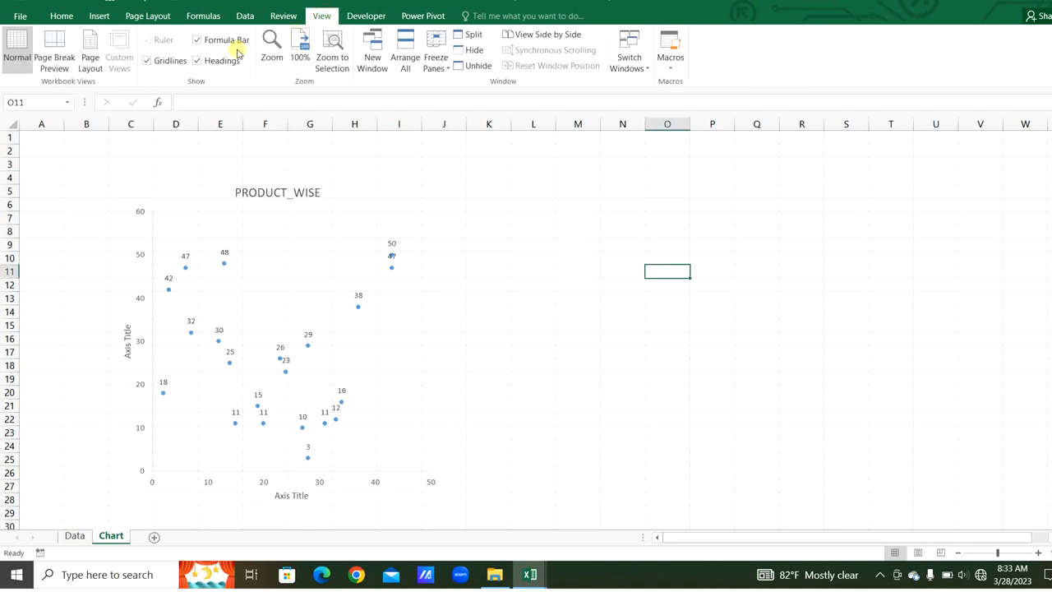
{"action": "left_click", "coordinate": [195, 60]}
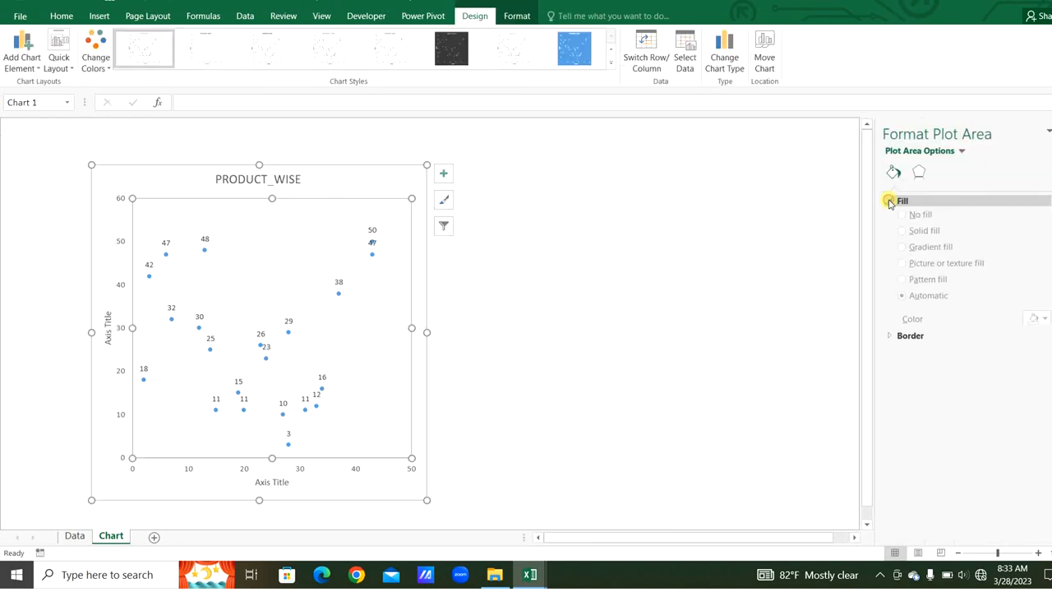
Step: Give the plot area a solid border and cap the vertical axis at 50
{"action": "left_click", "coordinate": [910, 348]}
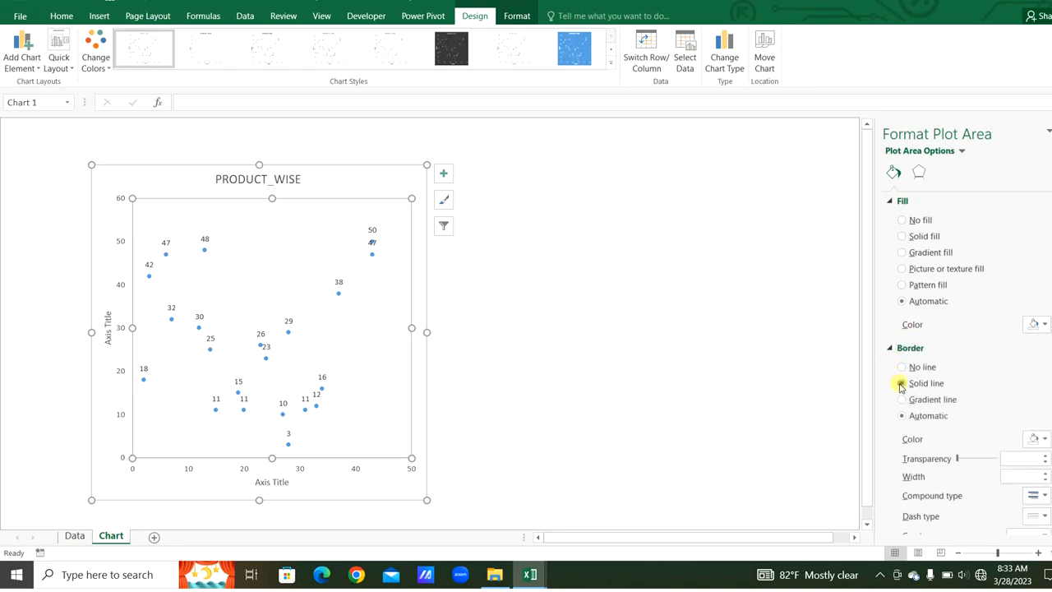
{"action": "left_click", "coordinate": [901, 383]}
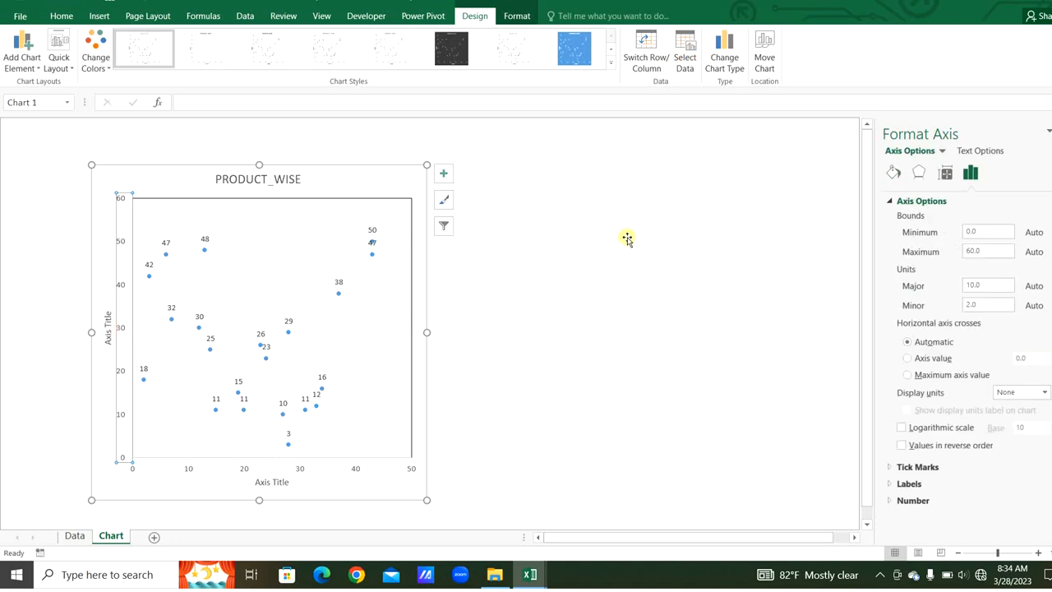
{"action": "left_click", "coordinate": [985, 231]}
{"action": "type", "text": "50"}
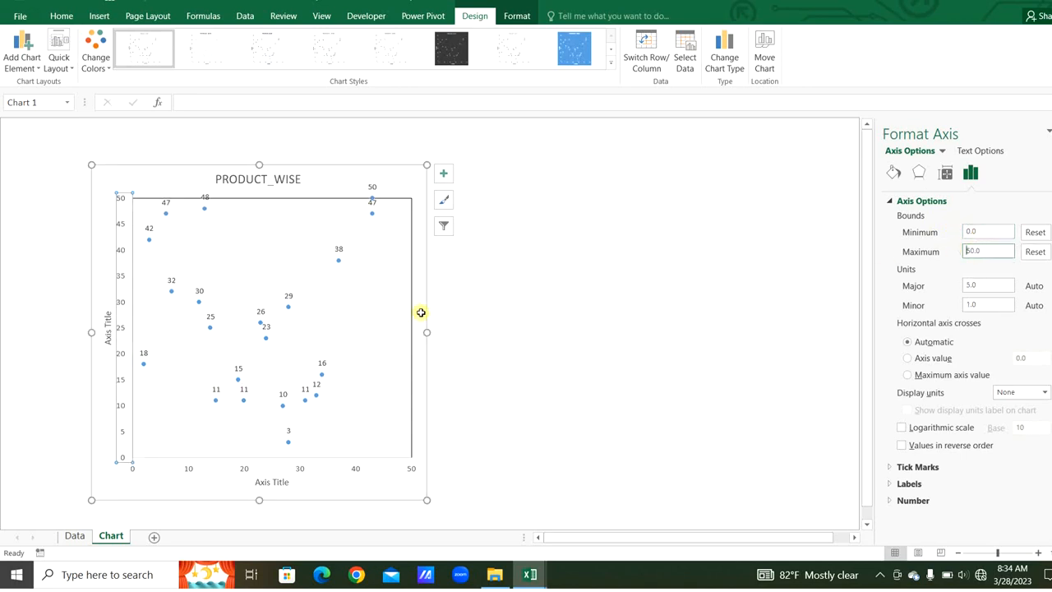
{"action": "left_click", "coordinate": [970, 173]}
{"action": "type", "text": "="}
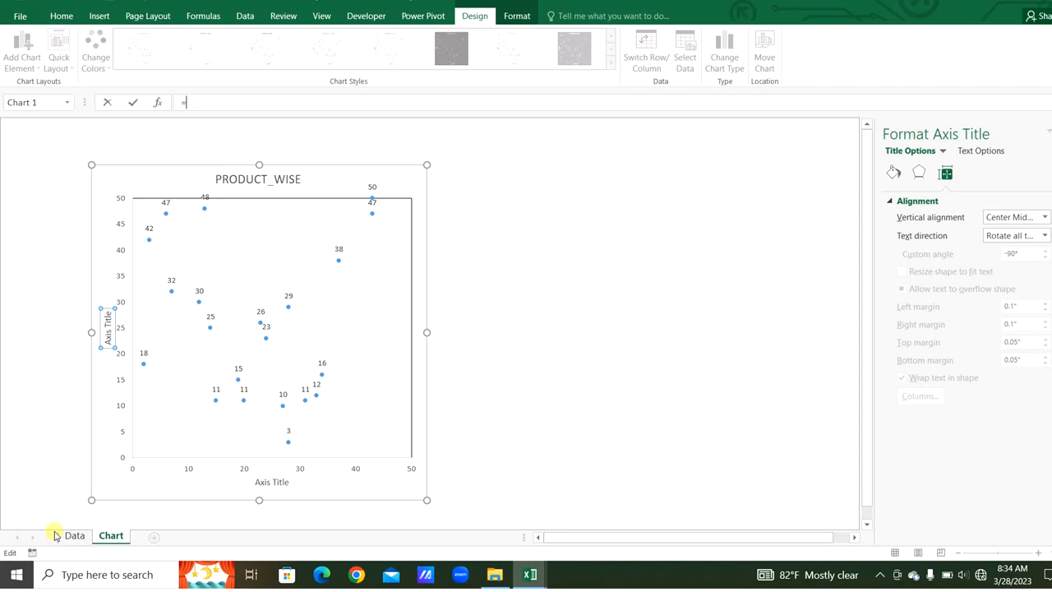
Step: Link the axis title to the TARGET UNIT SALE header on the Data sheet
{"action": "left_click", "coordinate": [74, 536]}
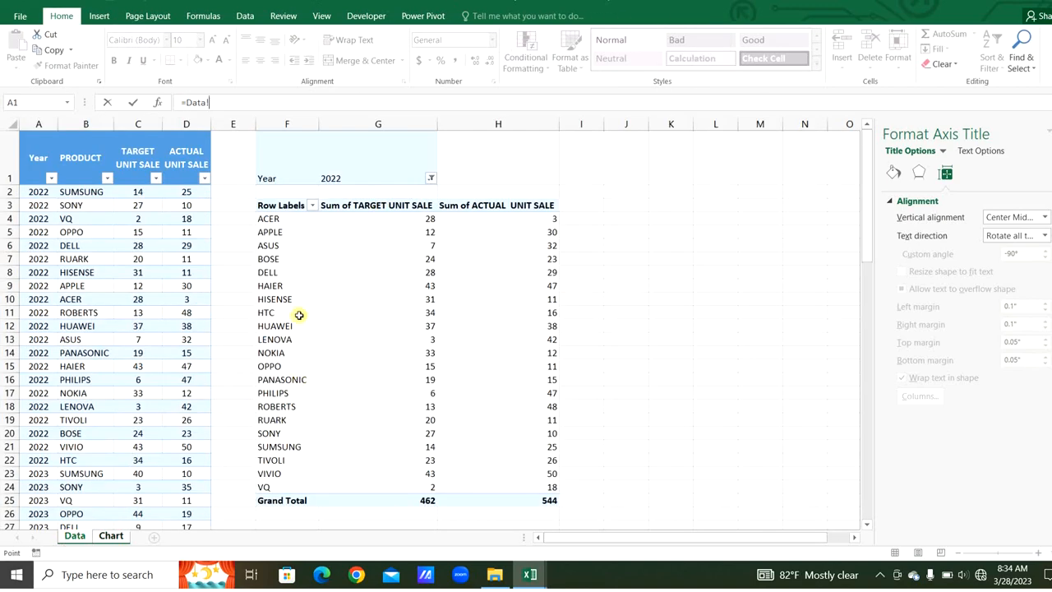
{"action": "mouse_move", "coordinate": [387, 216]}
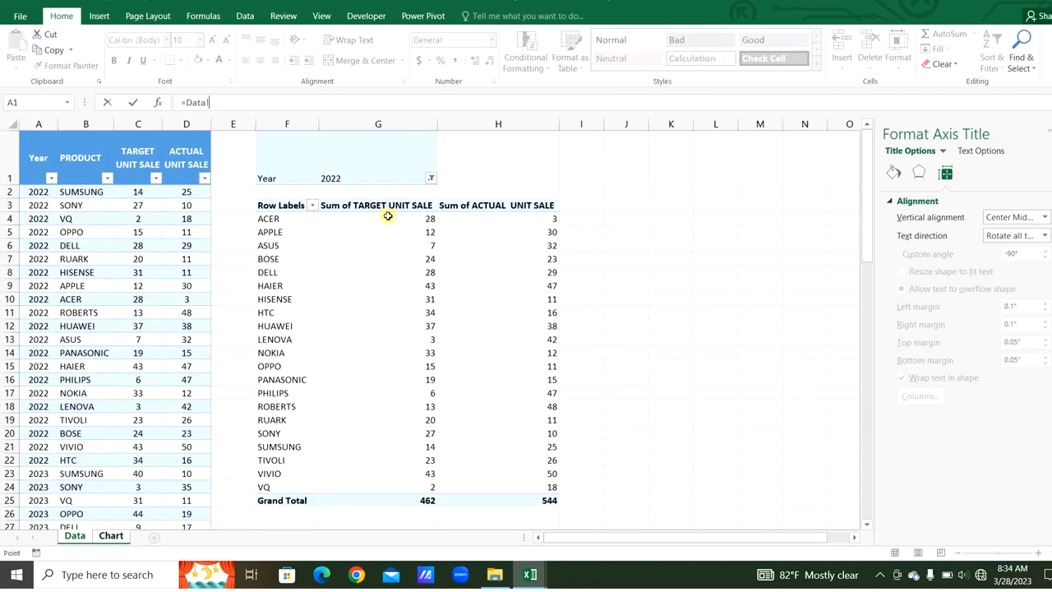
{"action": "left_click", "coordinate": [137, 157]}
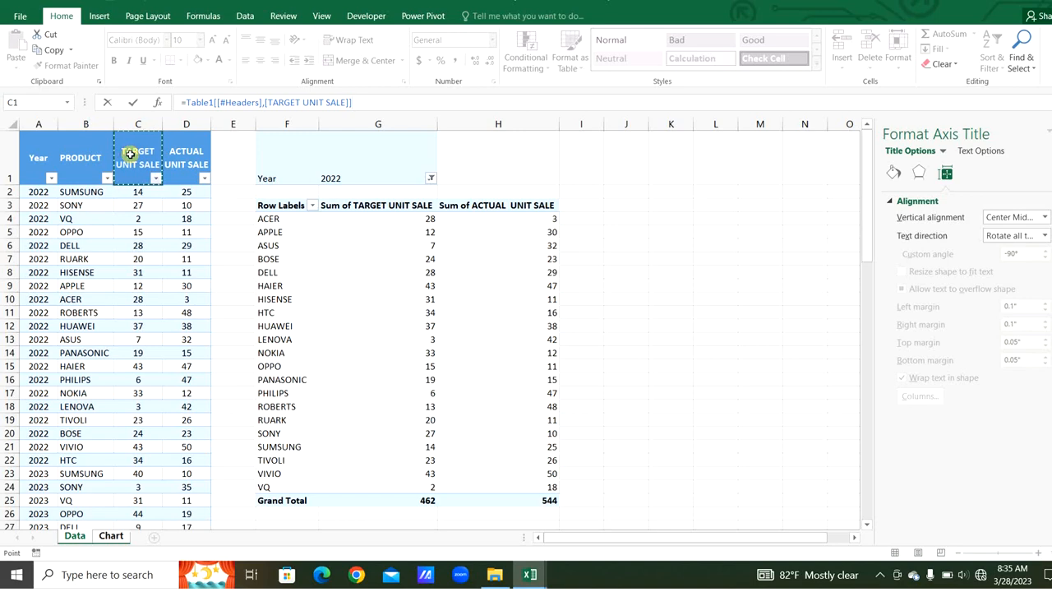
{"action": "left_click", "coordinate": [109, 536]}
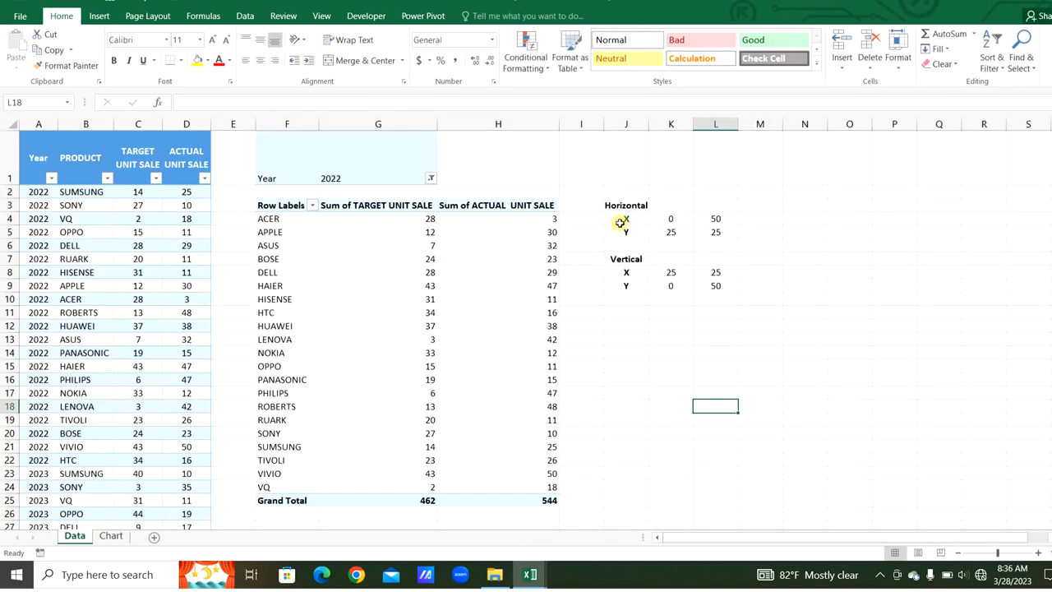
{"action": "mouse_move", "coordinate": [664, 264]}
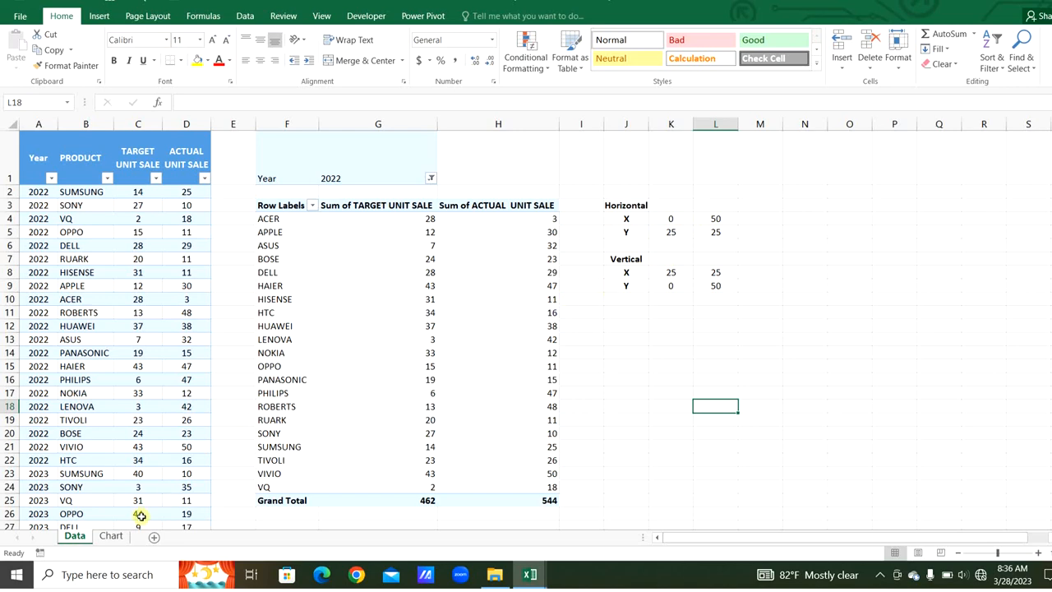
Step: Add Horizontal (K4:L4, K5:L5) and vertical (K8:L8, K9:L9) divider series to the chart
{"action": "left_click", "coordinate": [108, 536]}
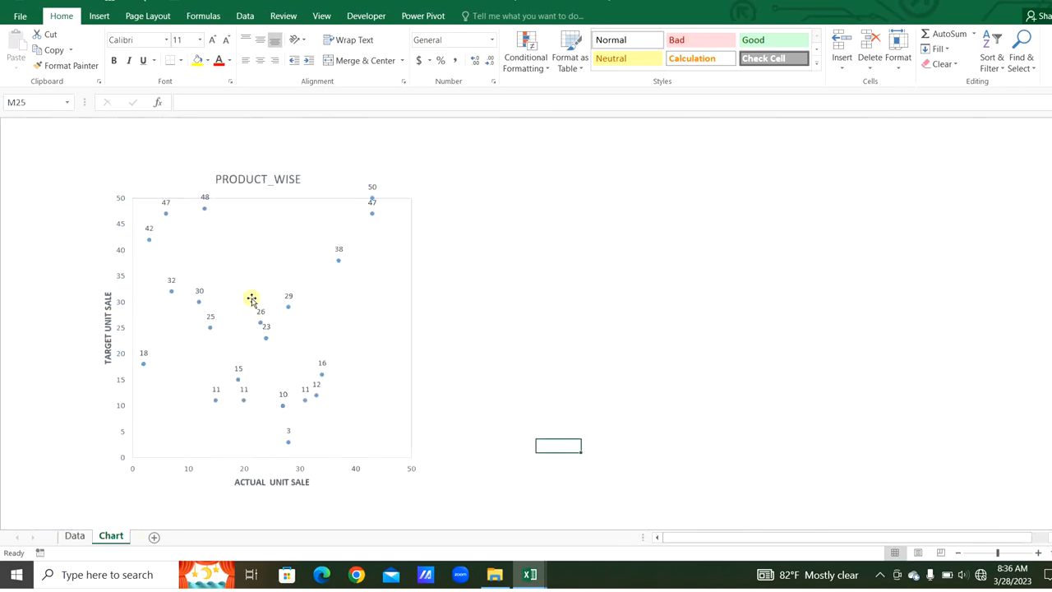
{"action": "right_click", "coordinate": [252, 299]}
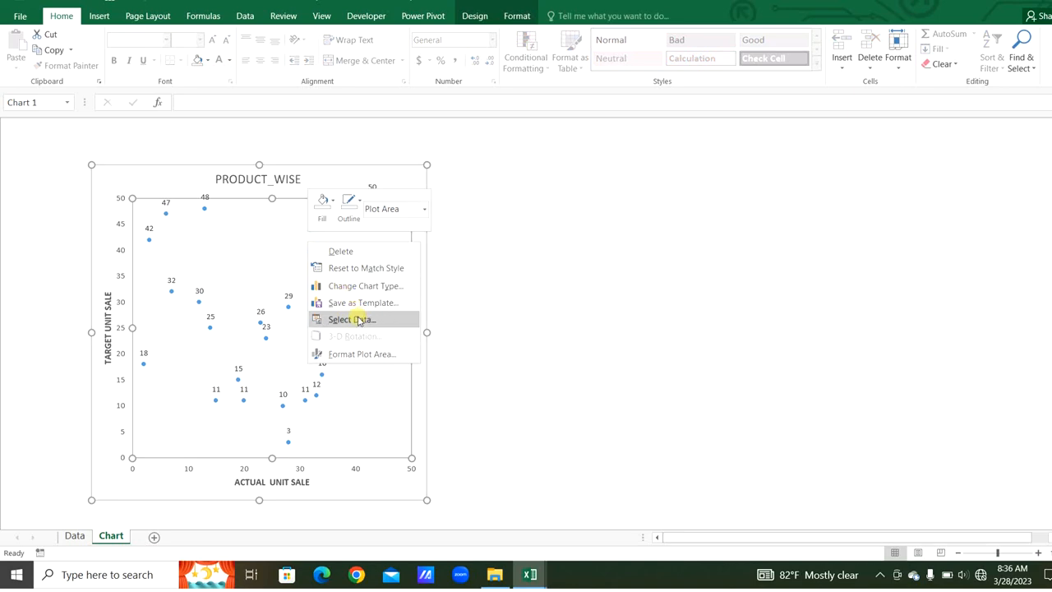
{"action": "left_click", "coordinate": [347, 319]}
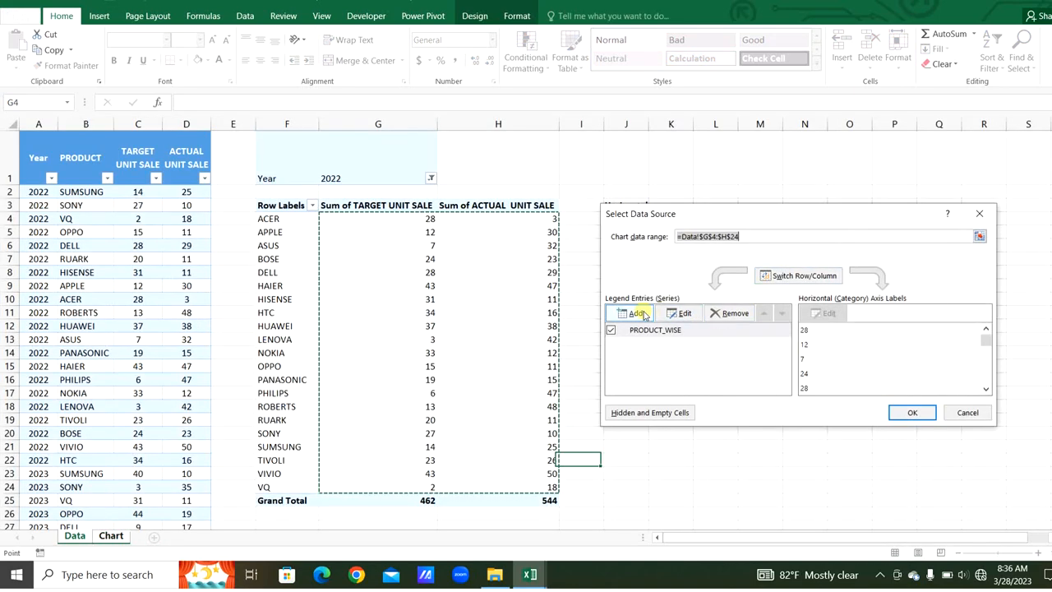
{"action": "left_click", "coordinate": [630, 314]}
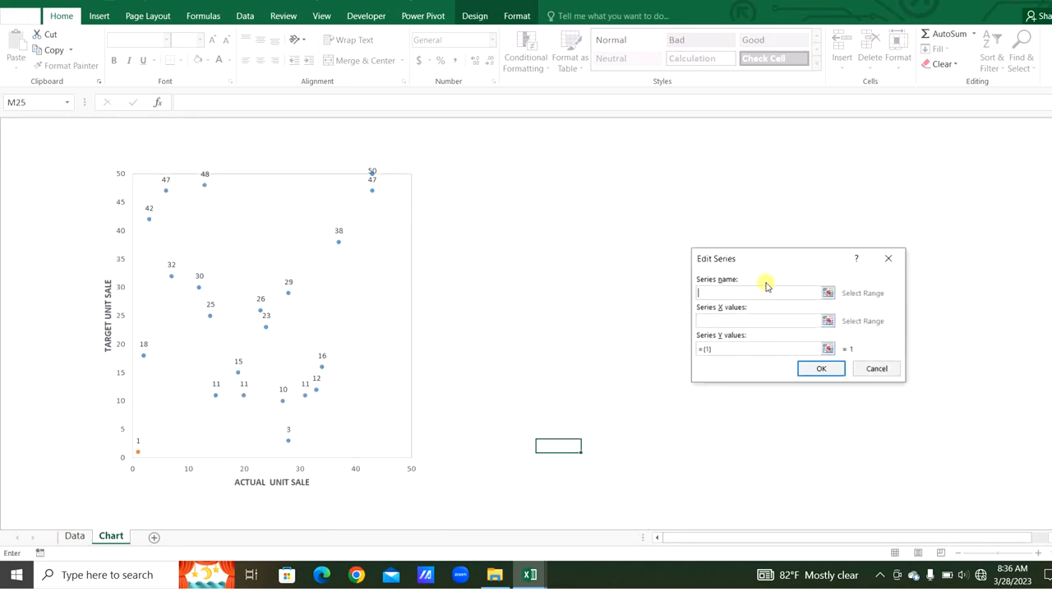
{"action": "type", "text": "Horizontal"}
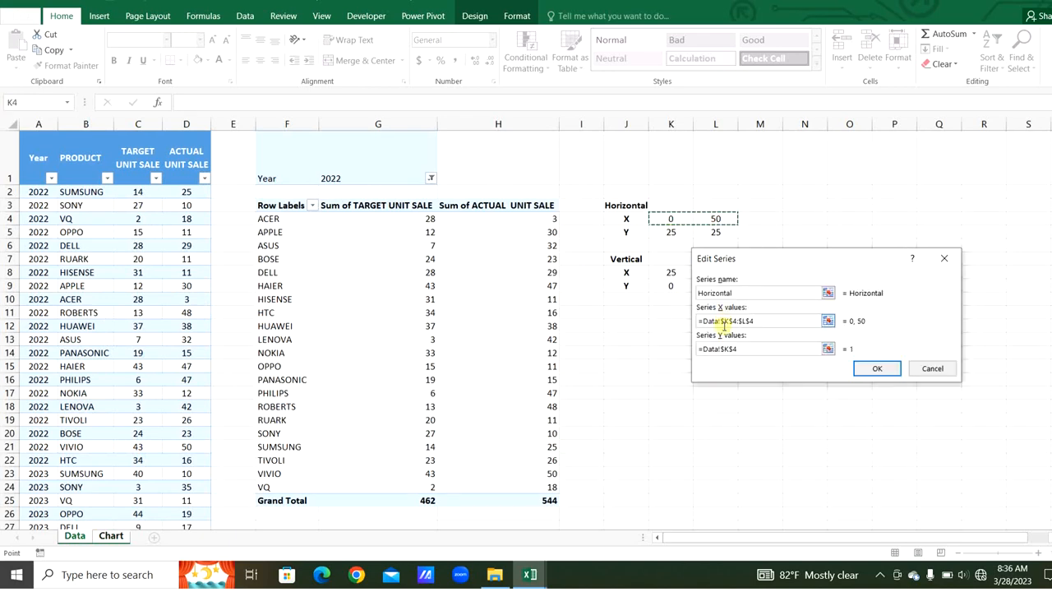
{"action": "left_click", "coordinate": [761, 348]}
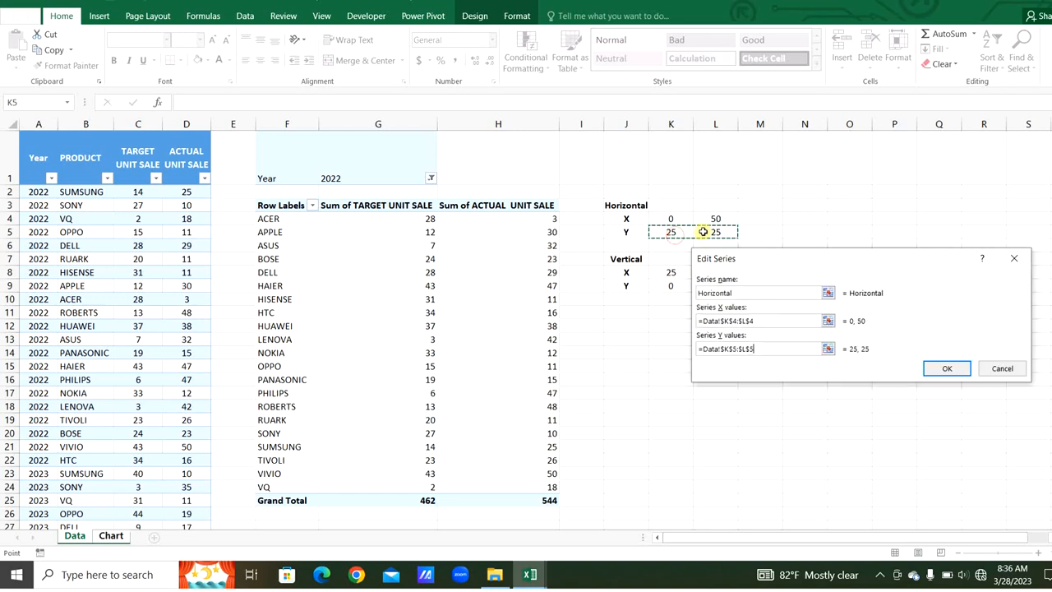
{"action": "left_click", "coordinate": [946, 368]}
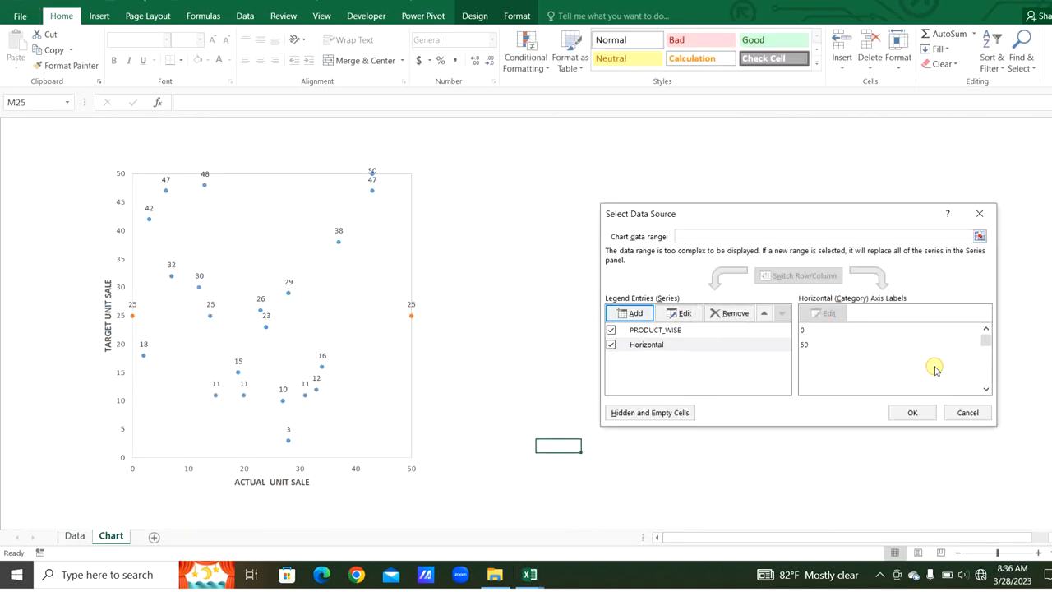
{"action": "left_click", "coordinate": [630, 312]}
{"action": "type", "text": "Verical"}
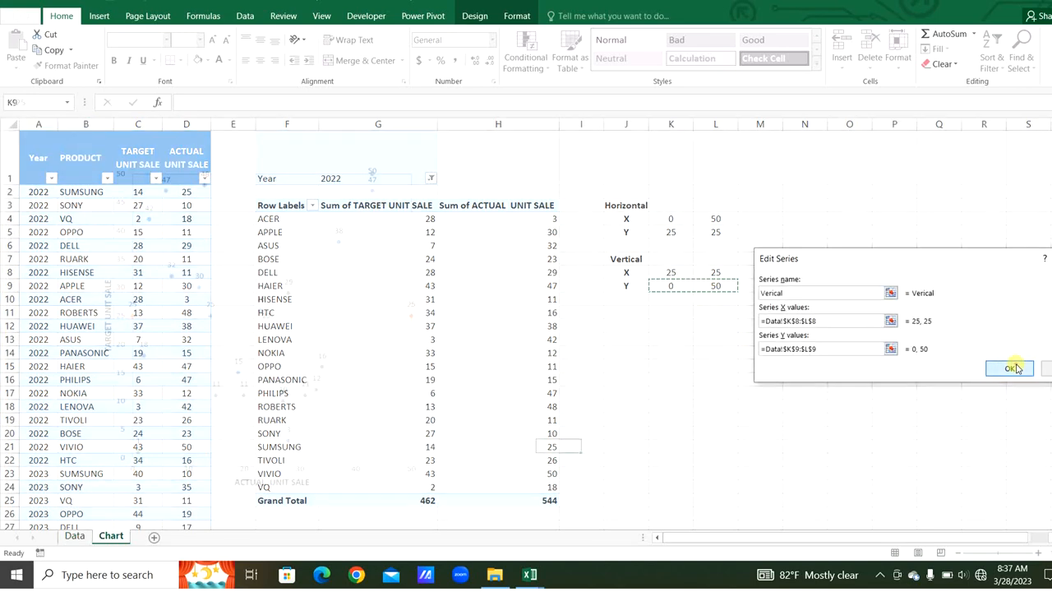
{"action": "left_click", "coordinate": [1008, 367]}
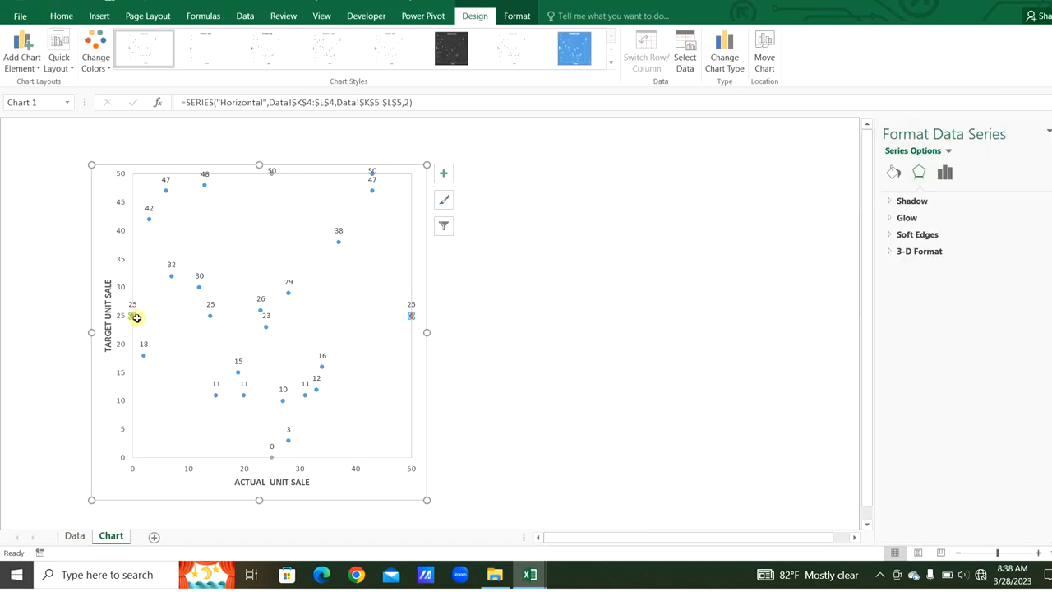
Step: Format the Horizontal series as a solid line with no marker fill
{"action": "left_click", "coordinate": [892, 171]}
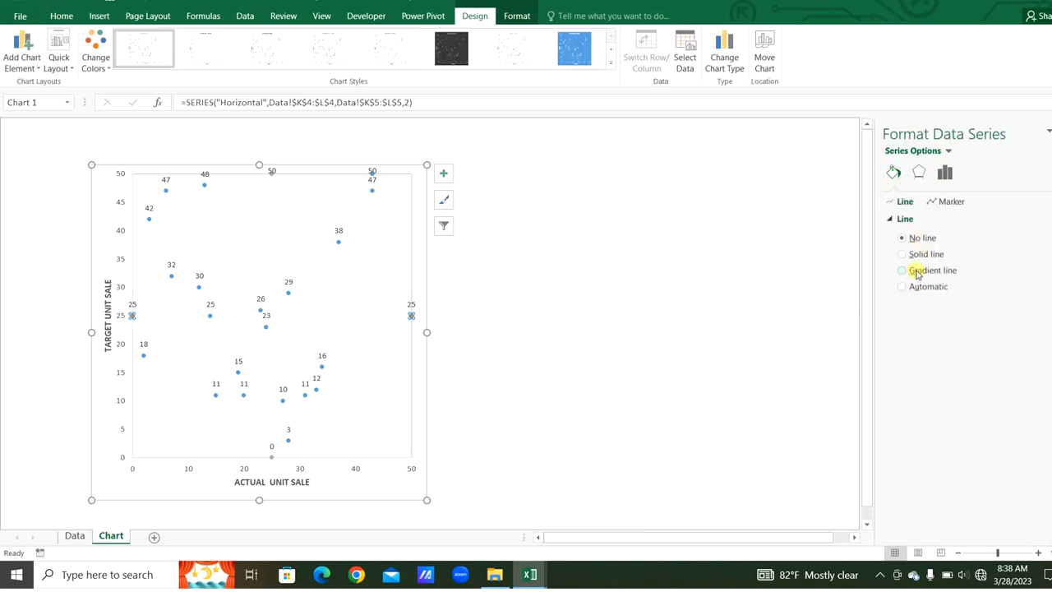
{"action": "left_click", "coordinate": [901, 254]}
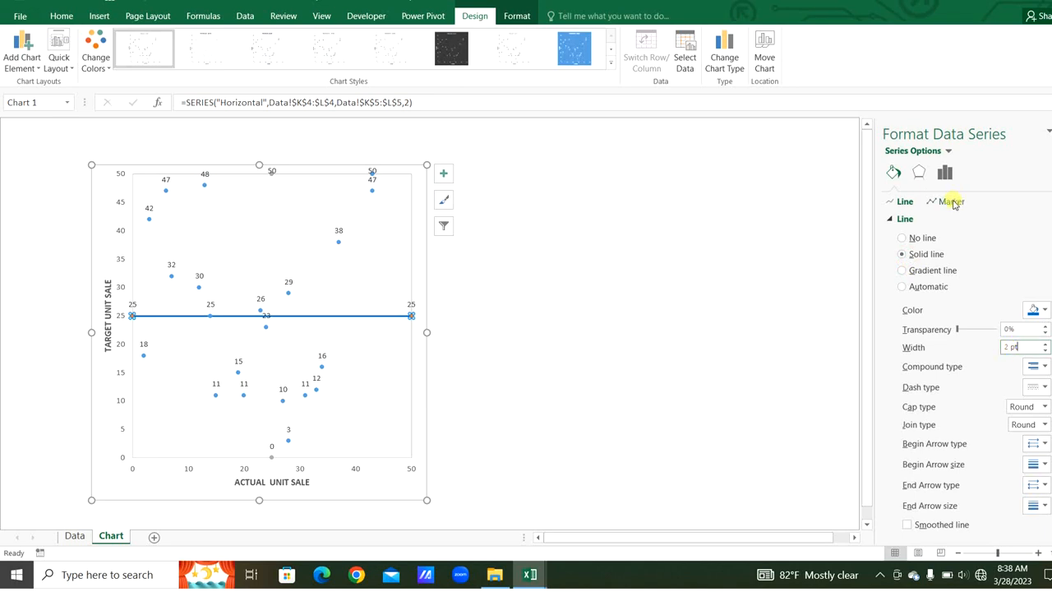
{"action": "left_click", "coordinate": [951, 201]}
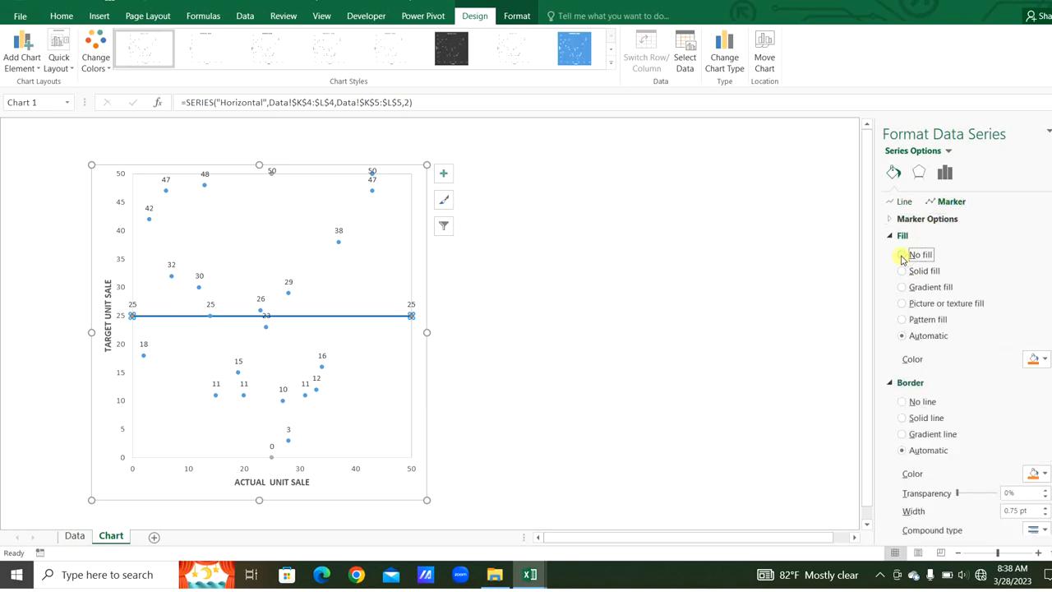
{"action": "left_click", "coordinate": [900, 254]}
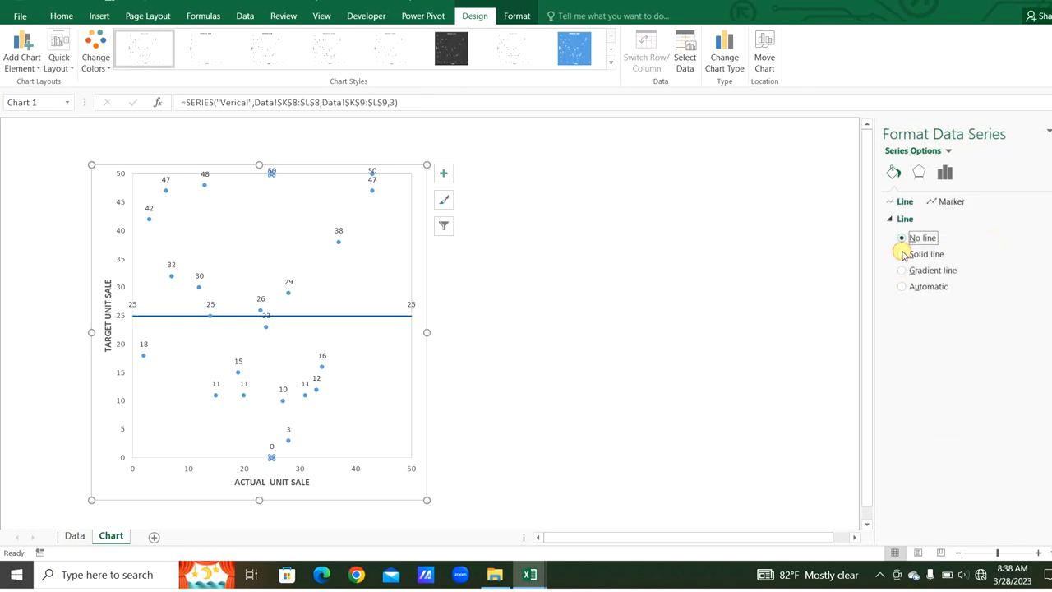
Step: Draw the vertical divider series as a solid line without marker fill
{"action": "left_click", "coordinate": [901, 253]}
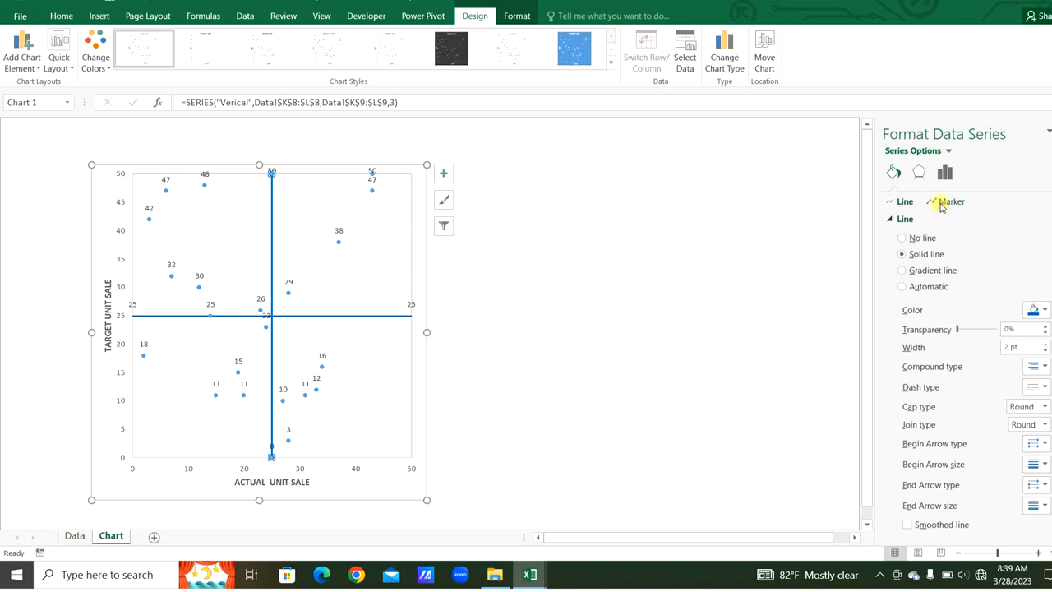
{"action": "left_click", "coordinate": [951, 202]}
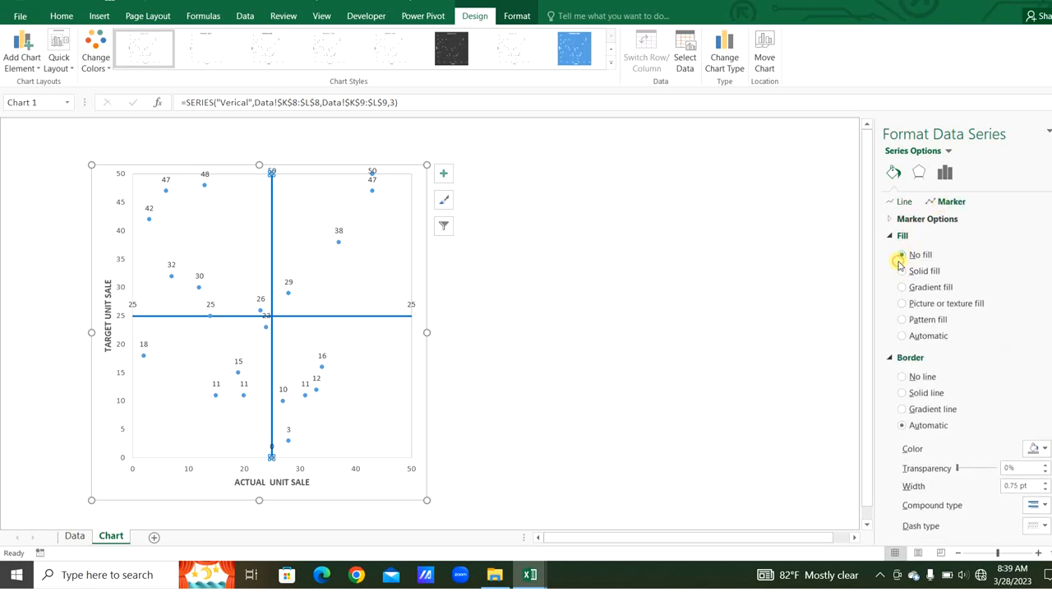
{"action": "left_click", "coordinate": [901, 377]}
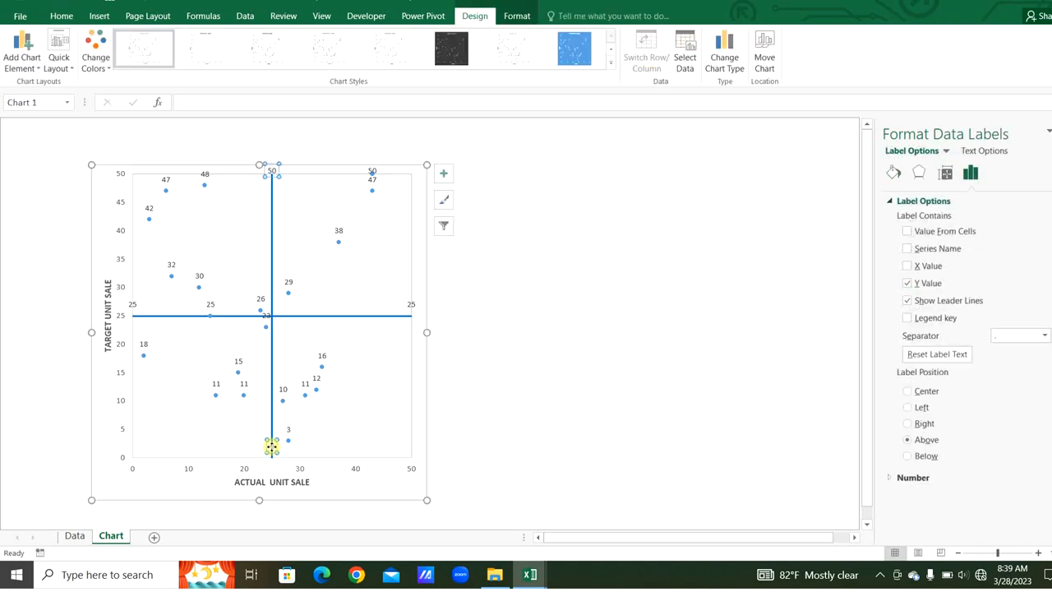
Step: Label the scatter points with the product name cells instead of numeric values
{"action": "left_click", "coordinate": [405, 335]}
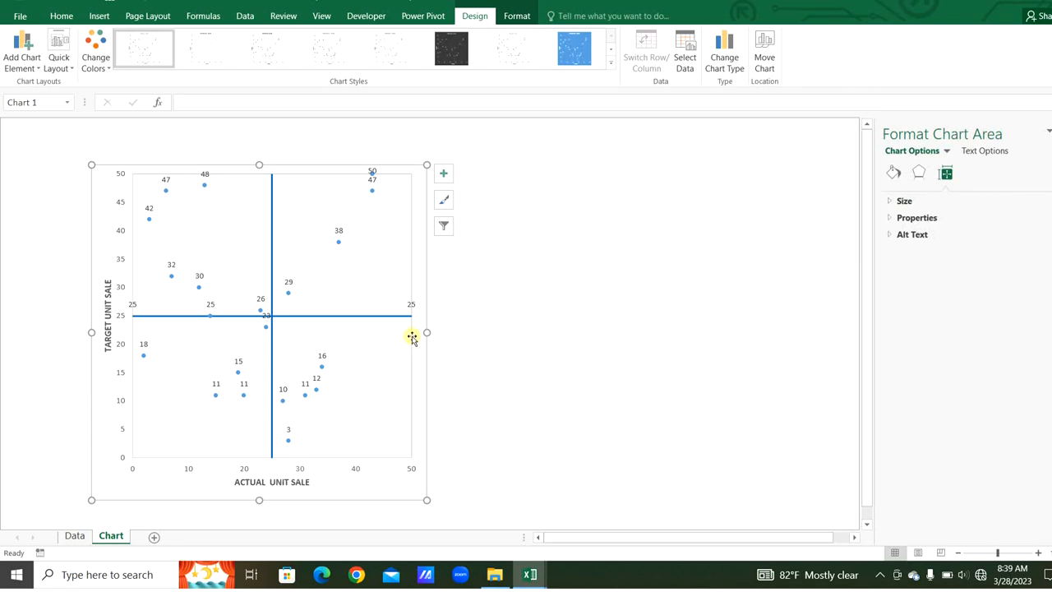
{"action": "mouse_move", "coordinate": [165, 316]}
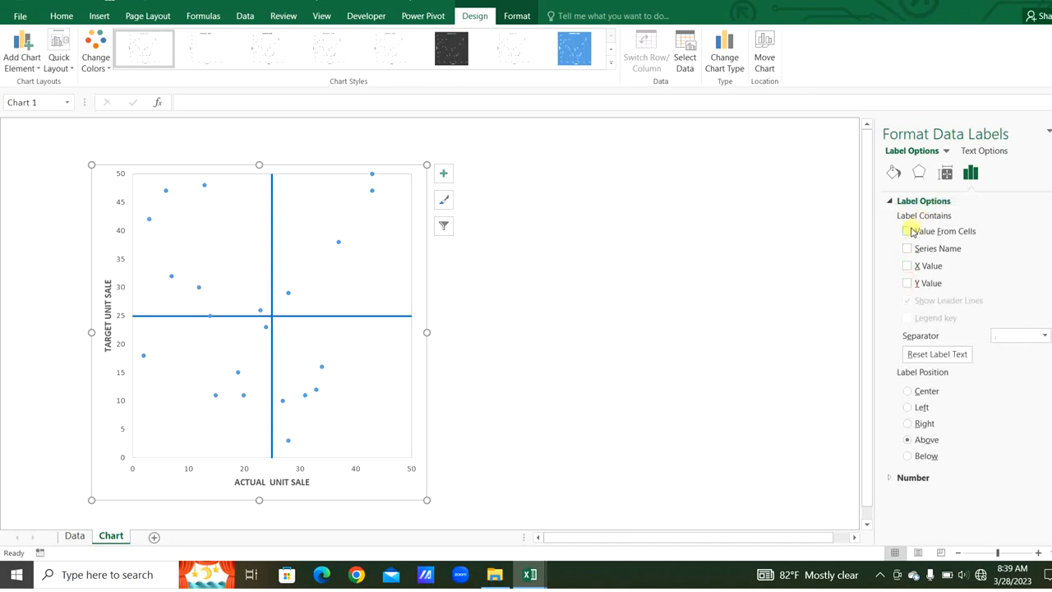
{"action": "left_click", "coordinate": [908, 231]}
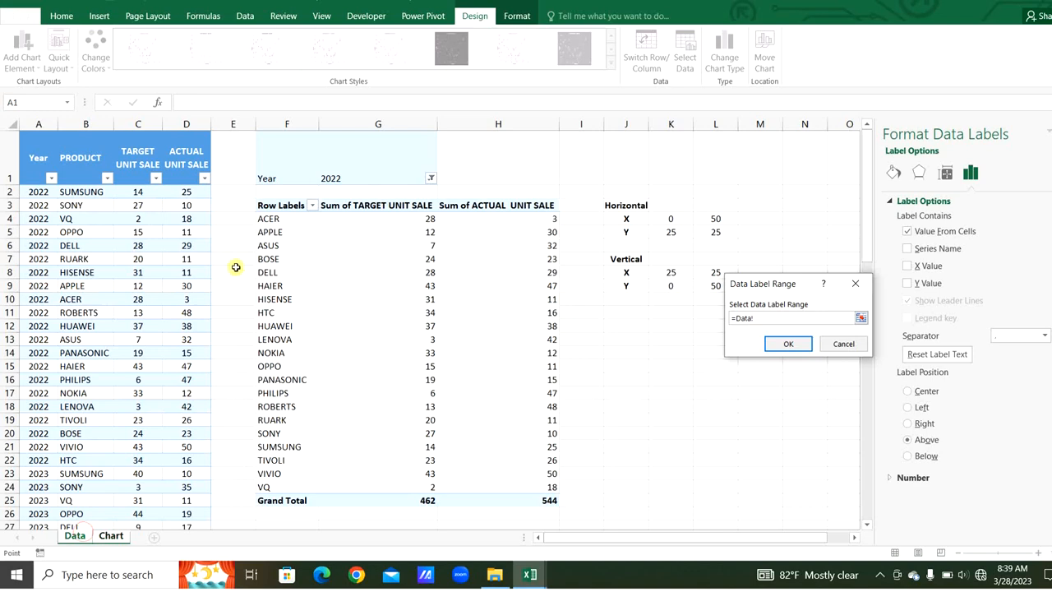
{"action": "left_click_drag", "start_coordinate": [269, 219], "coordinate": [268, 433]}
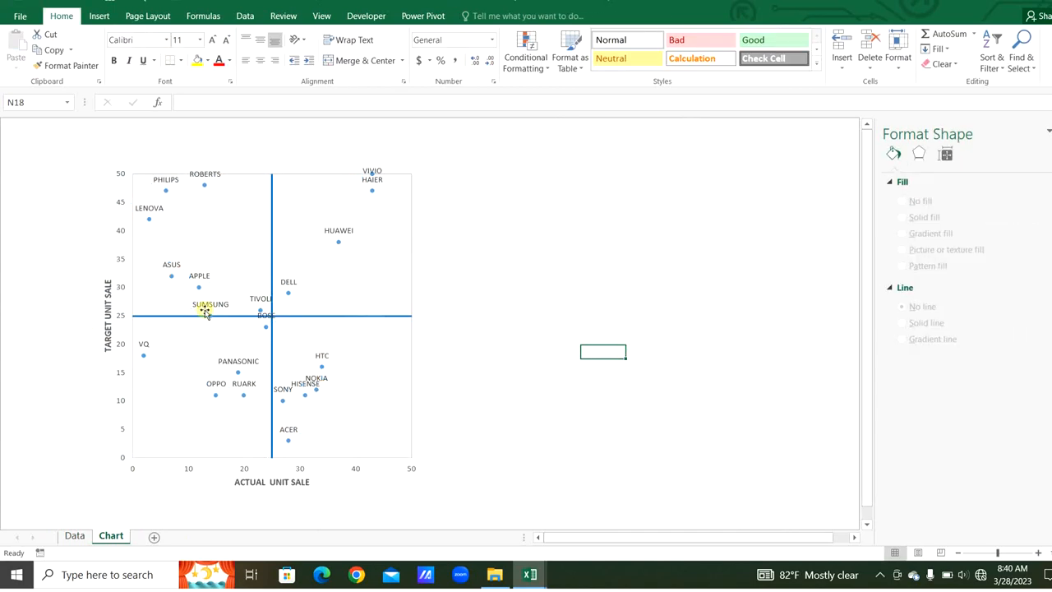
{"action": "mouse_move", "coordinate": [308, 247]}
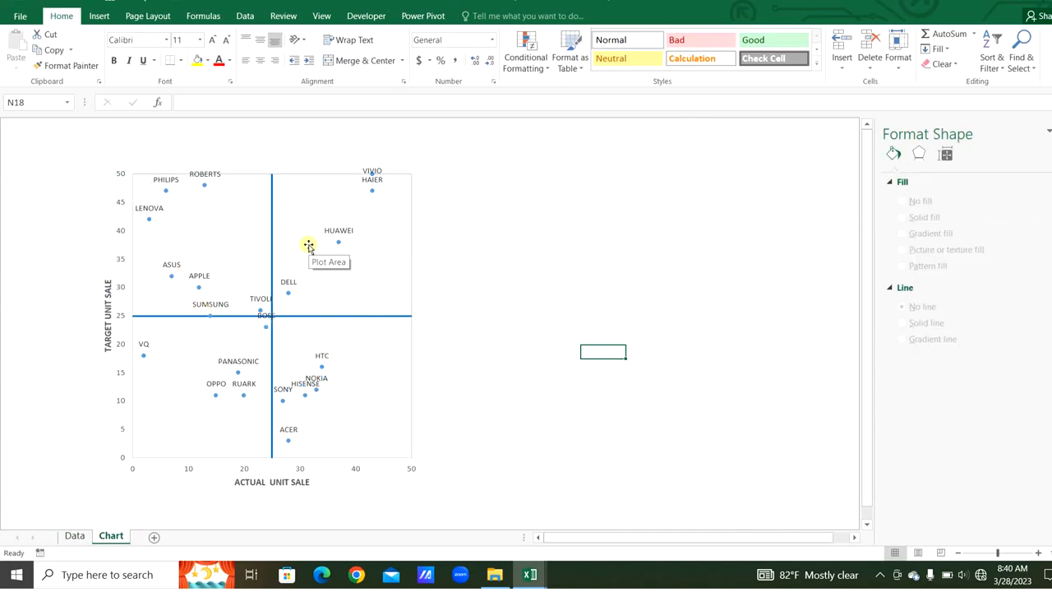
Step: Insert a Year slicer on the pivot table
{"action": "left_click", "coordinate": [77, 535]}
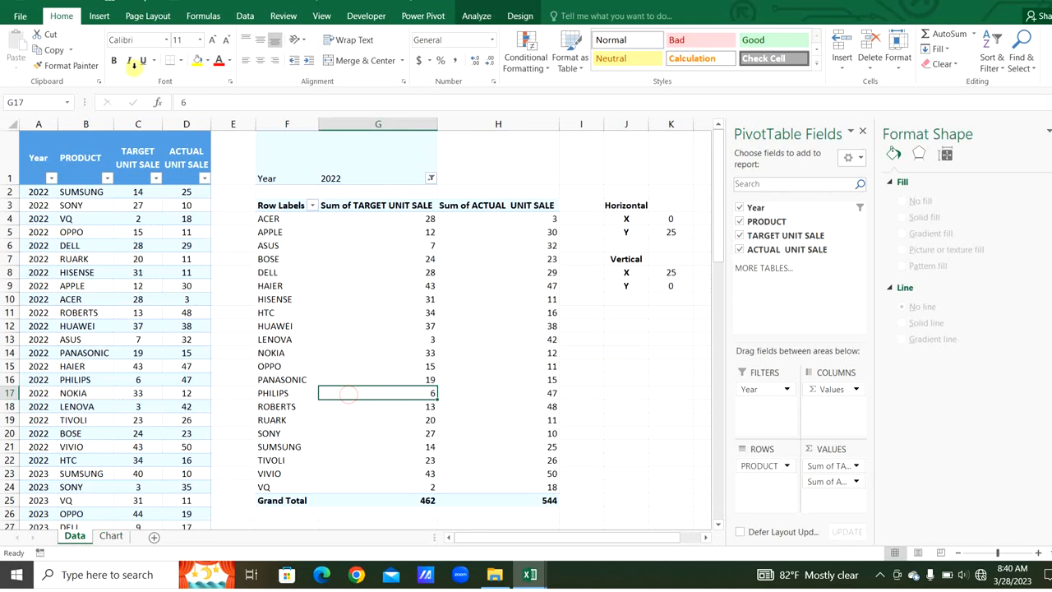
{"action": "left_click", "coordinate": [96, 14]}
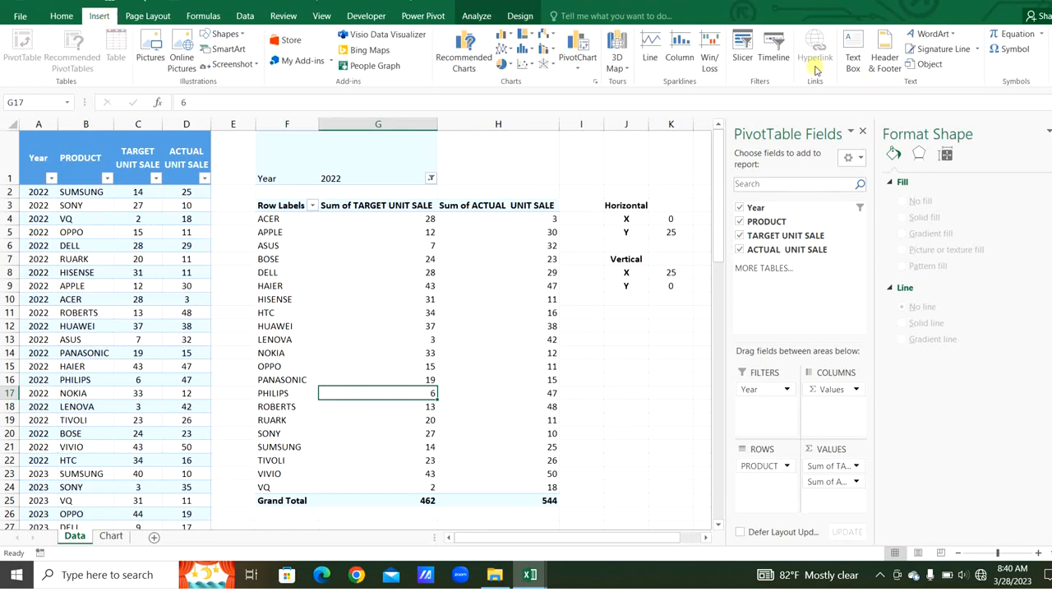
{"action": "left_click", "coordinate": [742, 49]}
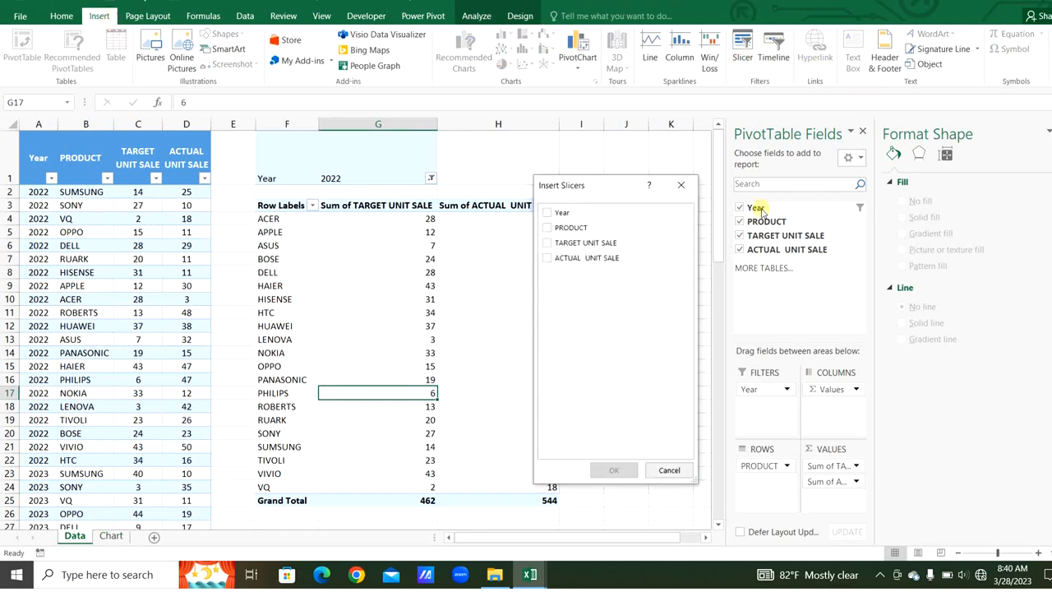
{"action": "left_click", "coordinate": [613, 469]}
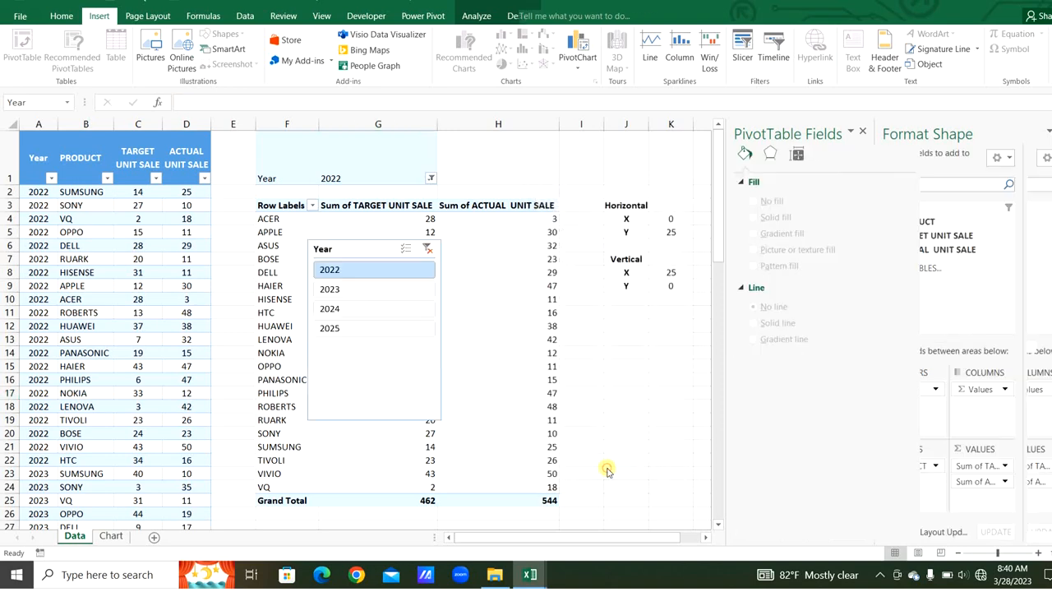
Step: Shrink the Year slicer on the chart sheet to one row and hide its header
{"action": "left_click", "coordinate": [109, 536]}
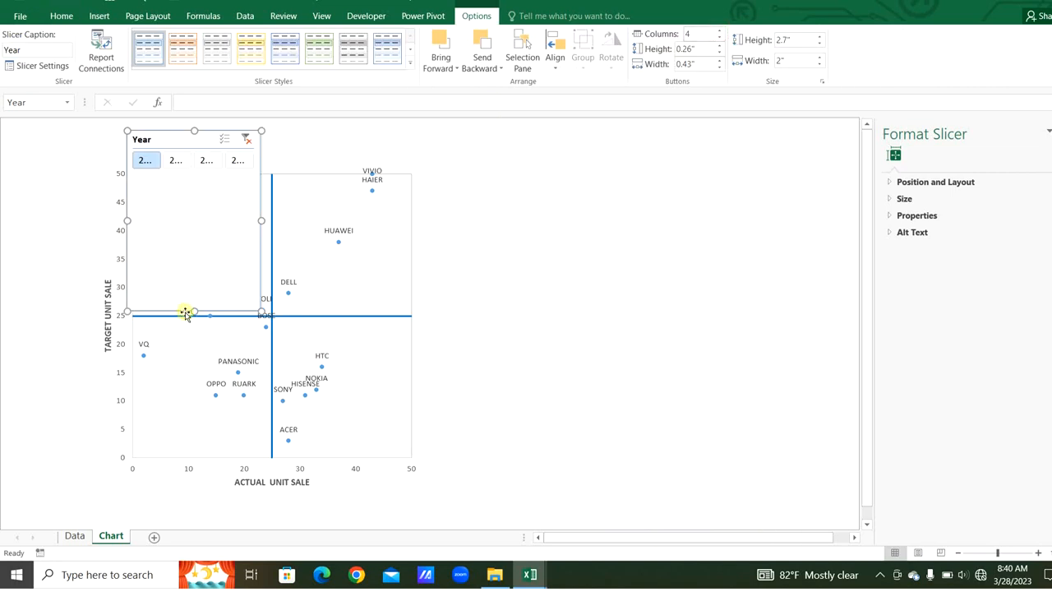
{"action": "left_click_drag", "start_coordinate": [193, 316], "coordinate": [193, 181]}
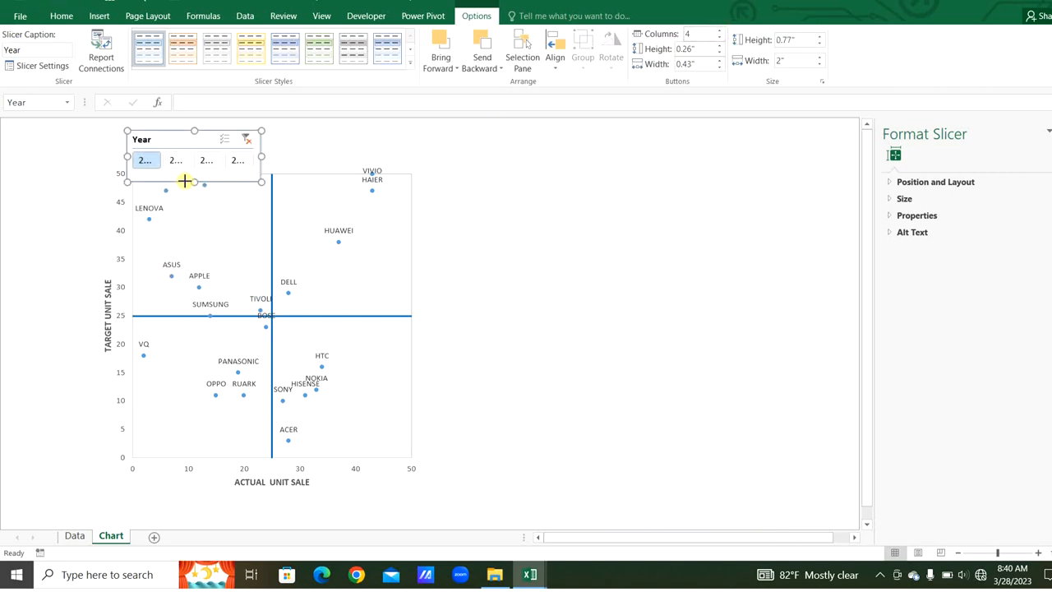
{"action": "right_click", "coordinate": [187, 181]}
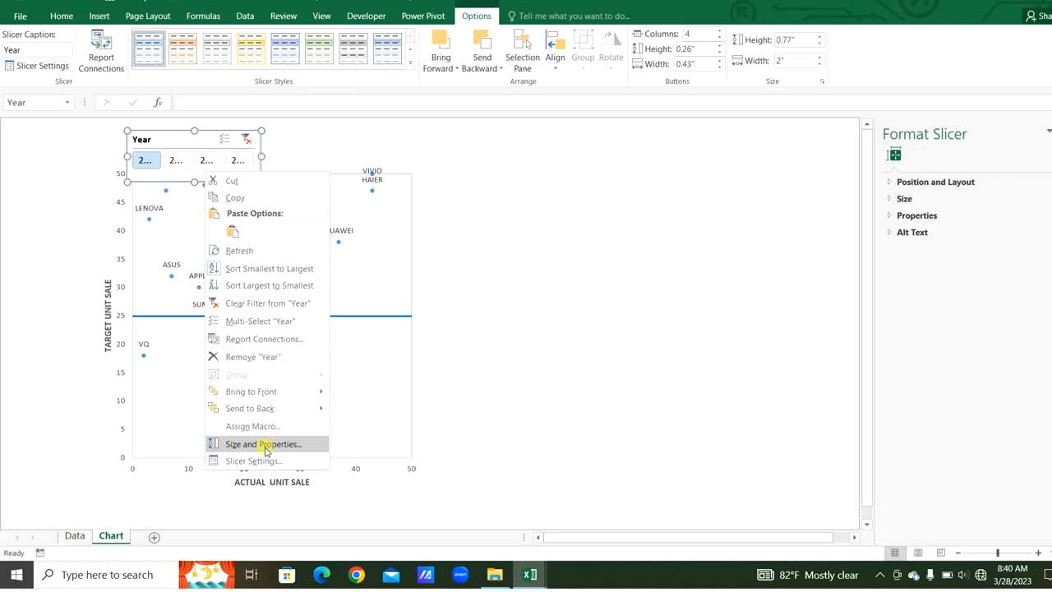
{"action": "left_click", "coordinate": [254, 460]}
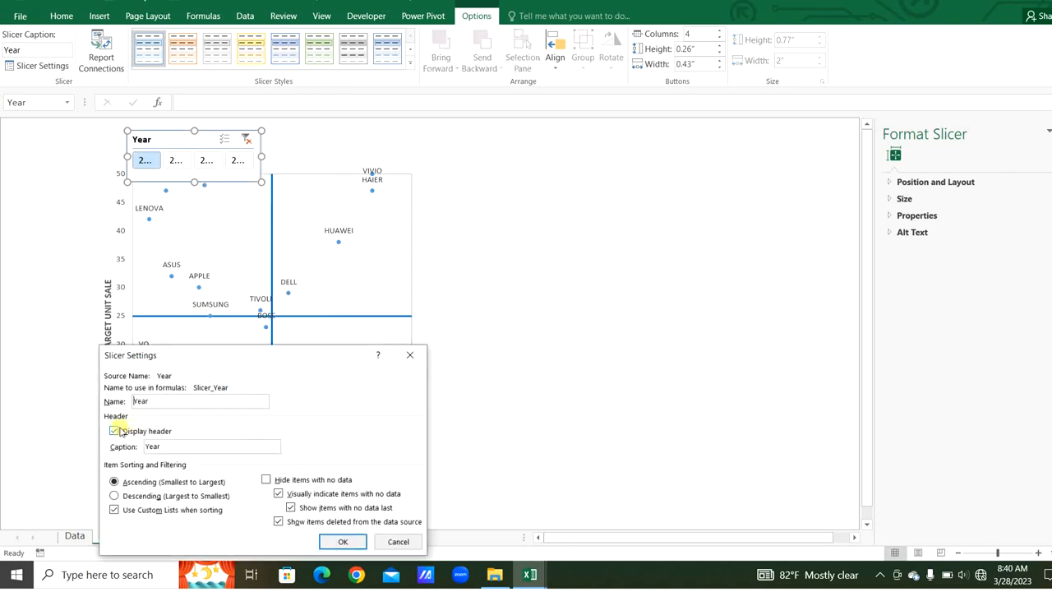
{"action": "left_click", "coordinate": [114, 430]}
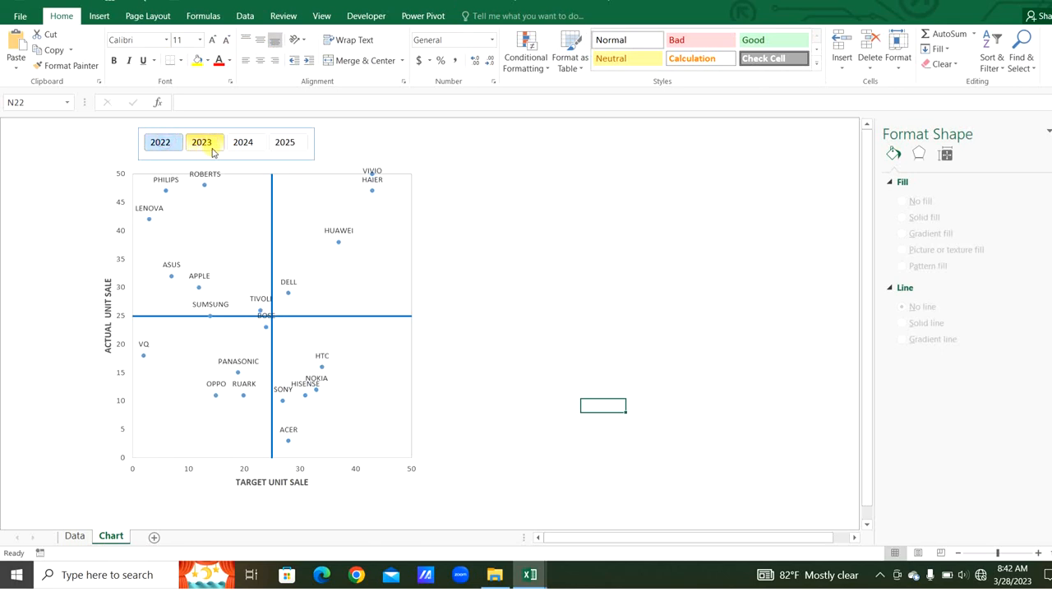
Step: Filter the quadrant chart to 2023, then to 2024, using the Year slicer
{"action": "left_click", "coordinate": [243, 141]}
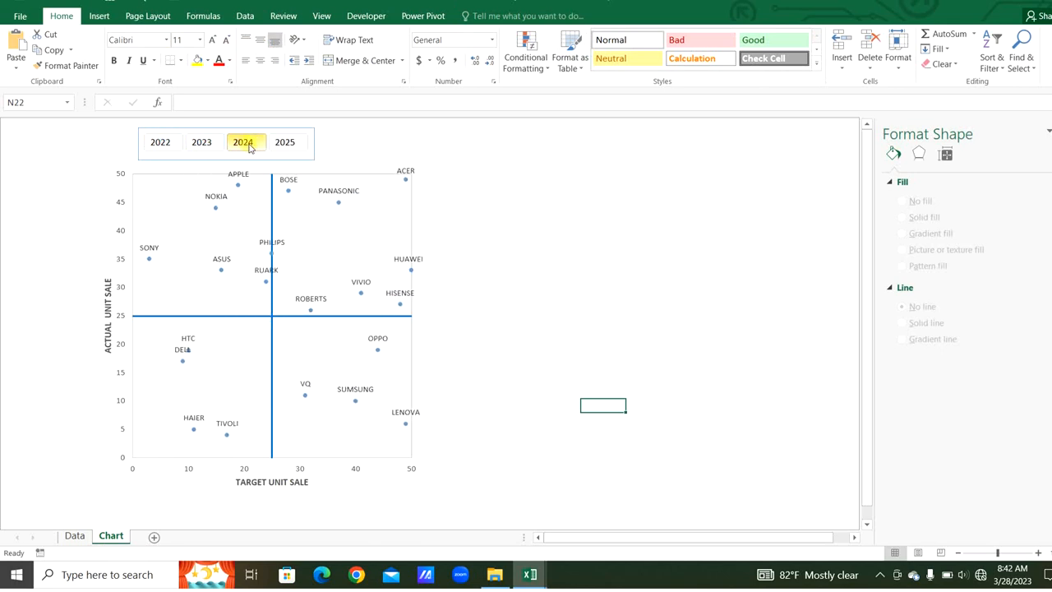
{"action": "left_click", "coordinate": [284, 141]}
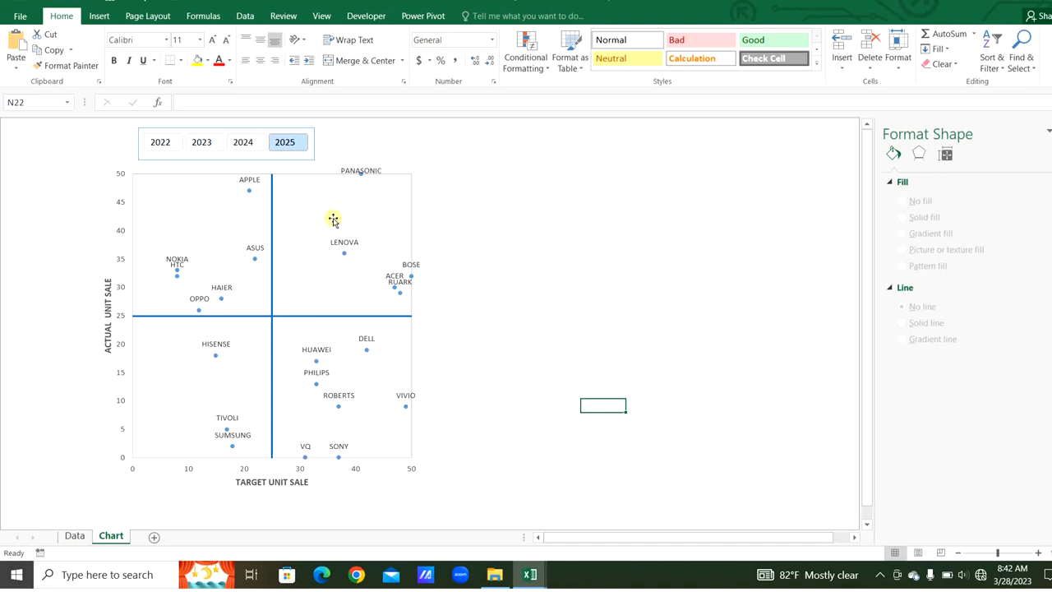
{"action": "mouse_move", "coordinate": [319, 251]}
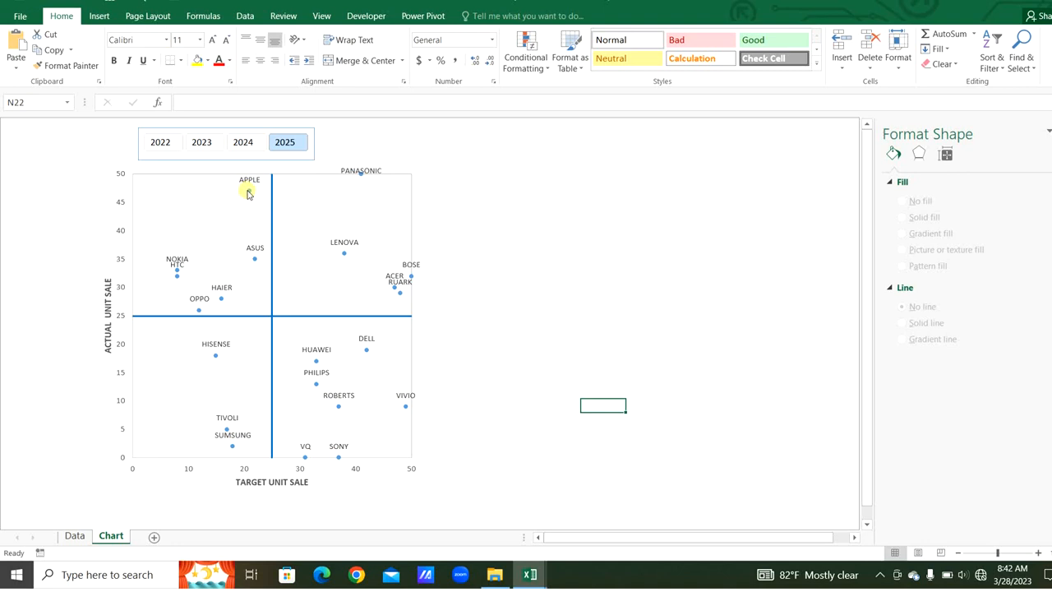
{"action": "mouse_move", "coordinate": [249, 194]}
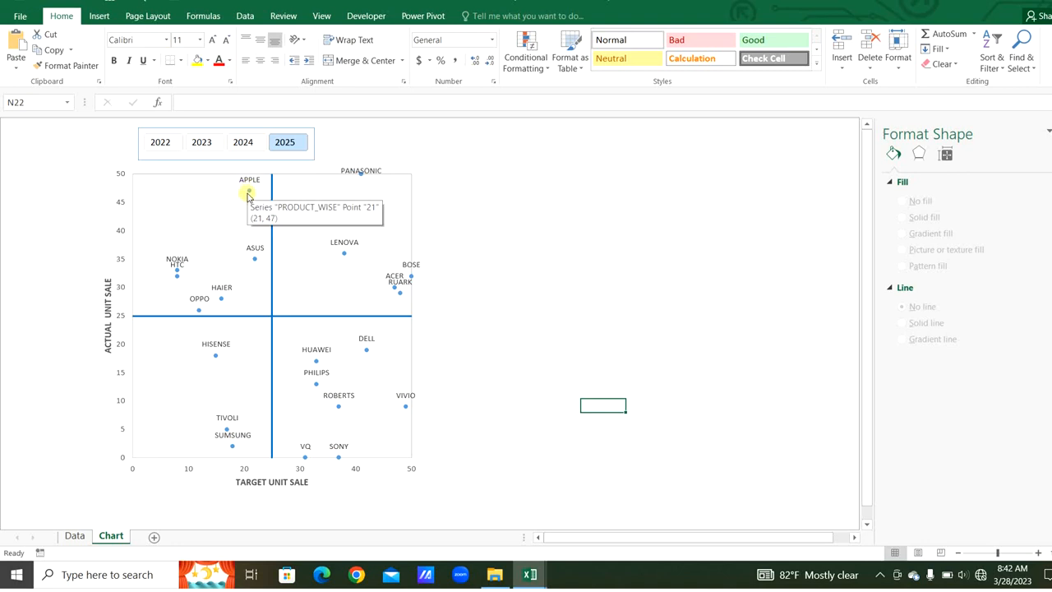
{"action": "mouse_move", "coordinate": [141, 190]}
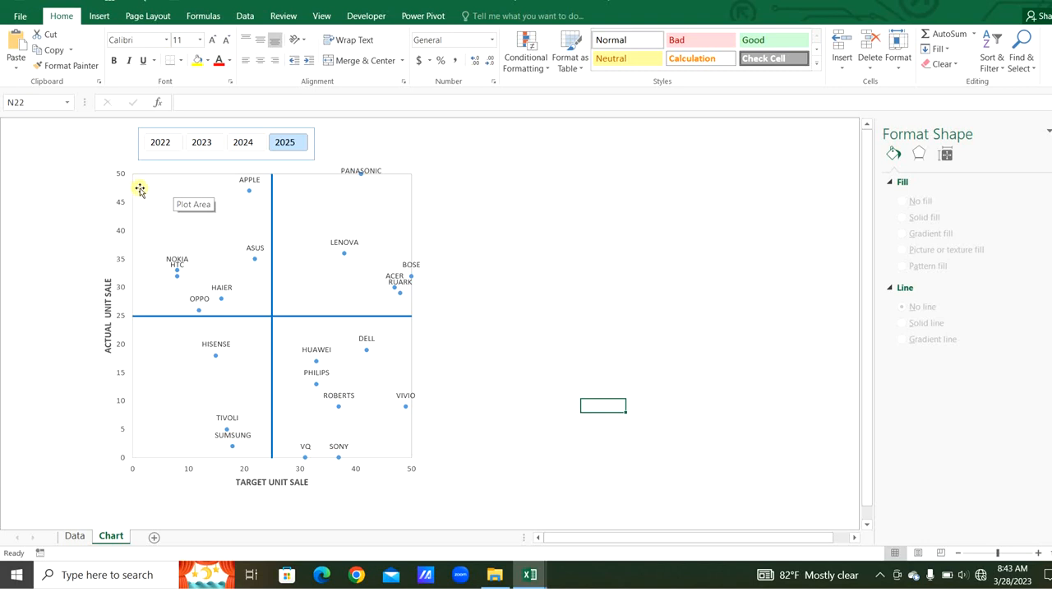
{"action": "mouse_move", "coordinate": [232, 268]}
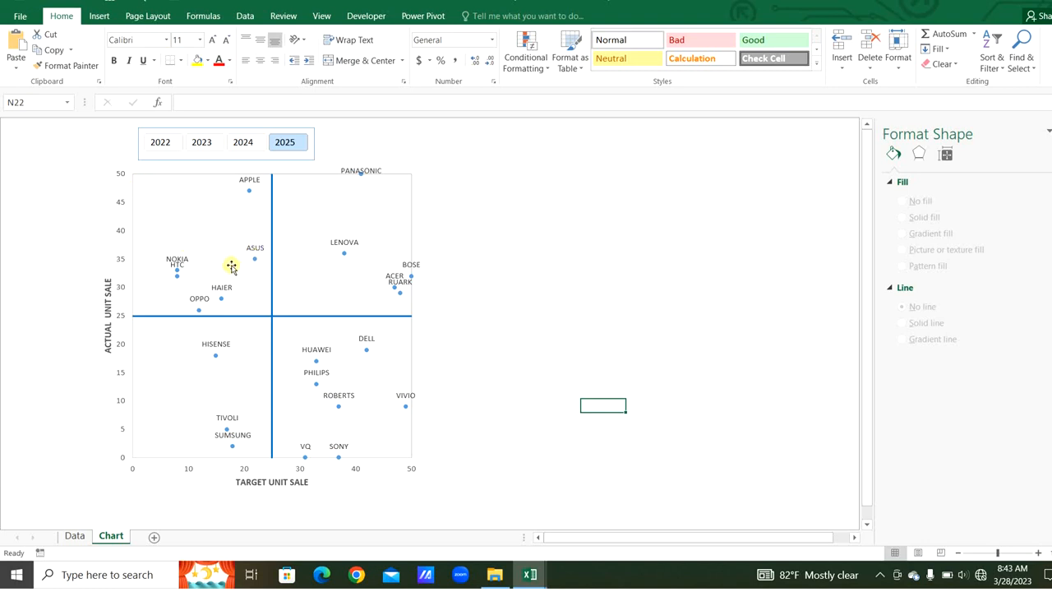
{"action": "mouse_move", "coordinate": [342, 307]}
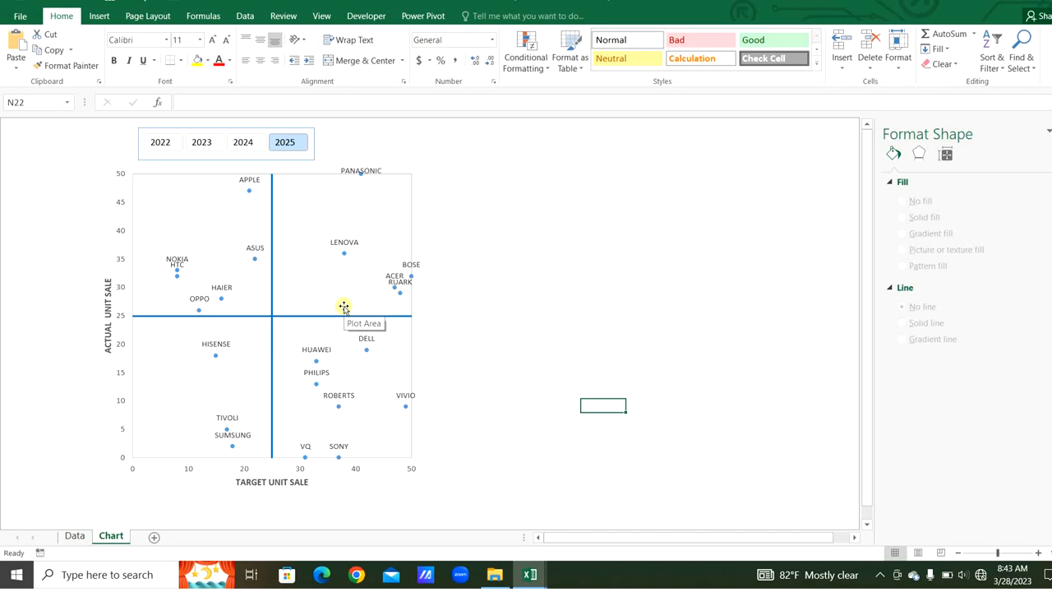
Step: Copy the quadrant chart, check the second pivot's product filter, and paste it beside the original
{"action": "left_click", "coordinate": [342, 306]}
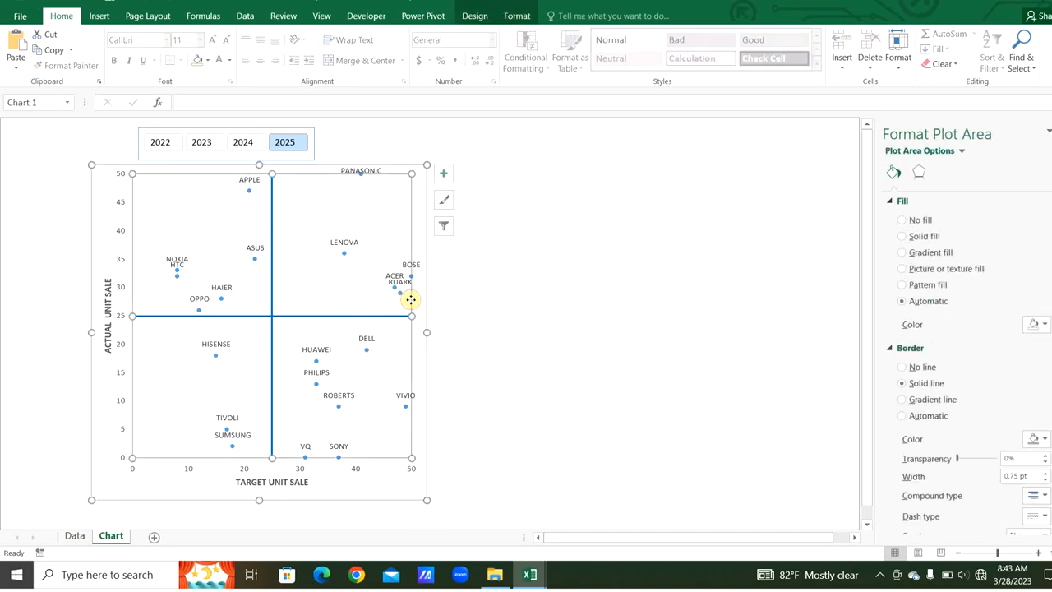
{"action": "left_click", "coordinate": [74, 535]}
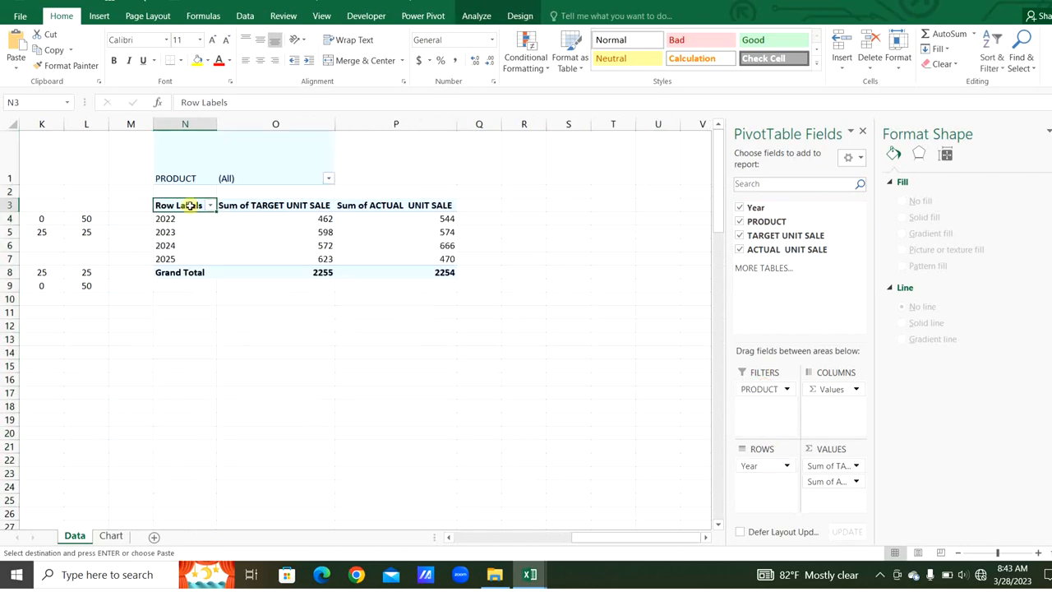
{"action": "left_click", "coordinate": [327, 178]}
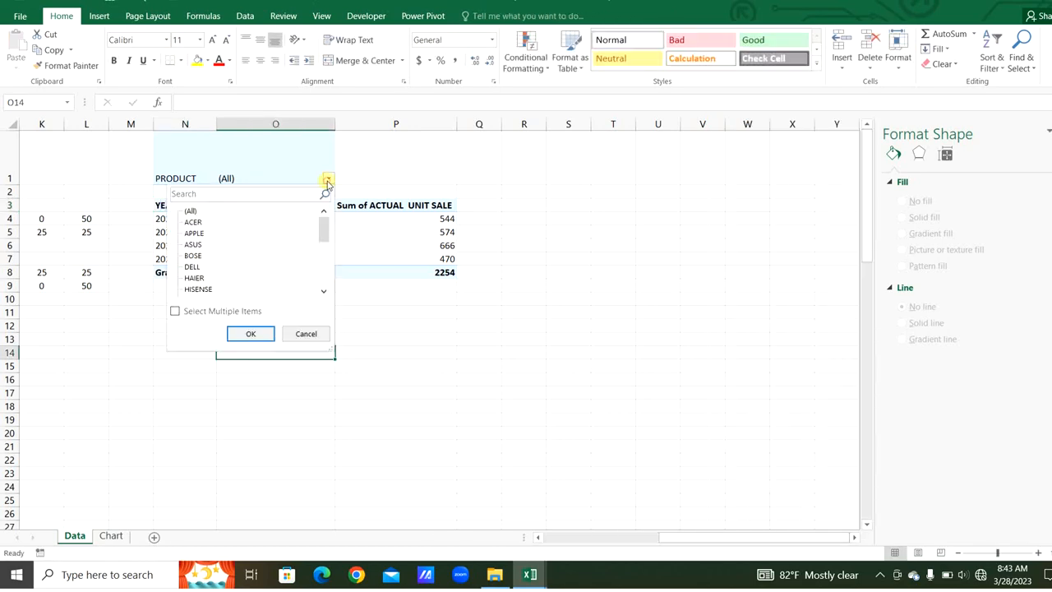
{"action": "left_click", "coordinate": [194, 233]}
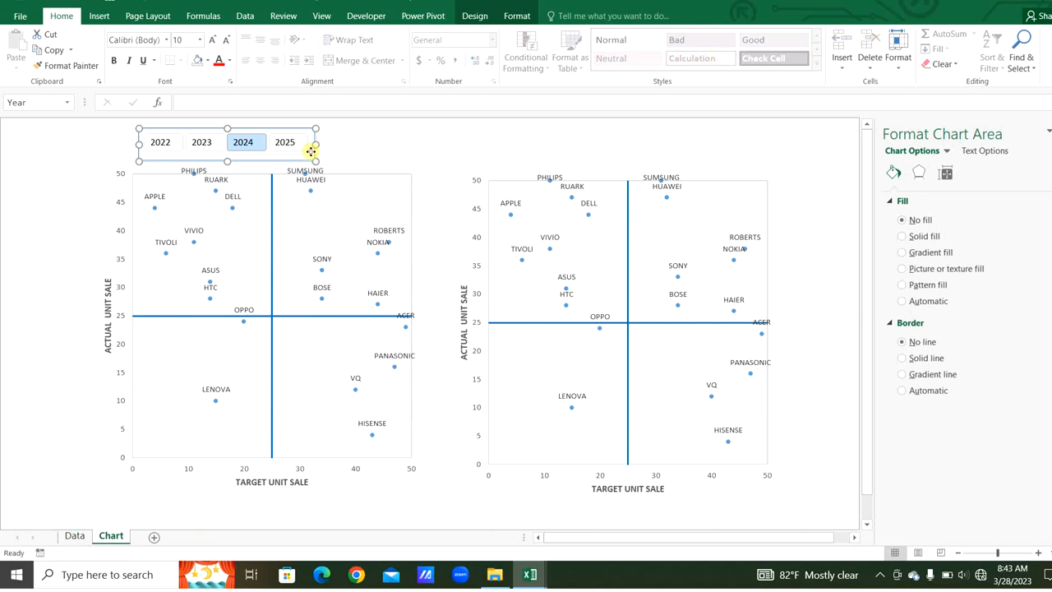
Step: Connect the Year slicer to PivotTable2 through its Report Connections
{"action": "right_click", "coordinate": [307, 152]}
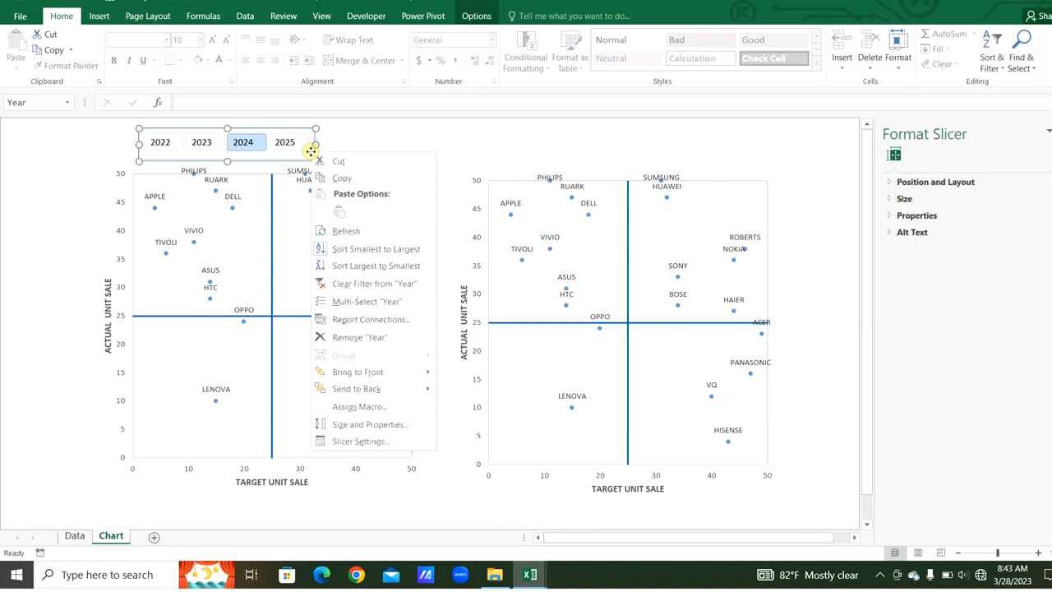
{"action": "left_click", "coordinate": [370, 318]}
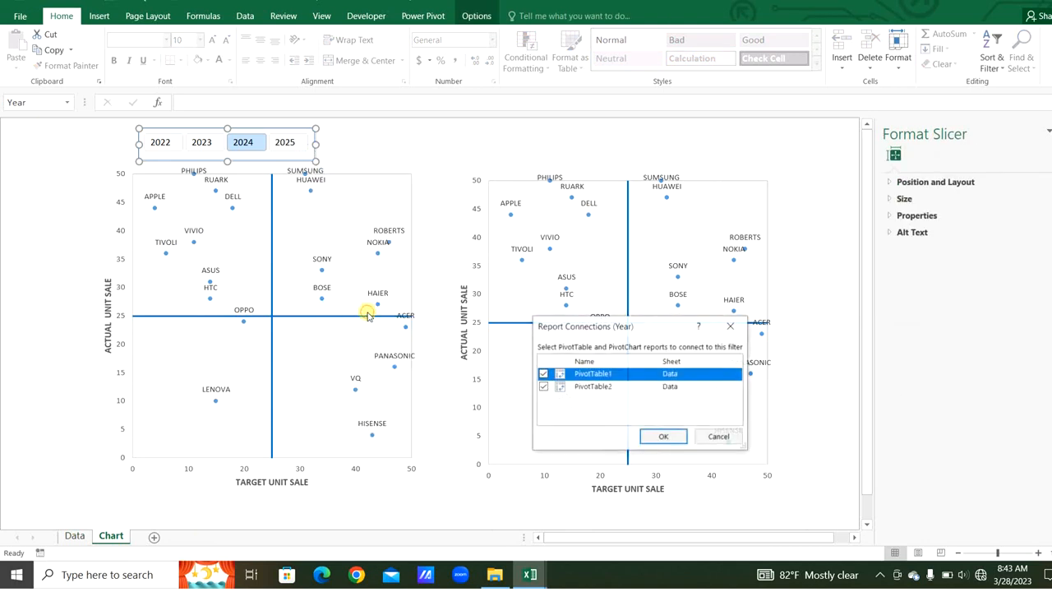
{"action": "left_click", "coordinate": [543, 386]}
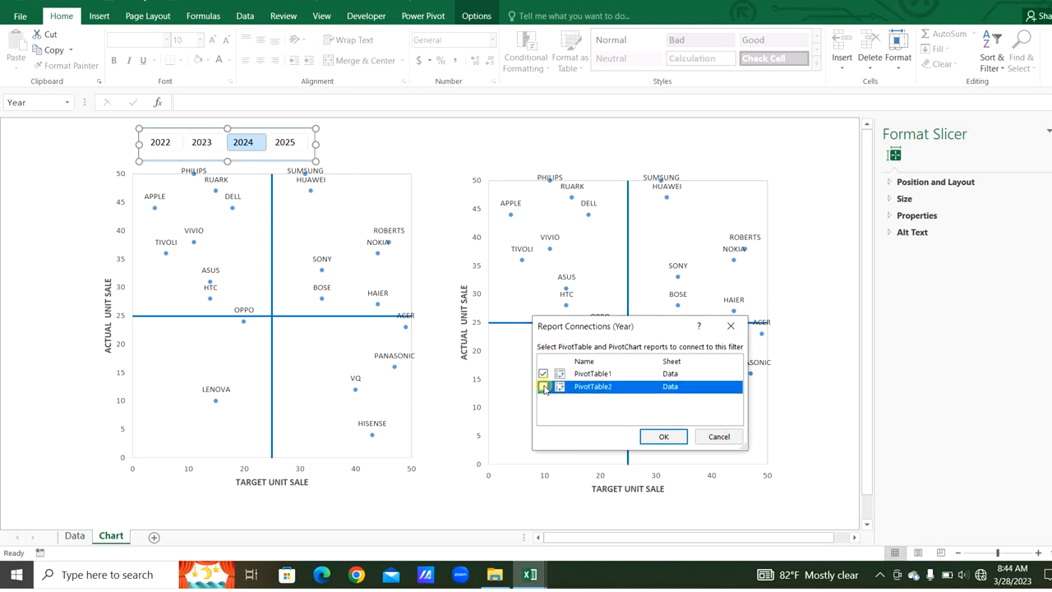
{"action": "left_click", "coordinate": [663, 437]}
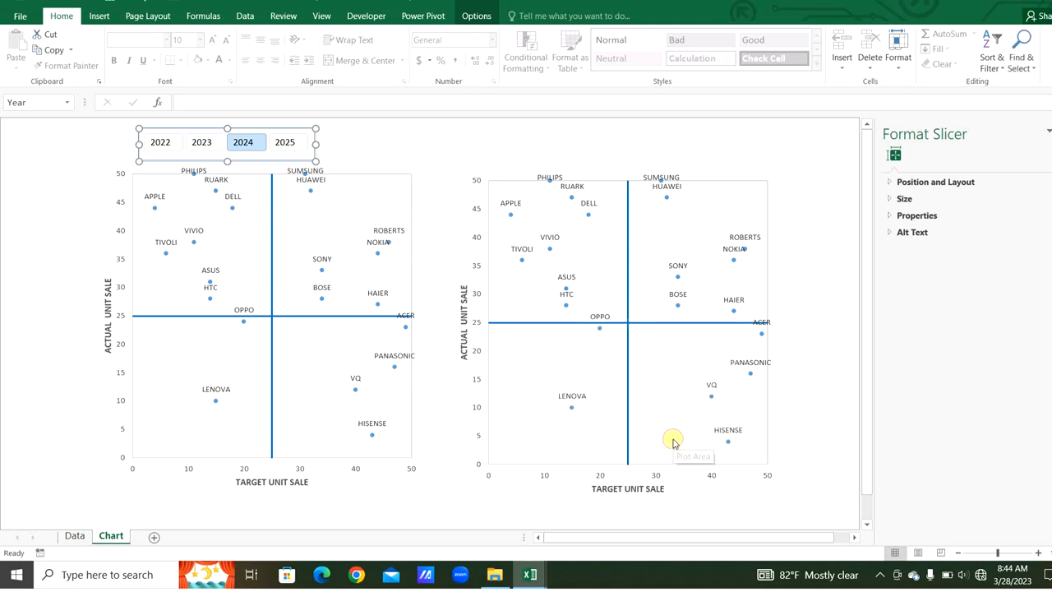
{"action": "right_click", "coordinate": [671, 440]}
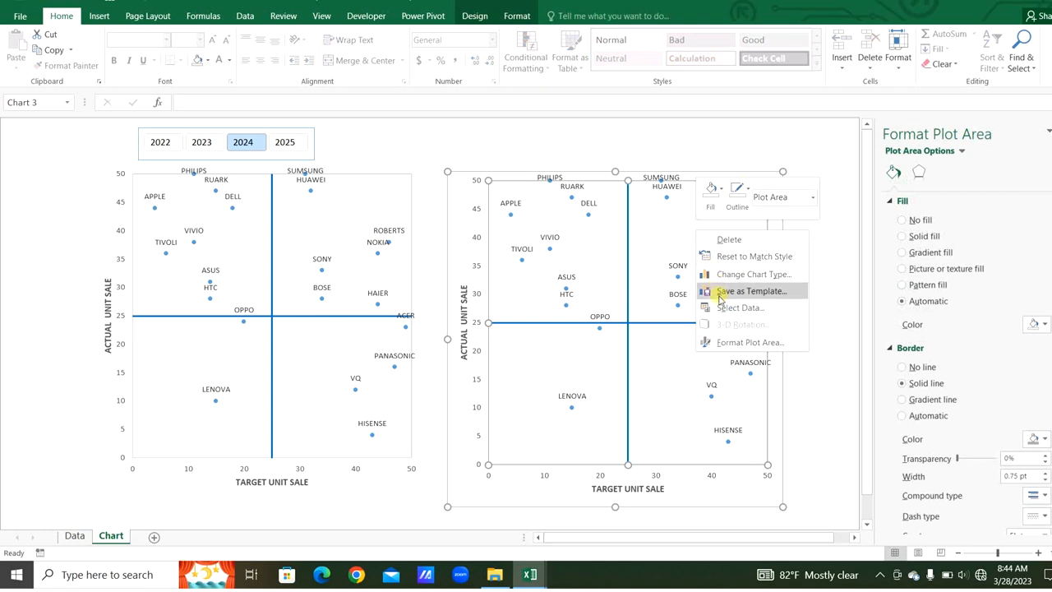
Step: Rename the copied chart's series YEAR_WISE with X Data!$O$4:$O$7 and Y Data!$P$4:$P$7
{"action": "left_click", "coordinate": [740, 307]}
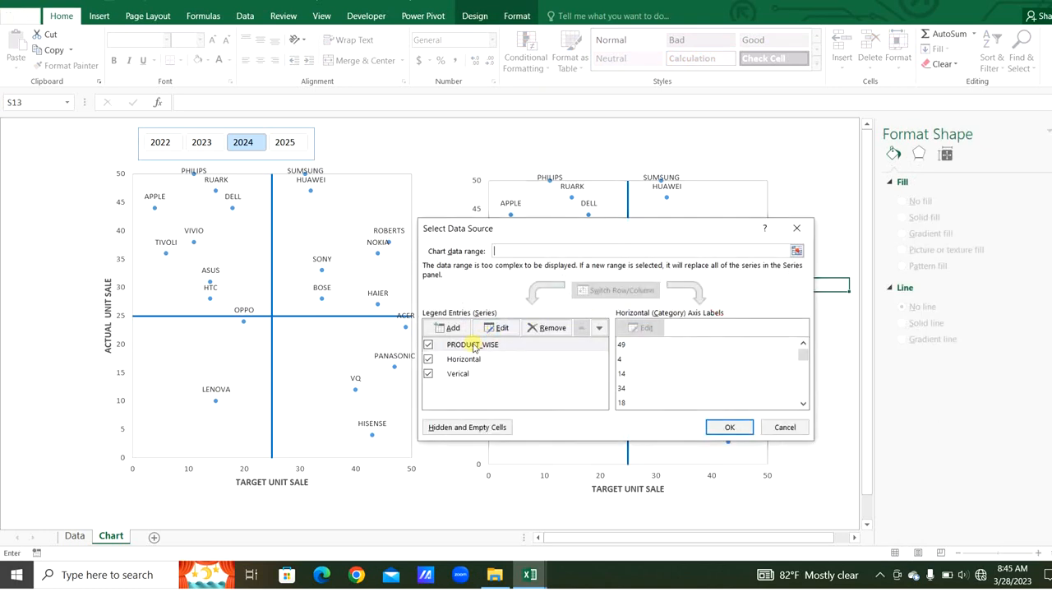
{"action": "left_click", "coordinate": [473, 345]}
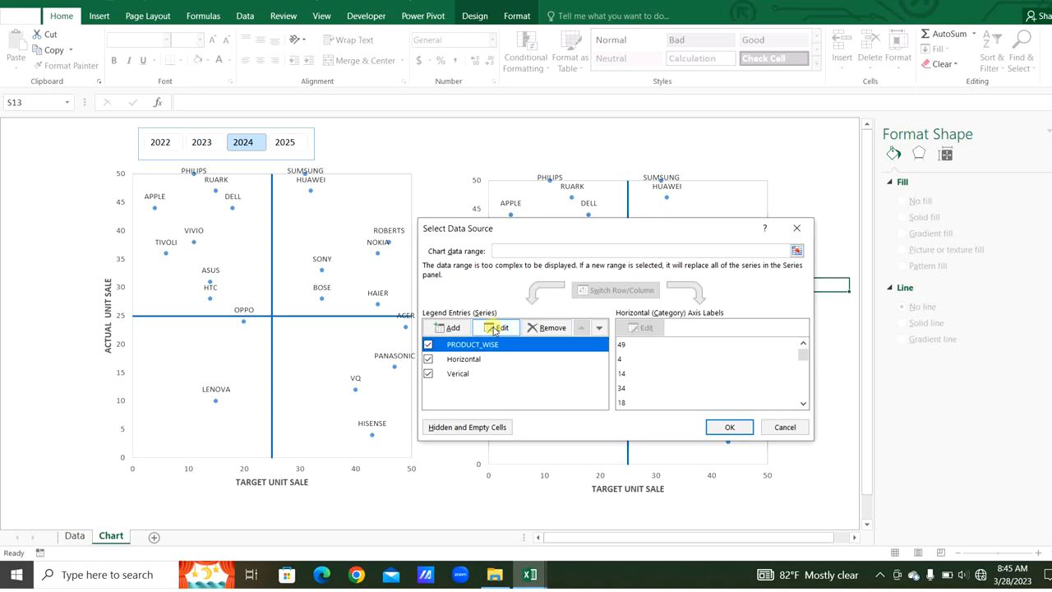
{"action": "left_click", "coordinate": [497, 327]}
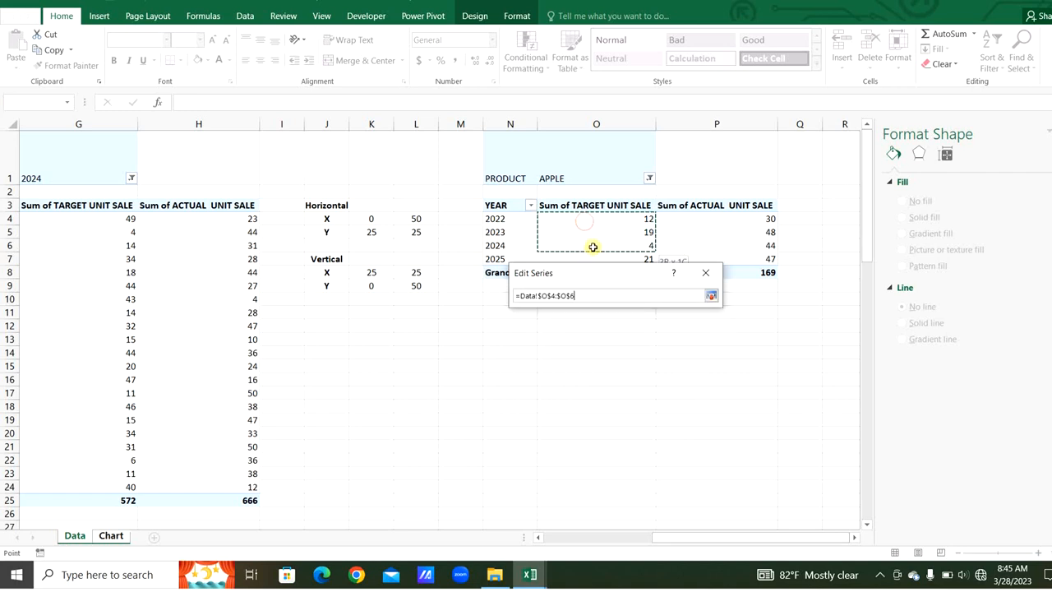
{"action": "left_click", "coordinate": [711, 296]}
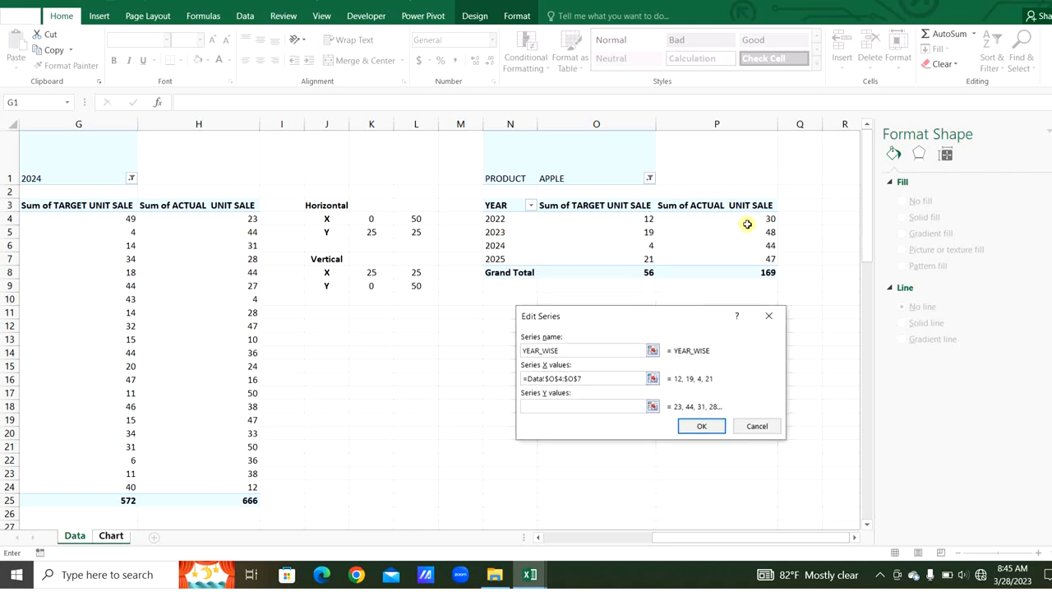
{"action": "left_click_drag", "start_coordinate": [746, 224], "coordinate": [749, 264]}
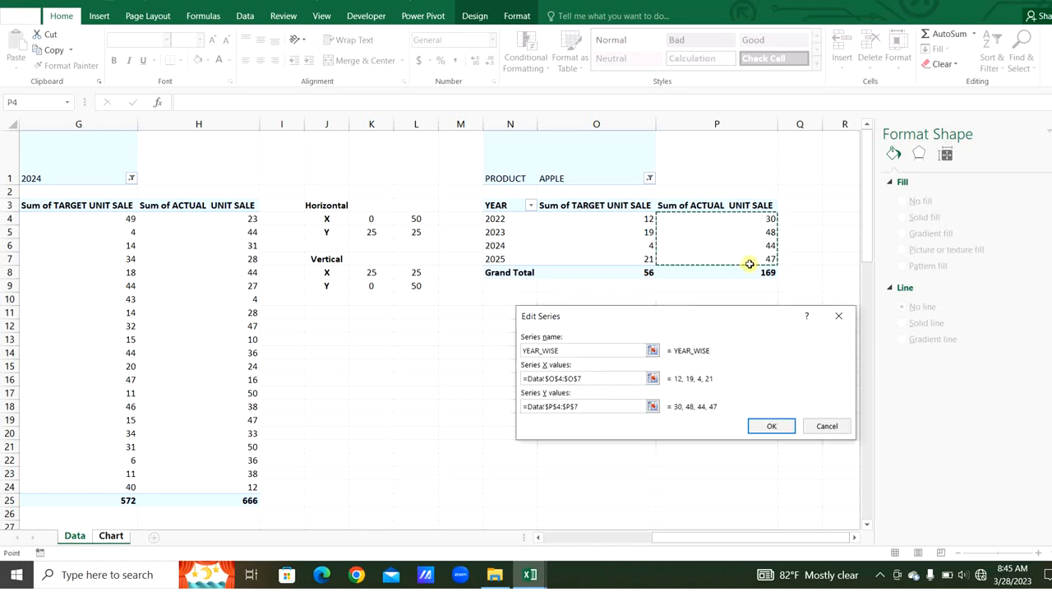
{"action": "left_click", "coordinate": [771, 426]}
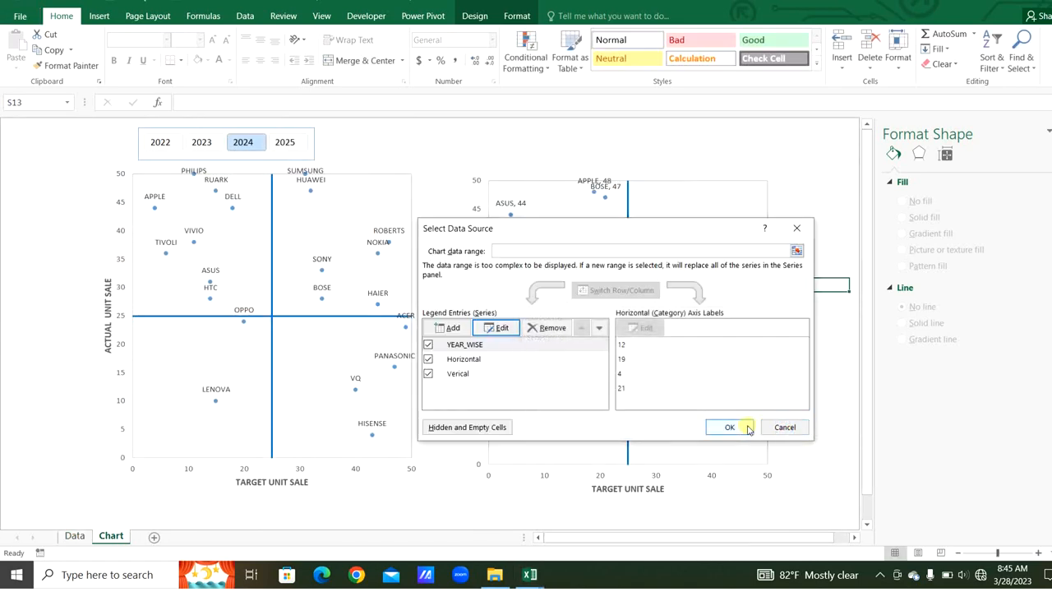
{"action": "left_click", "coordinate": [728, 426]}
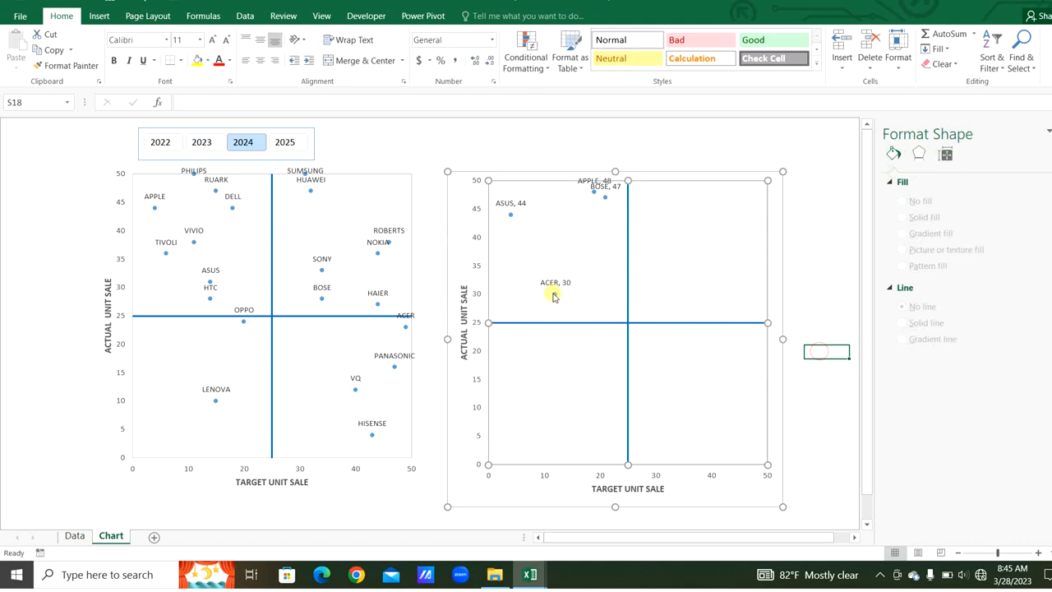
Step: Label the right chart's points with years from Data!$N$4:$N$7, then show the Data sheet
{"action": "left_click", "coordinate": [555, 282]}
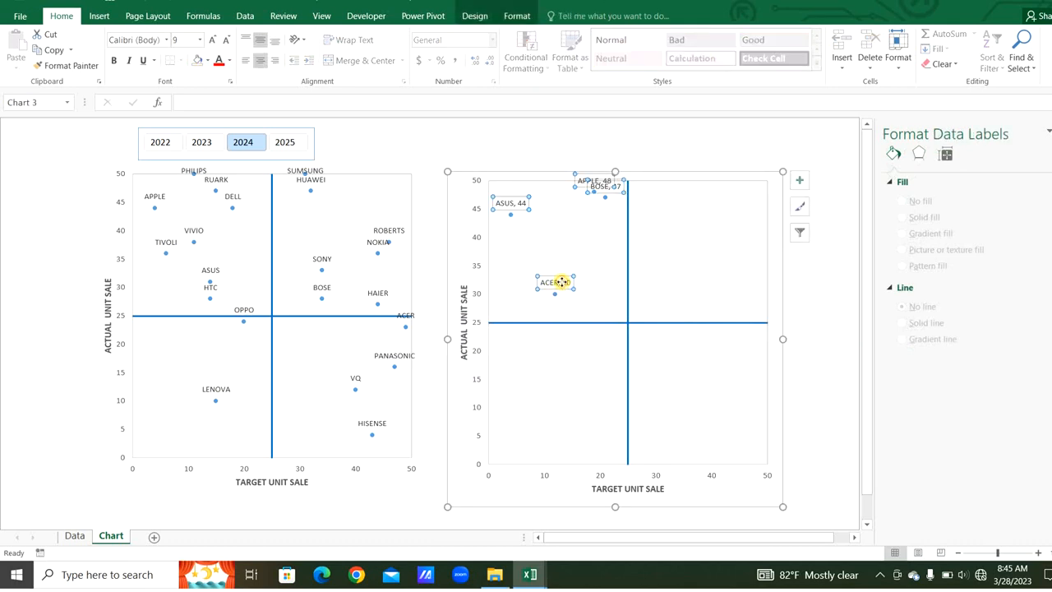
{"action": "left_click", "coordinate": [970, 172]}
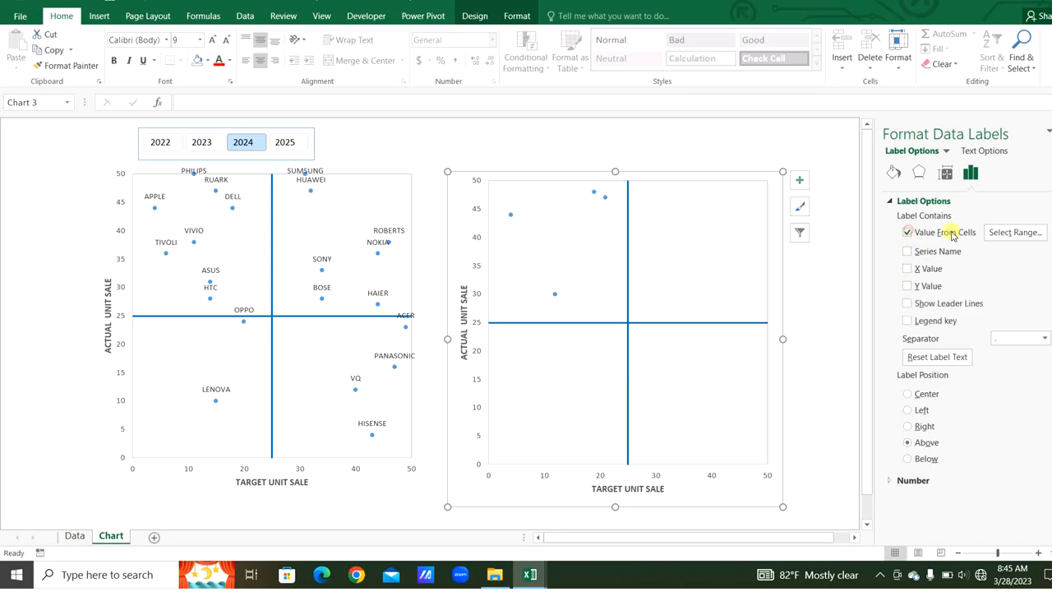
{"action": "left_click", "coordinate": [1016, 232]}
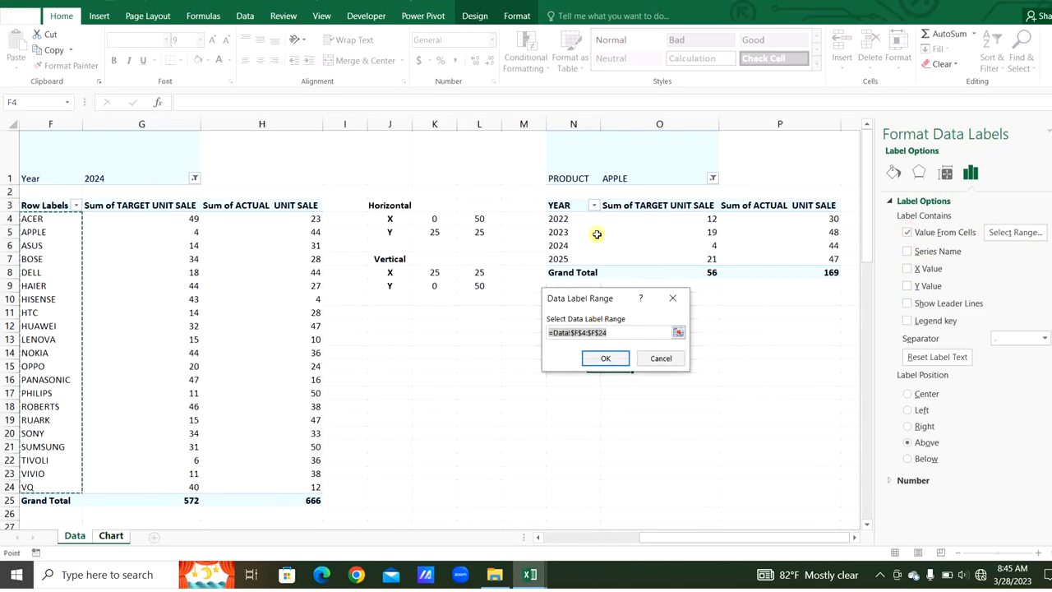
{"action": "left_click_drag", "start_coordinate": [573, 219], "coordinate": [573, 259]}
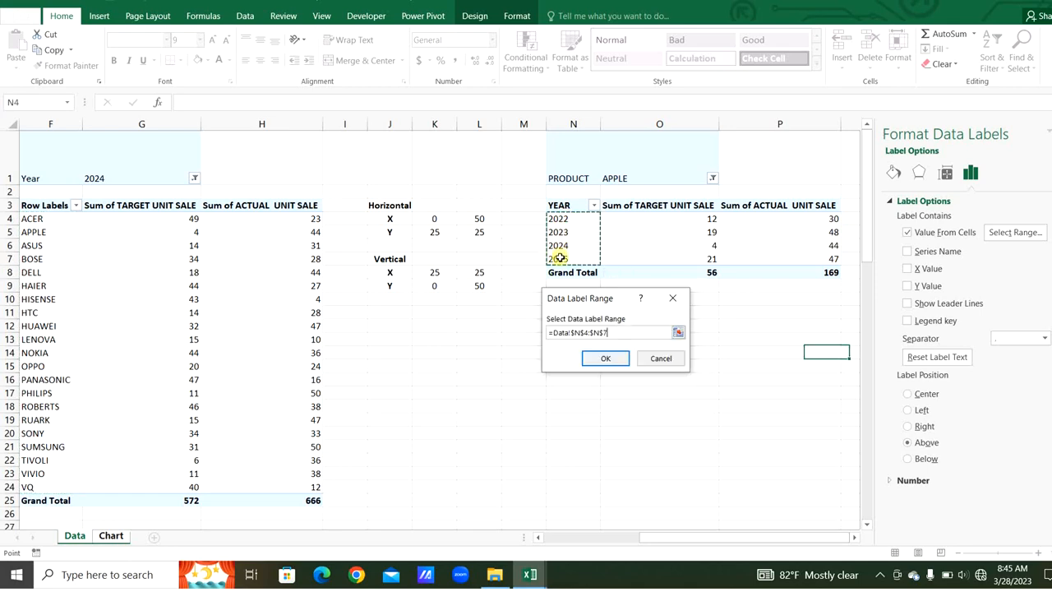
{"action": "left_click", "coordinate": [604, 359]}
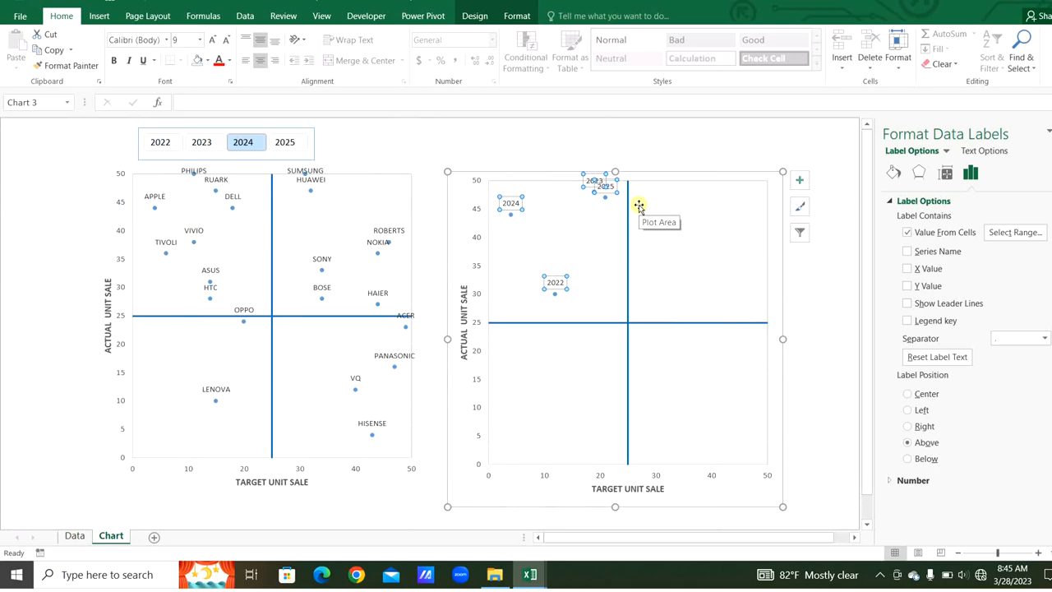
{"action": "left_click", "coordinate": [76, 535]}
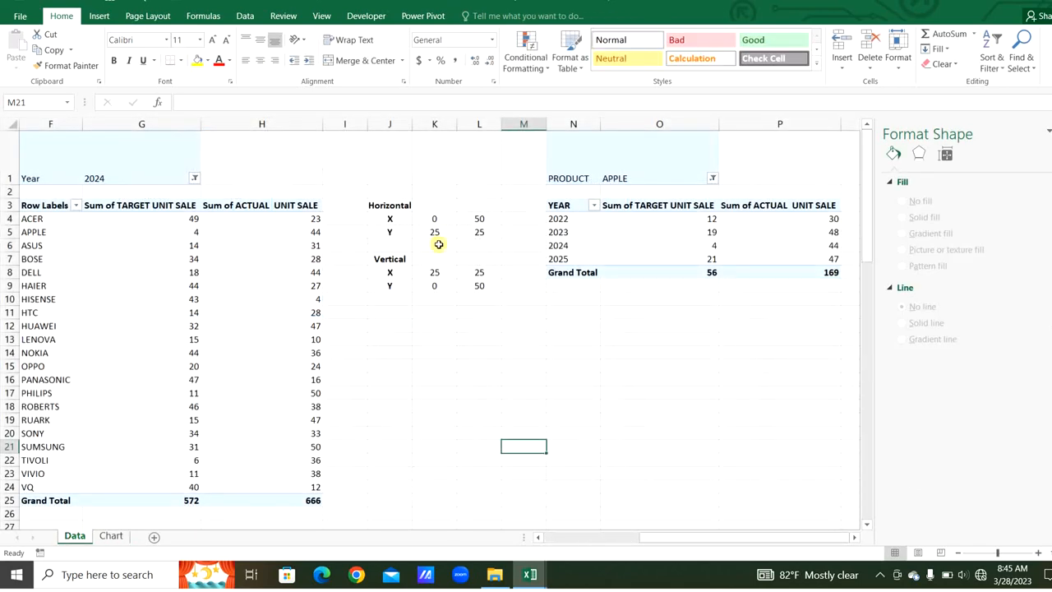
Step: Insert a PRODUCT slicer for the year pivot and move it onto the Chart sheet
{"action": "left_click", "coordinate": [572, 239]}
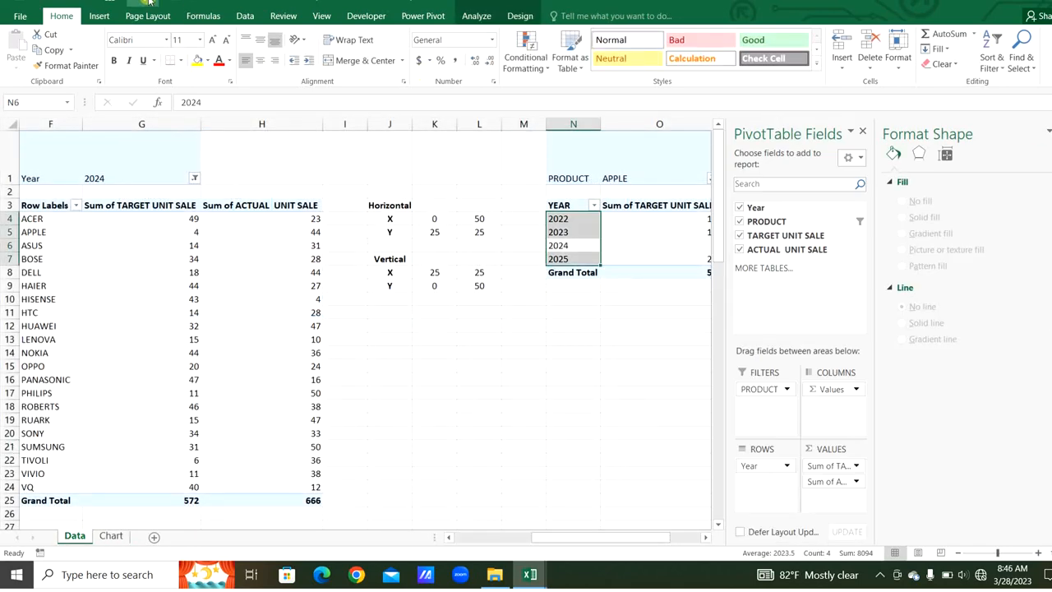
{"action": "left_click", "coordinate": [100, 16]}
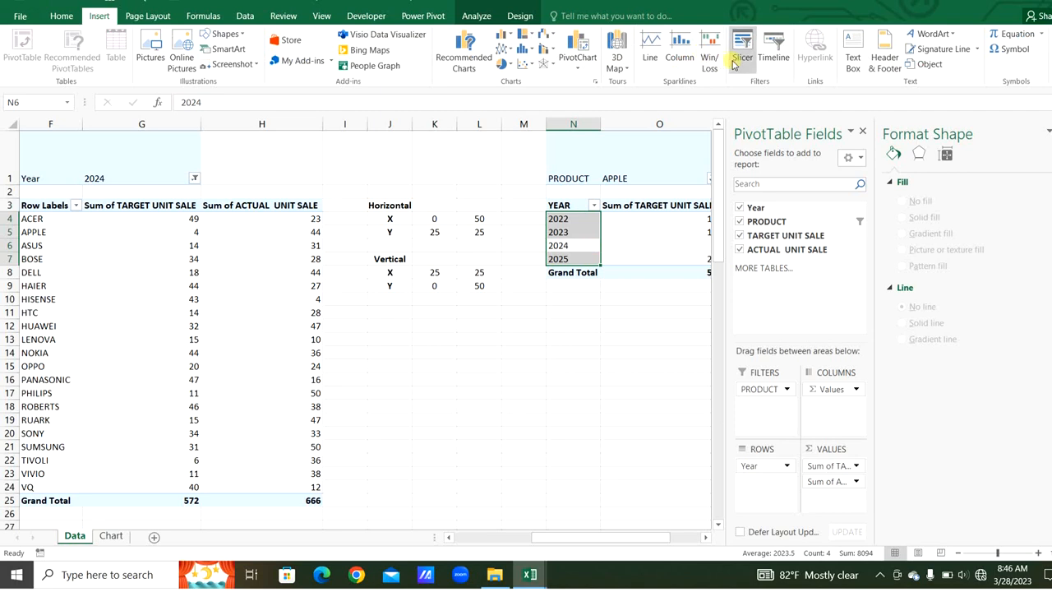
{"action": "left_click", "coordinate": [743, 46]}
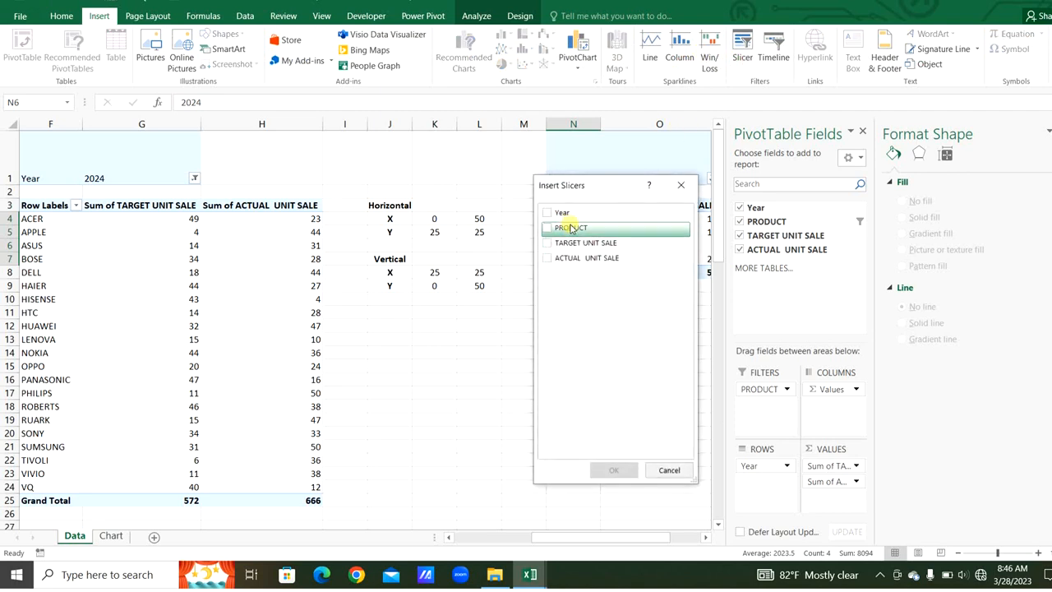
{"action": "left_click", "coordinate": [547, 227]}
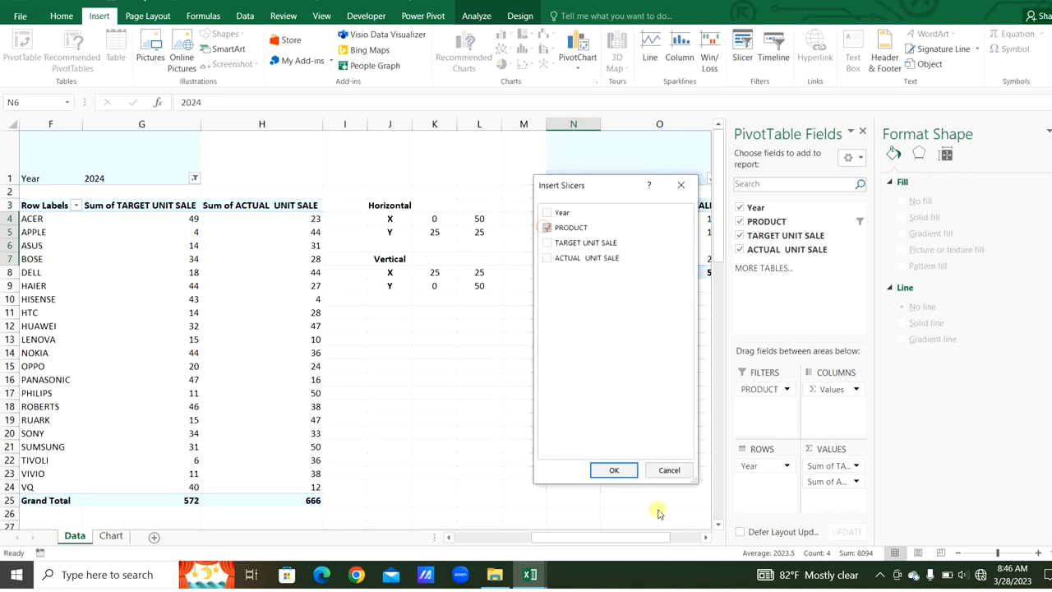
{"action": "left_click", "coordinate": [613, 470]}
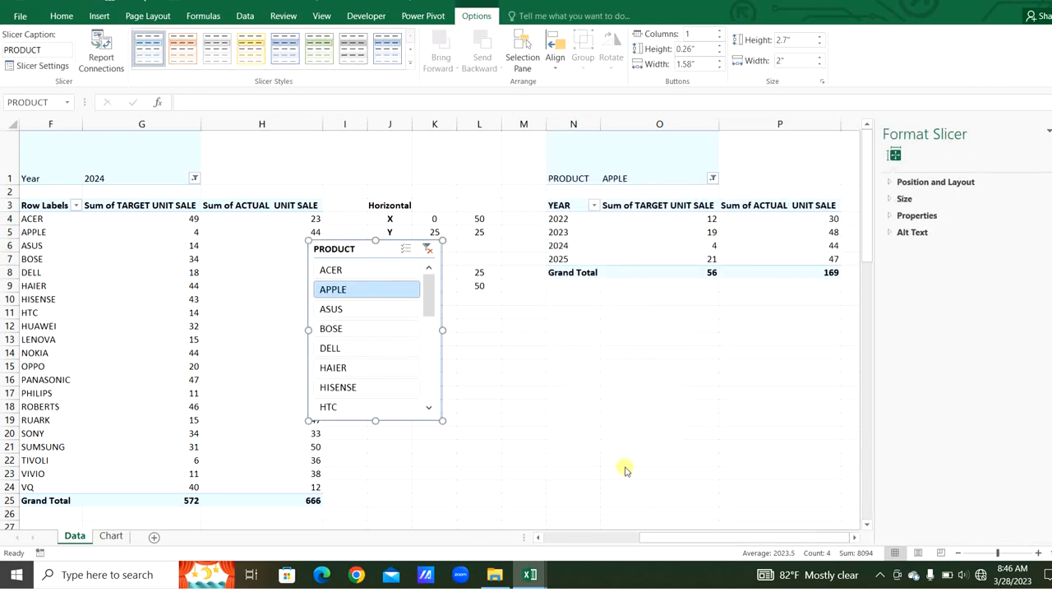
{"action": "left_click", "coordinate": [110, 535]}
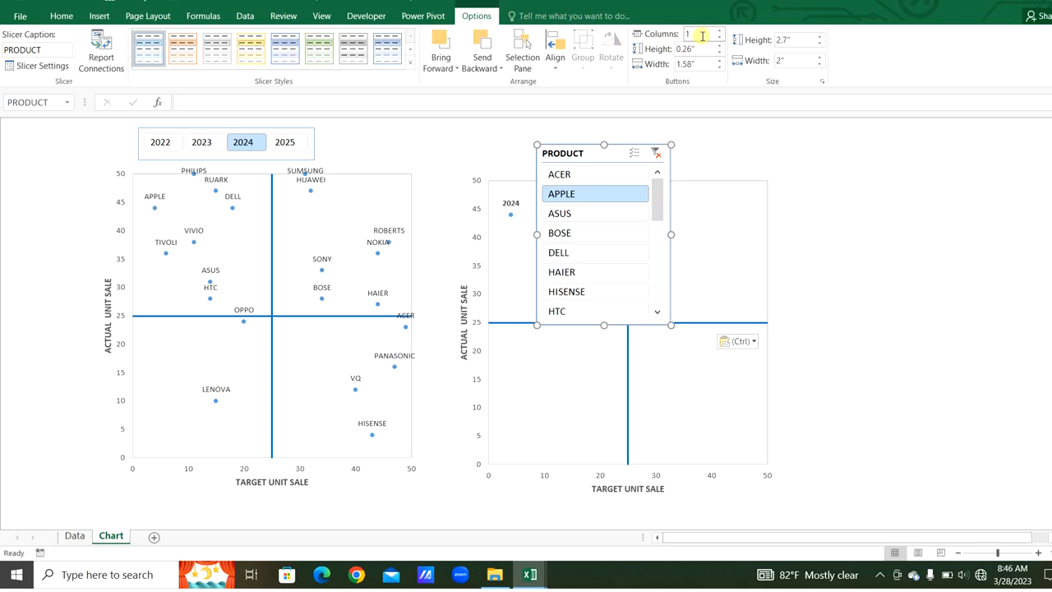
{"action": "left_click", "coordinate": [717, 34]}
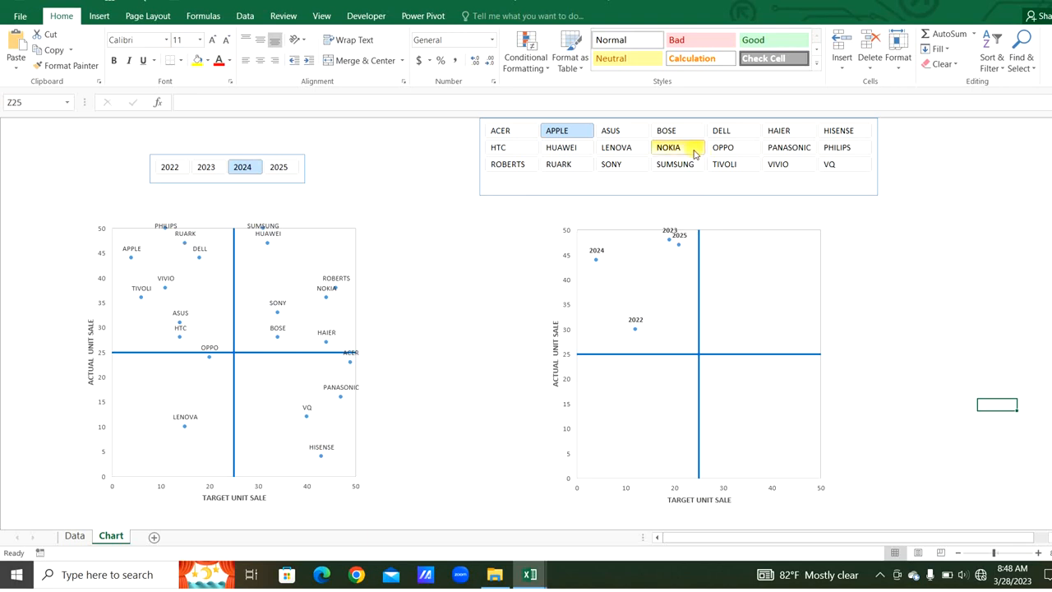
Step: Test filtering with NOKIA and LENOVA on the right chart, then 2022 and 2025 on the left
{"action": "left_click", "coordinate": [616, 147]}
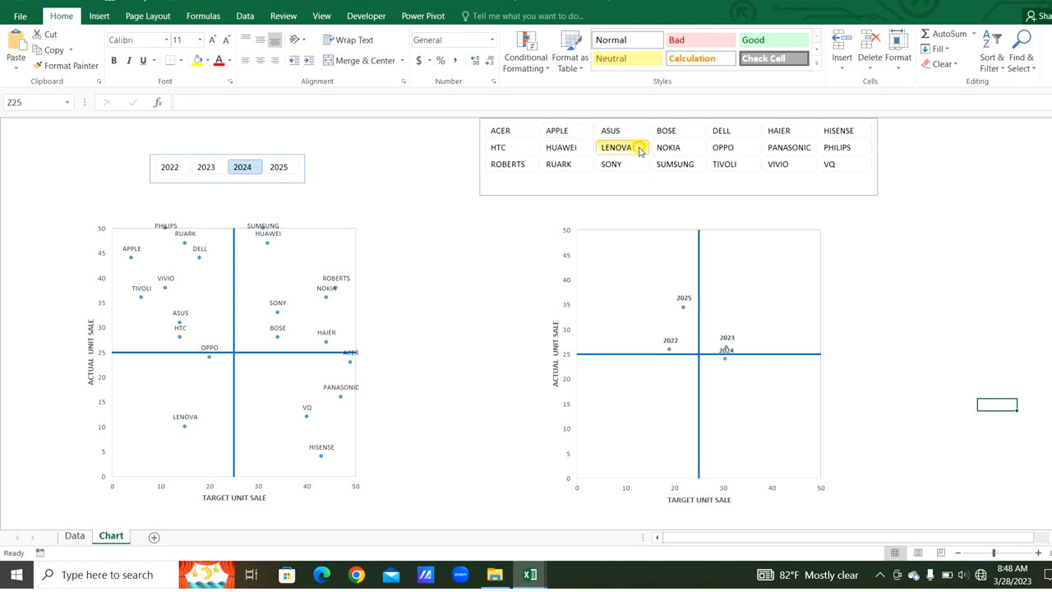
{"action": "left_click", "coordinate": [723, 130]}
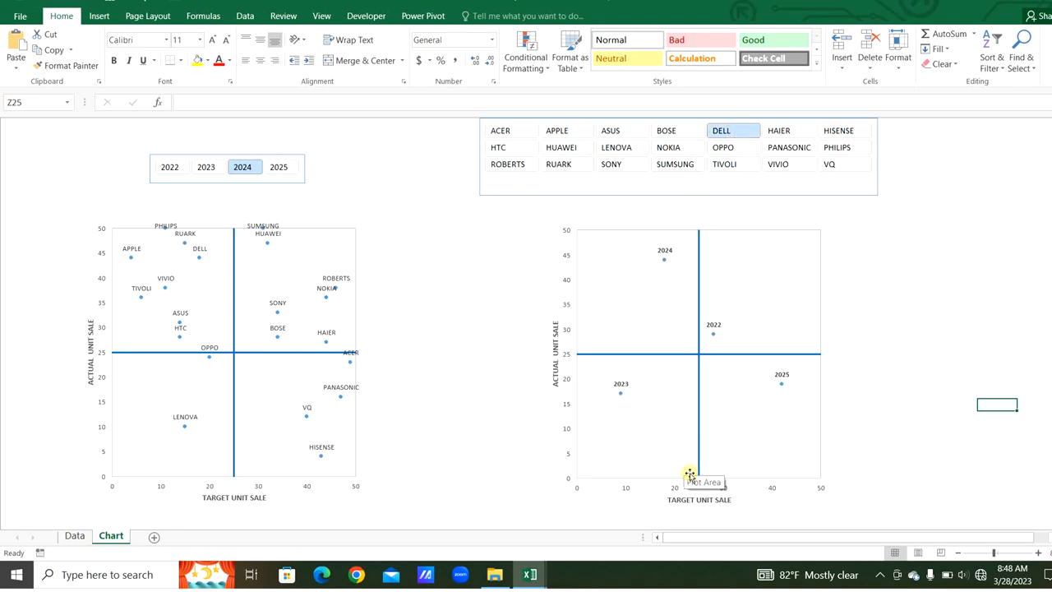
{"action": "mouse_move", "coordinate": [717, 476]}
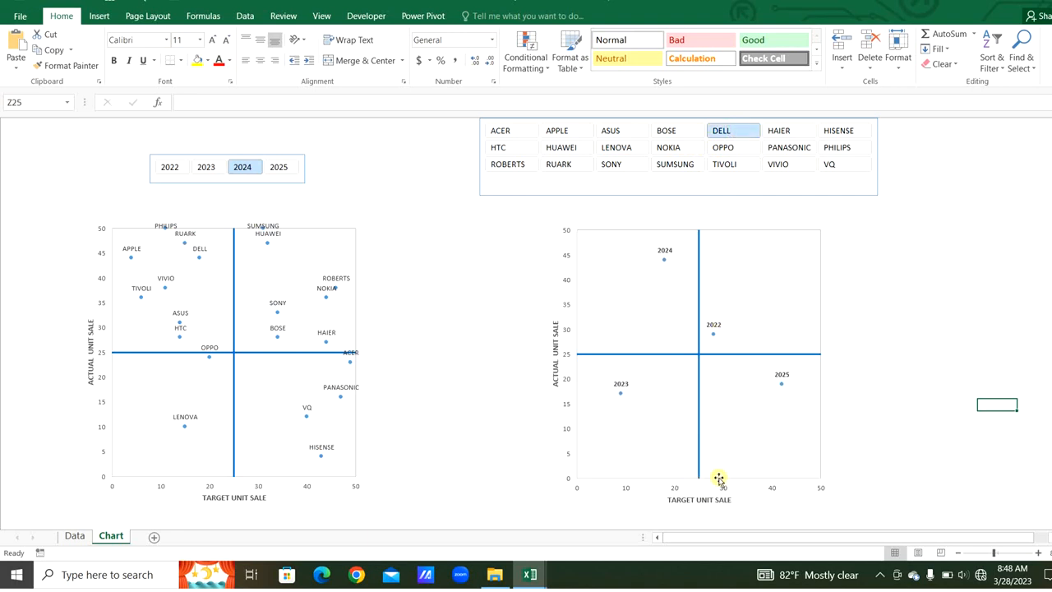
{"action": "mouse_move", "coordinate": [572, 341]}
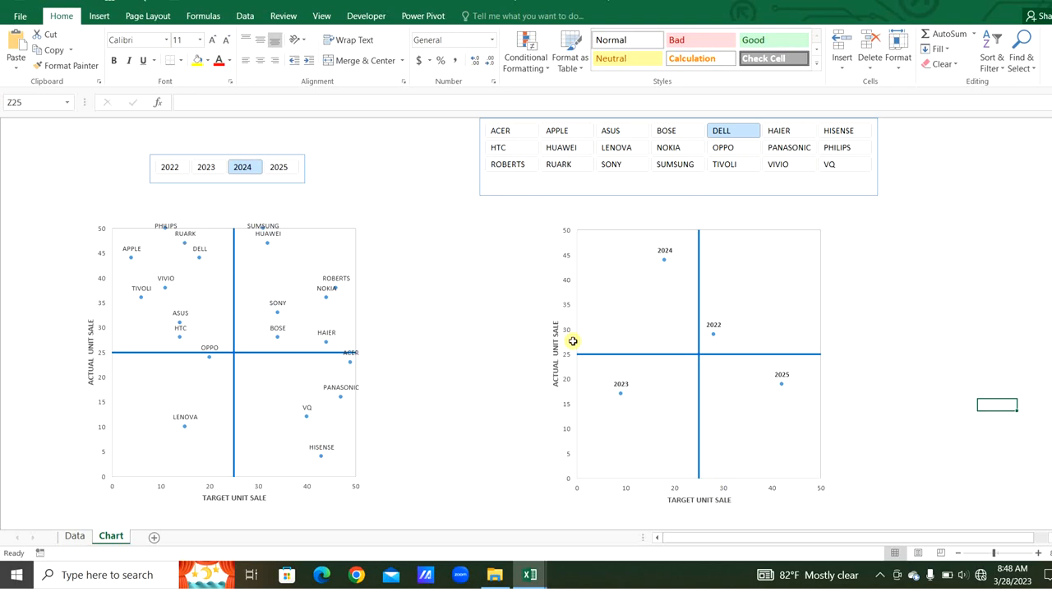
{"action": "mouse_move", "coordinate": [643, 416]}
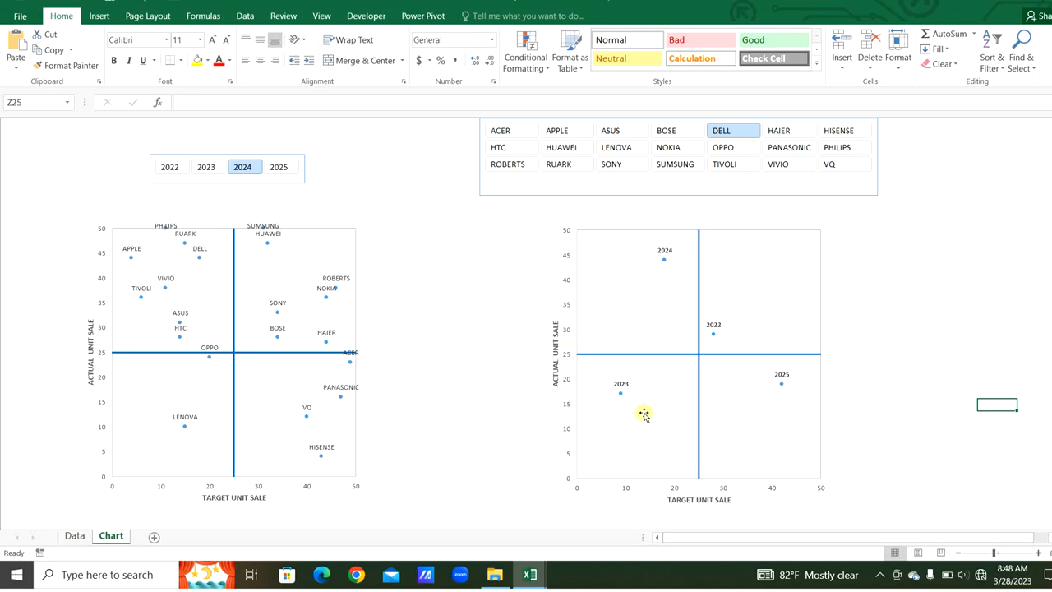
{"action": "mouse_move", "coordinate": [664, 299]}
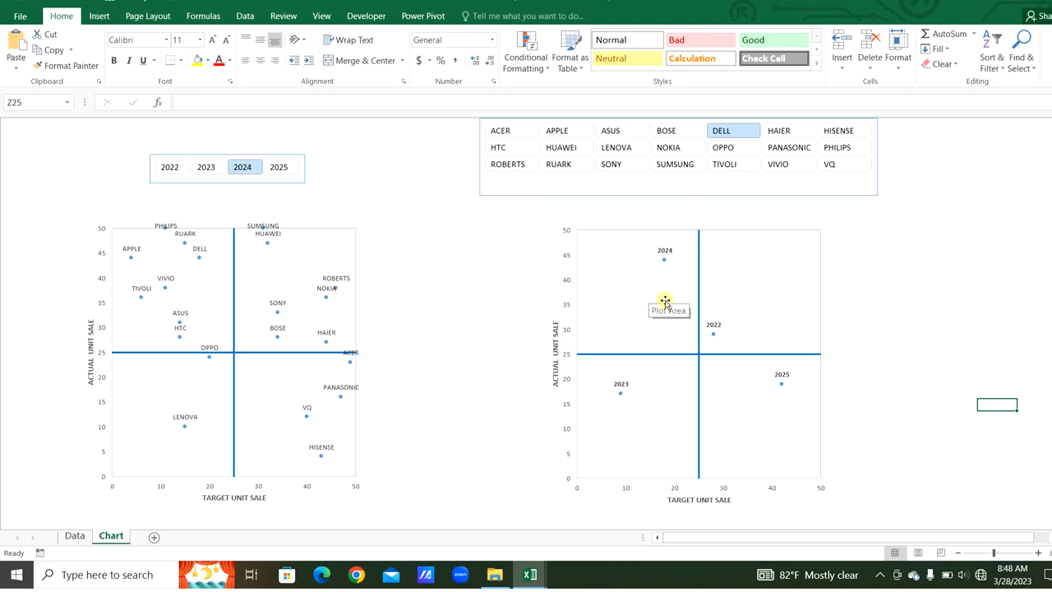
{"action": "left_click", "coordinate": [169, 166]}
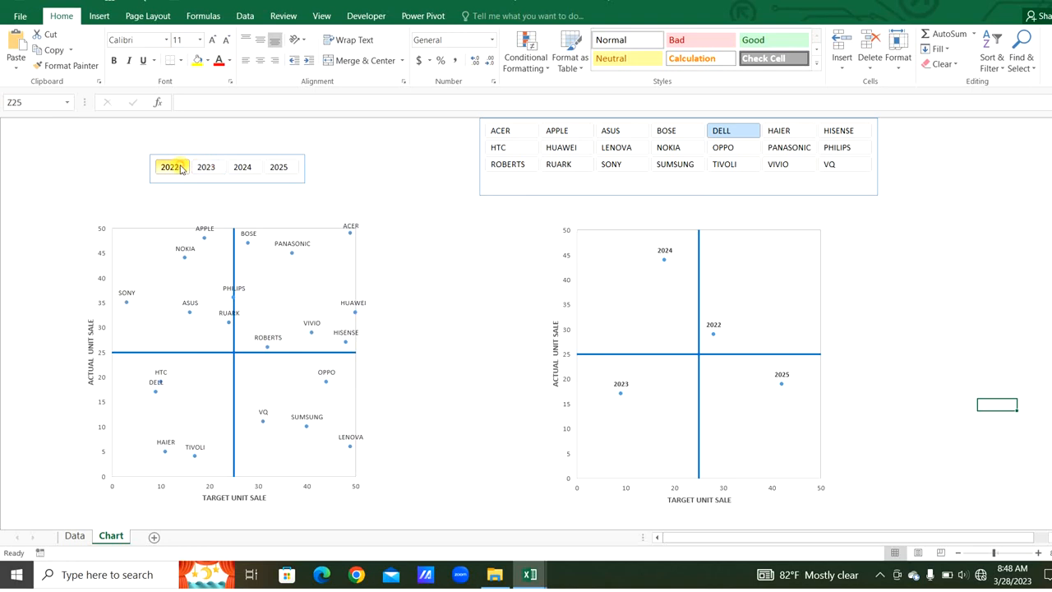
{"action": "left_click", "coordinate": [279, 167]}
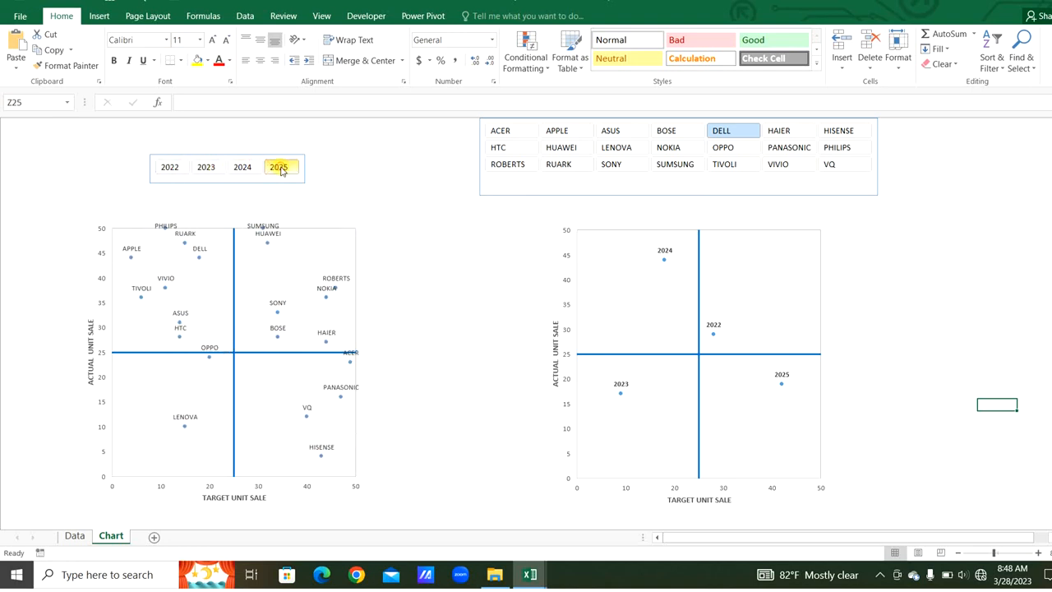
{"action": "left_click", "coordinate": [278, 166]}
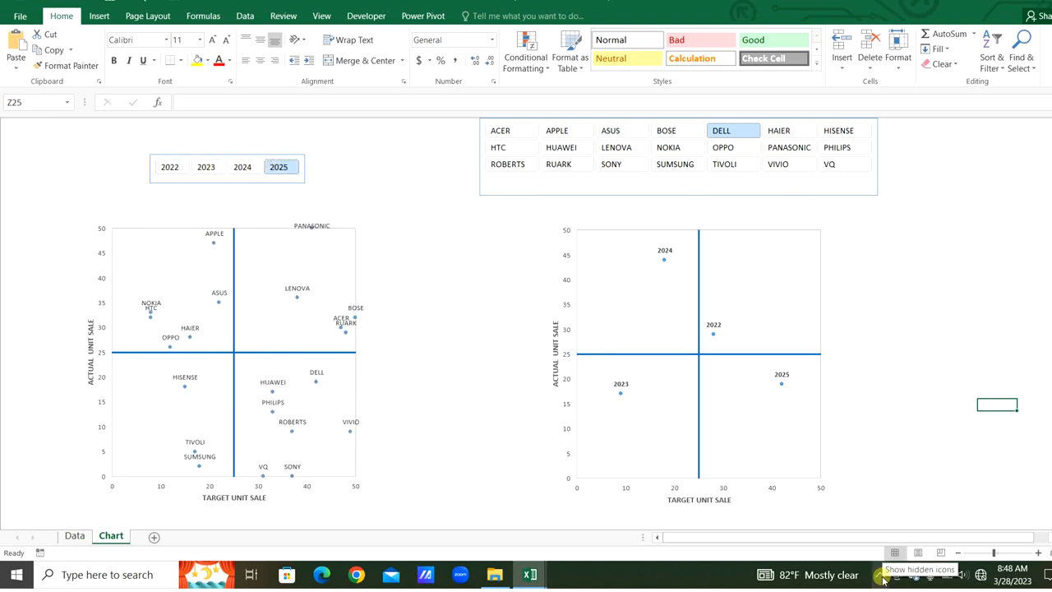